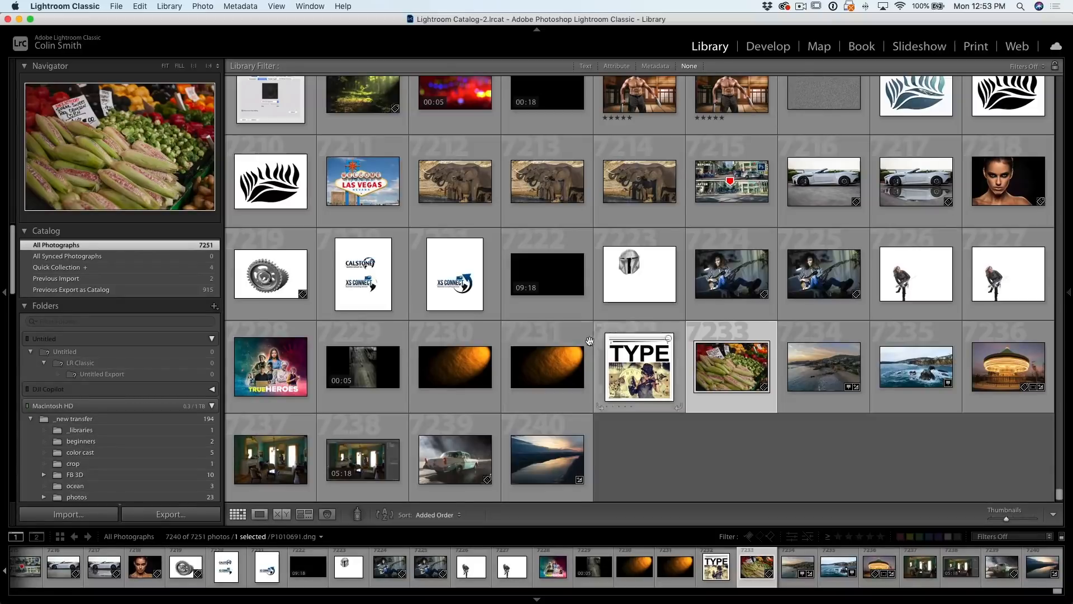
Open the corn market photo in the Develop module for editing
scroll(down, 3)
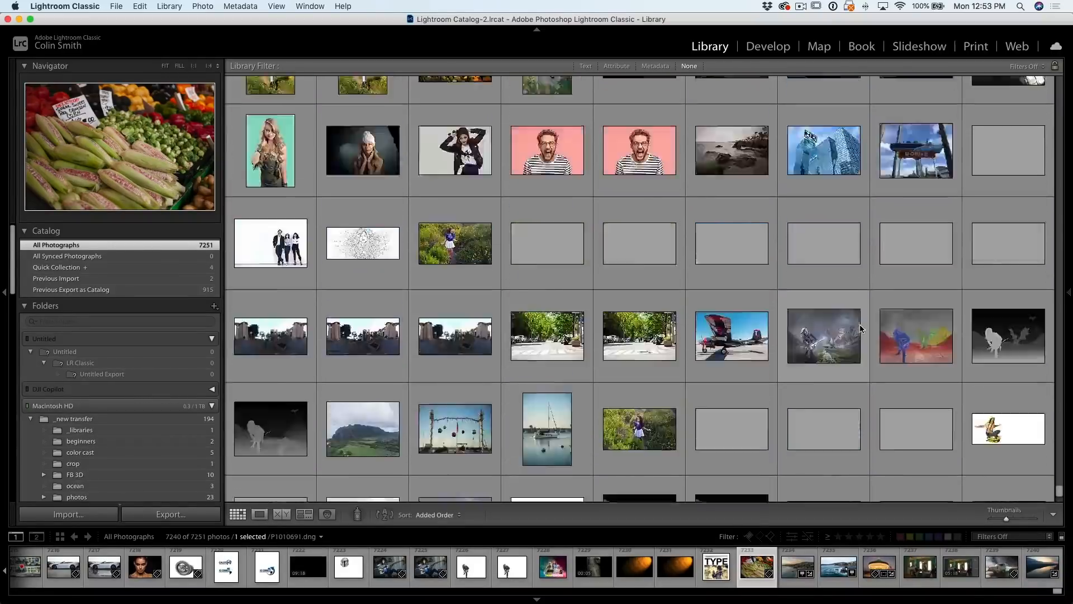
scroll(down, 3)
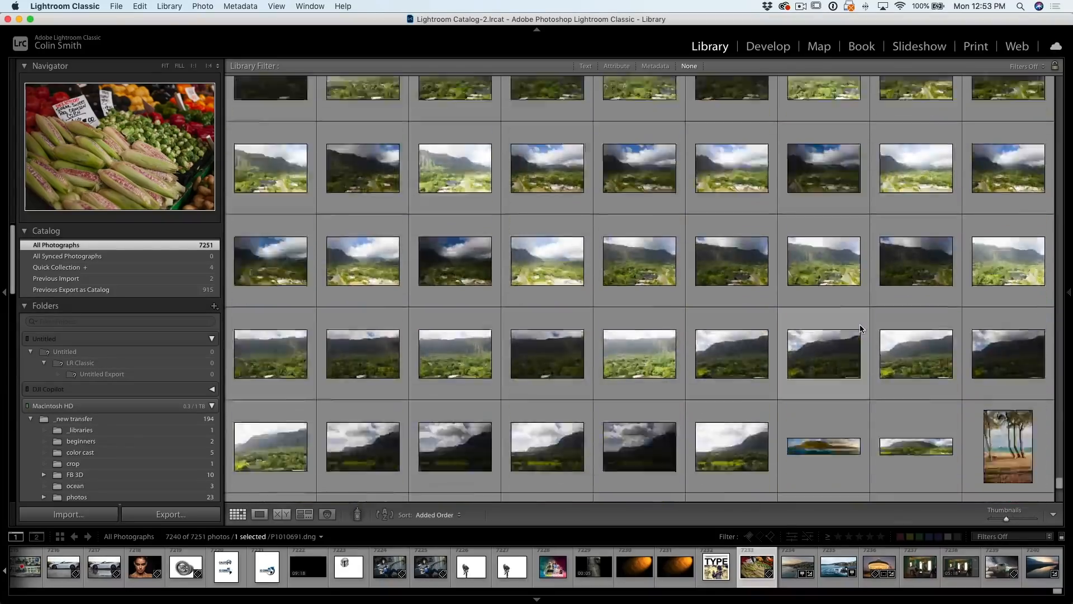
scroll(down, 3)
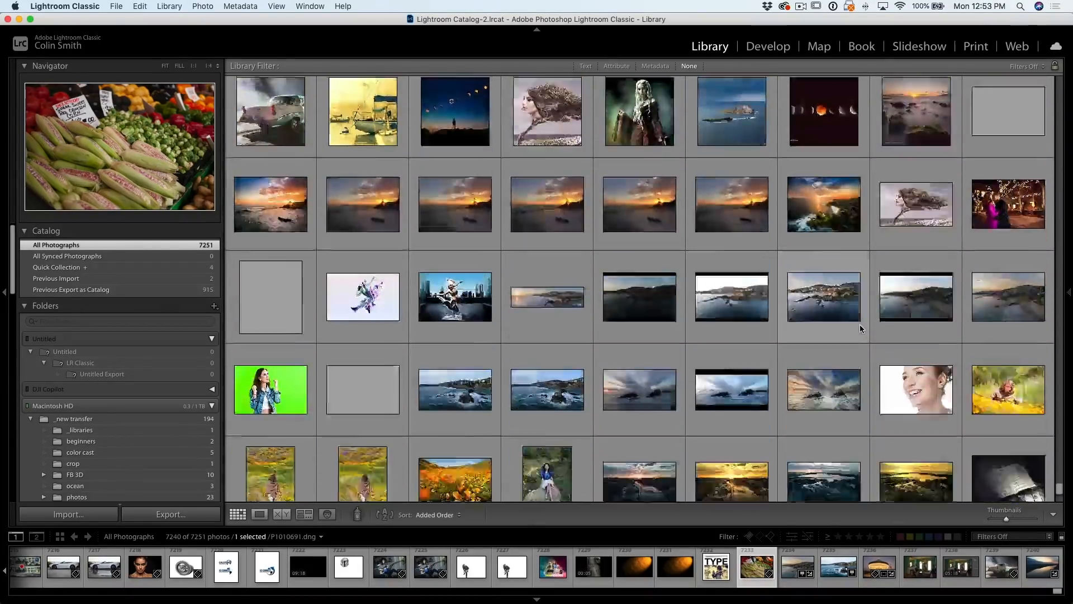
scroll(down, 3)
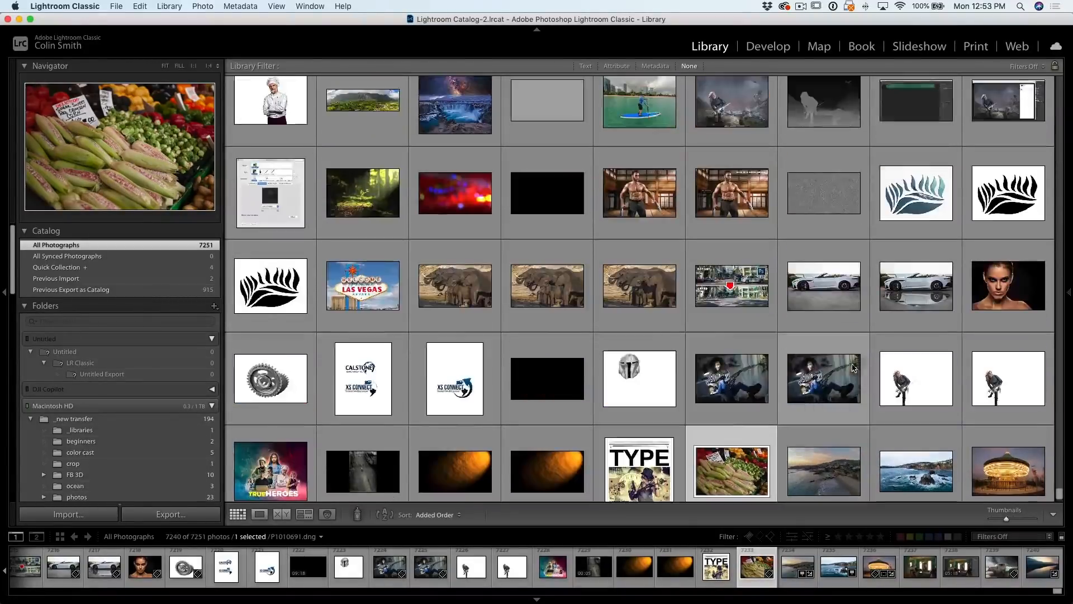
click(768, 46)
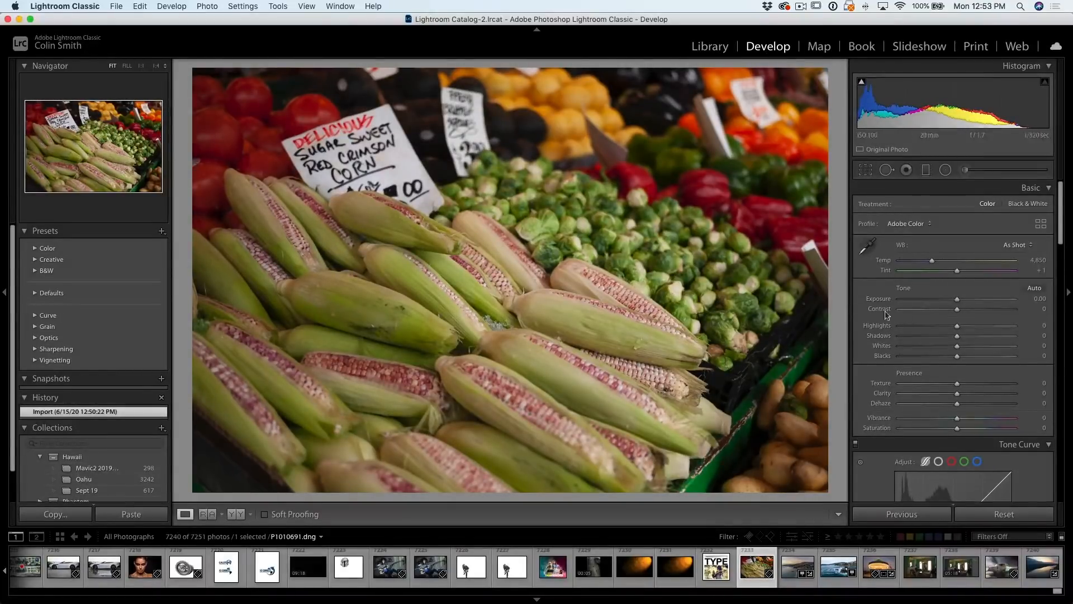
Move the Exposure slider down to -0.65 and back up, settling on +0.45
drag(957, 298, 946, 298)
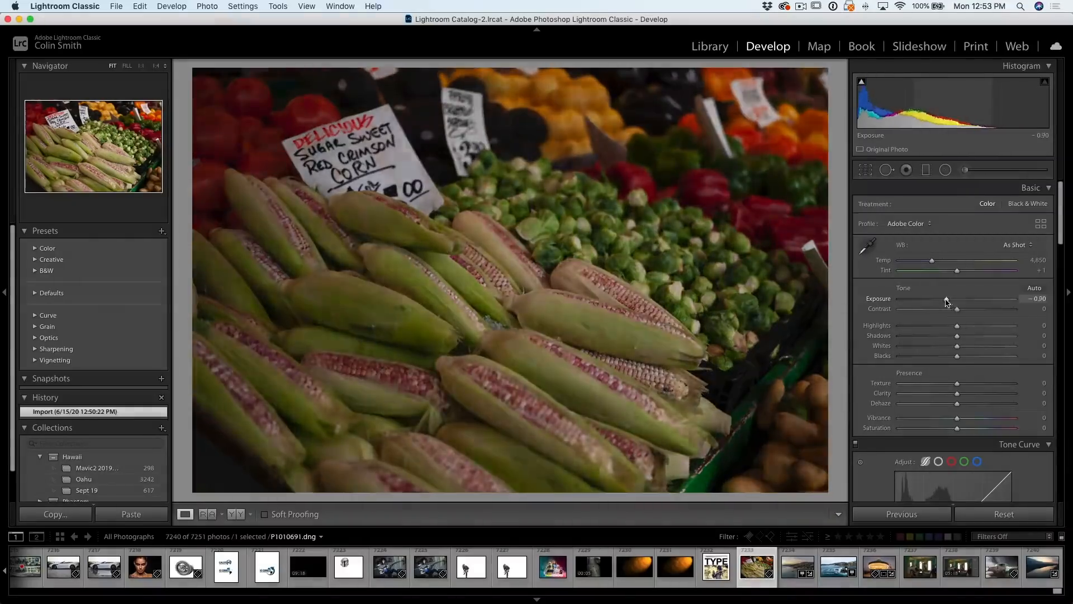
drag(946, 299, 968, 298)
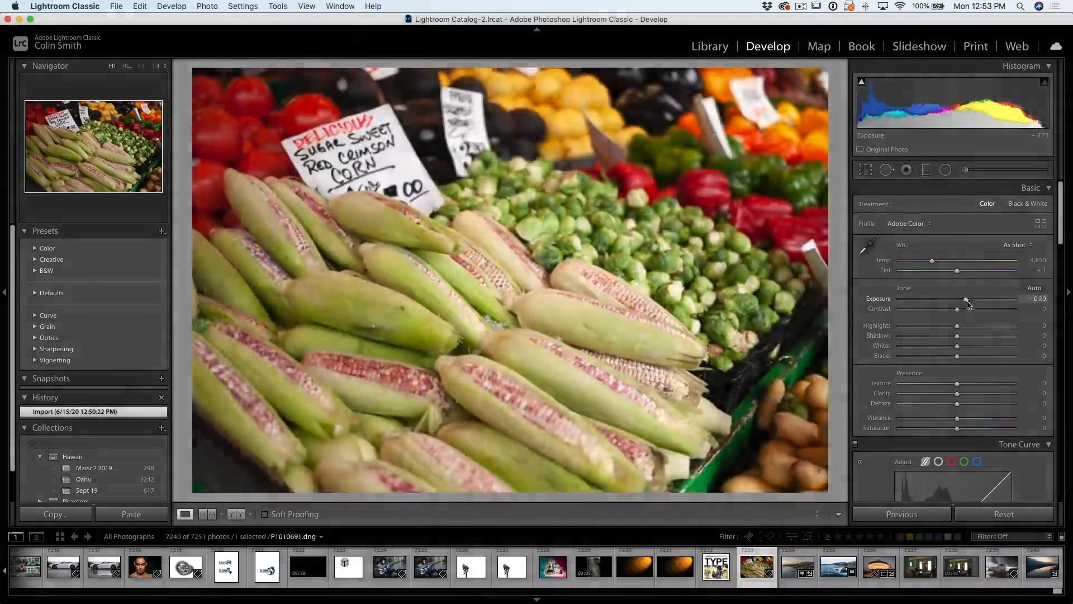
drag(961, 299, 965, 298)
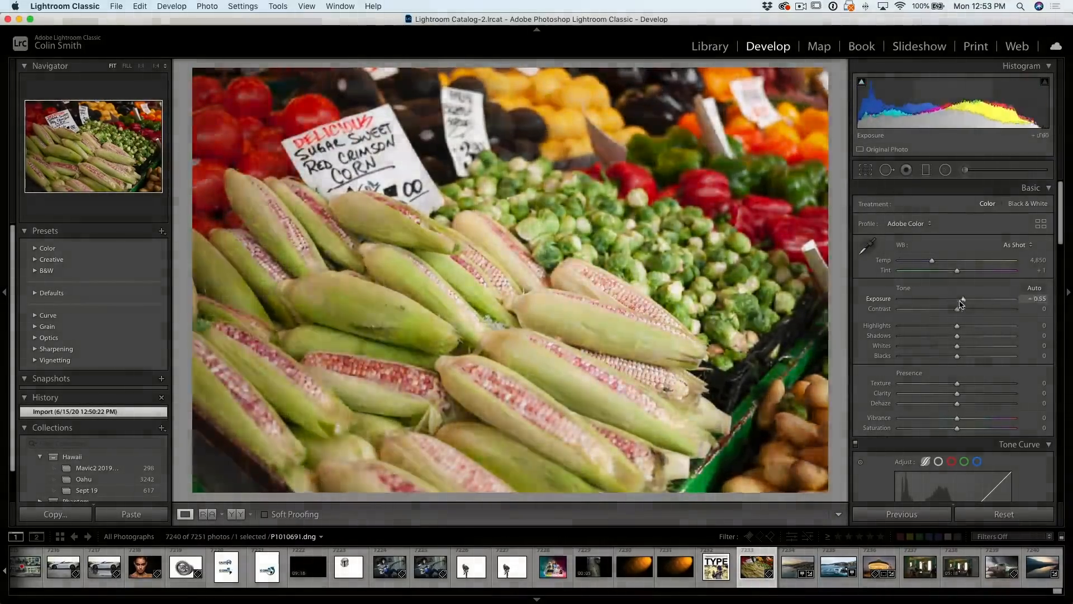
drag(962, 303, 951, 303)
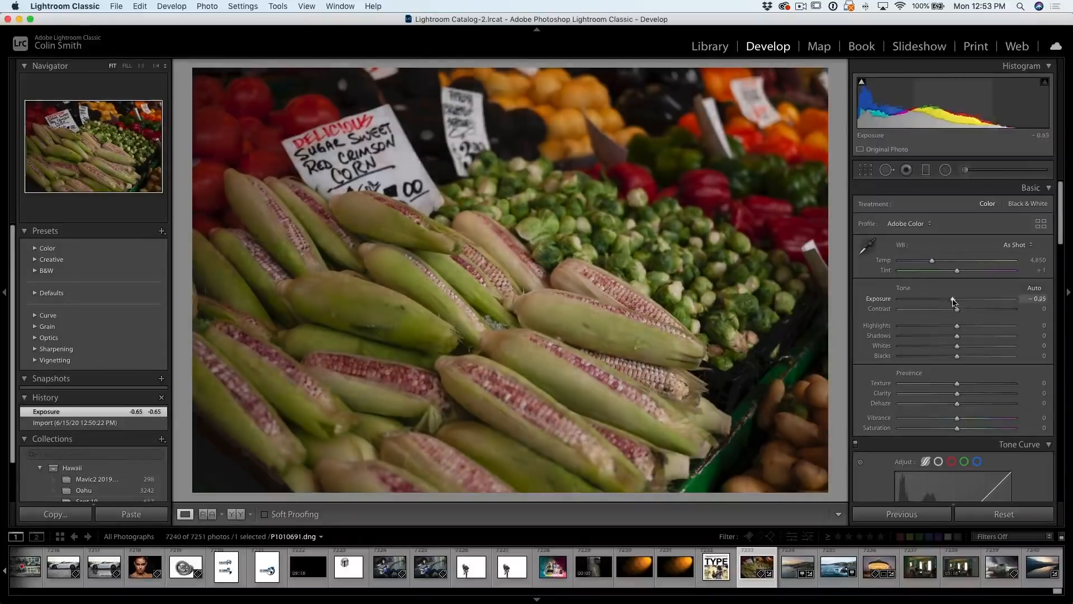
drag(952, 300, 963, 299)
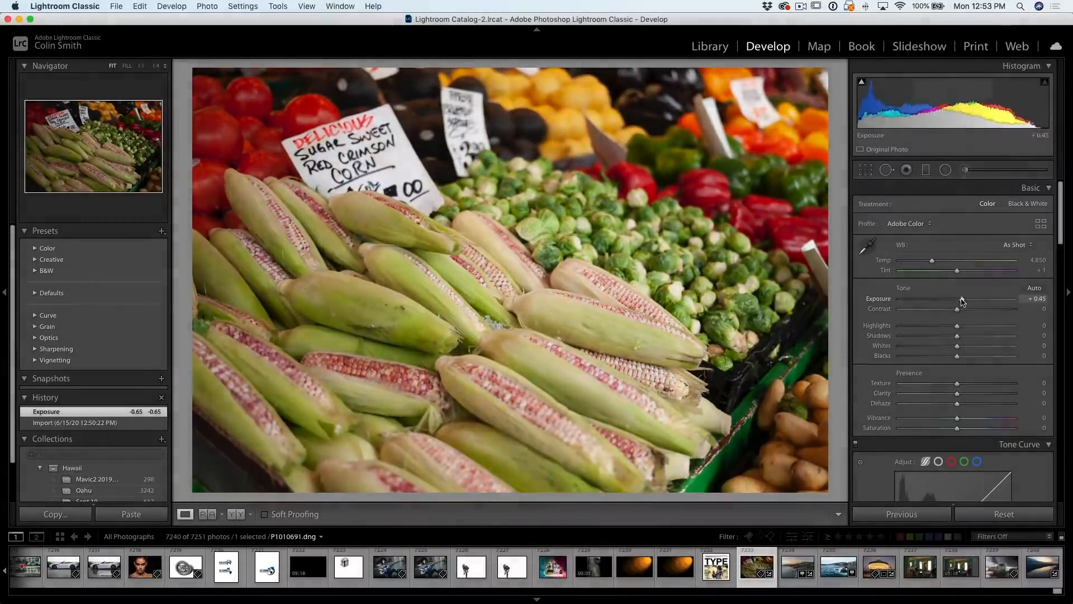
drag(956, 299, 962, 298)
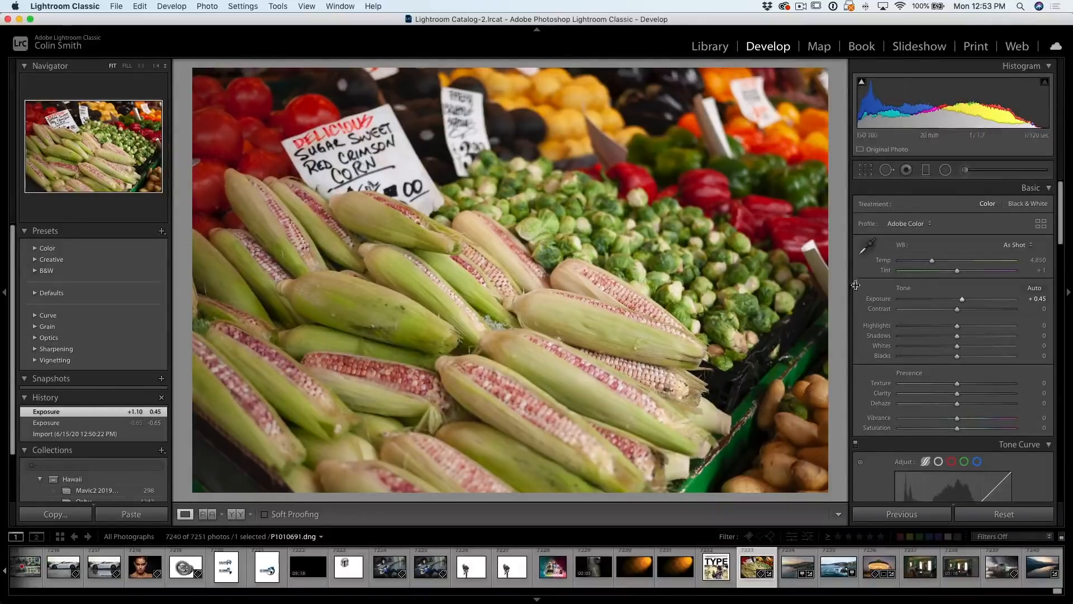
mouse_move(480, 170)
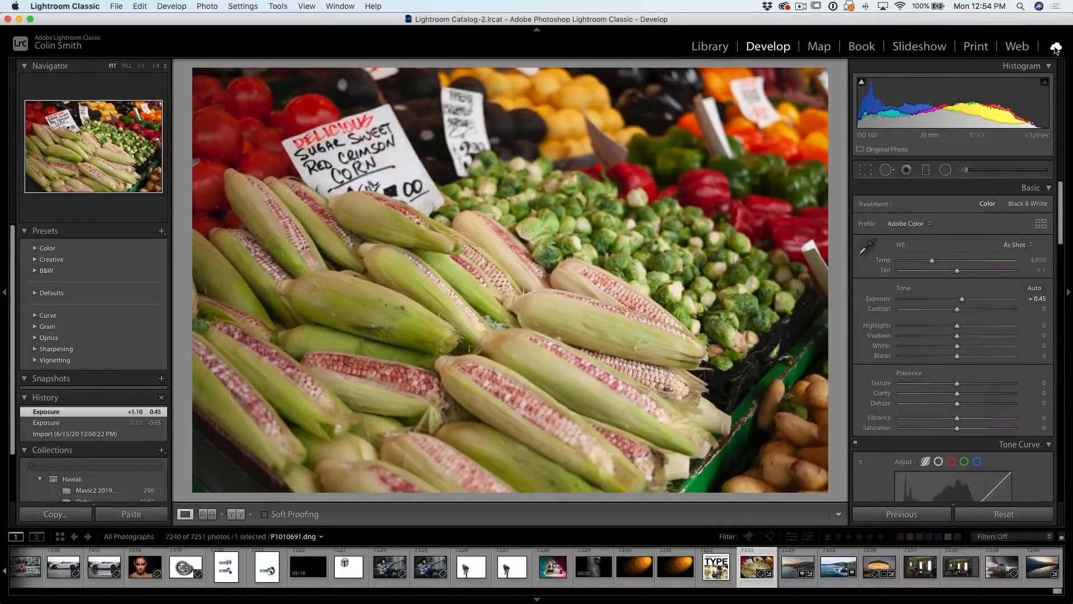
View and dismiss the cloud sync status, then show the carousel night photo in Library loupe view
click(1056, 45)
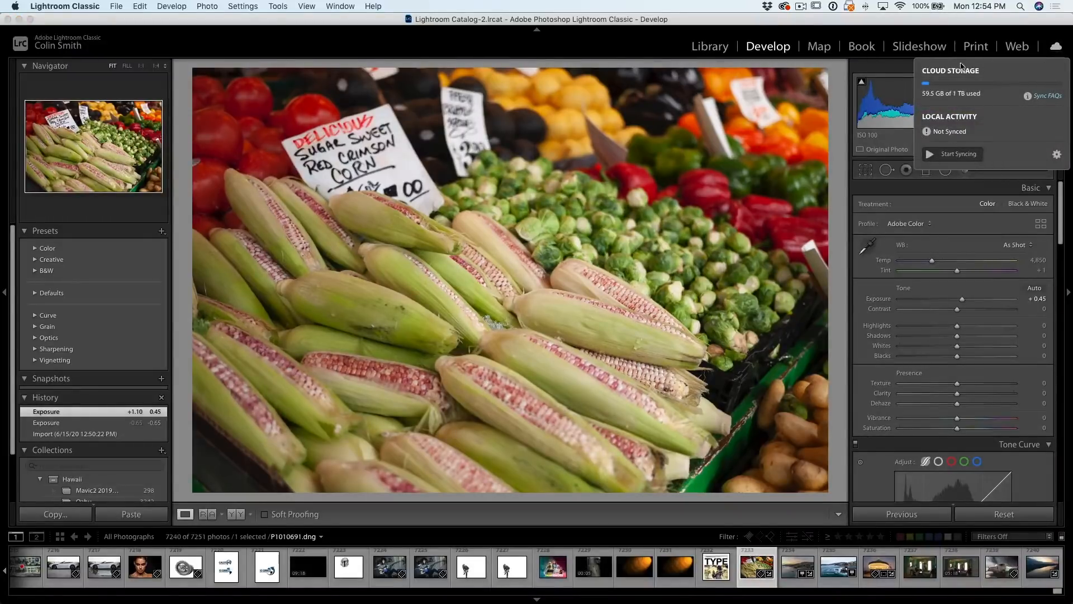
mouse_move(973, 135)
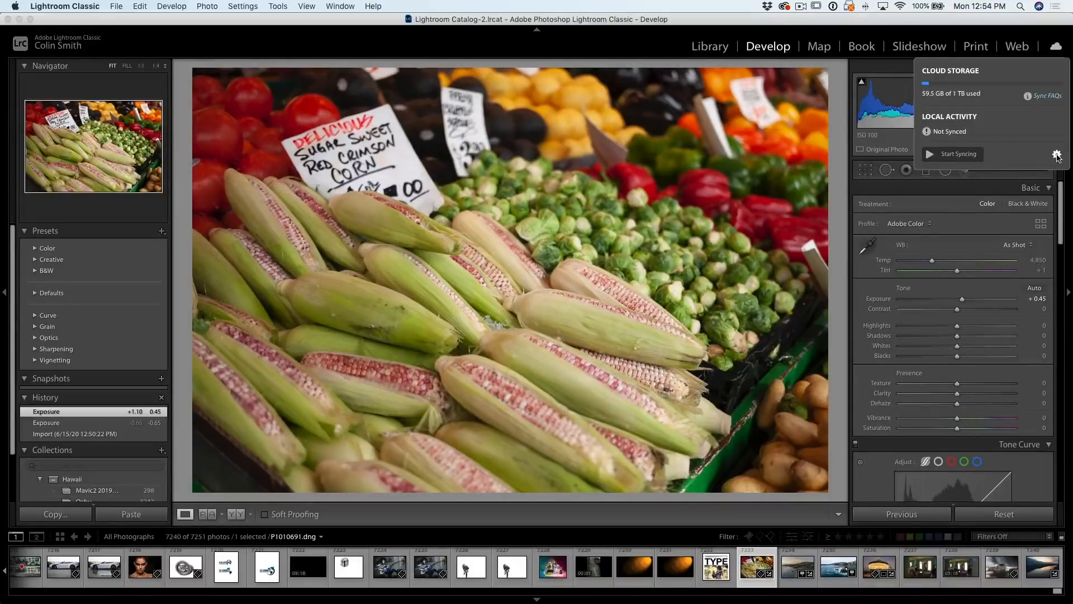
click(1057, 153)
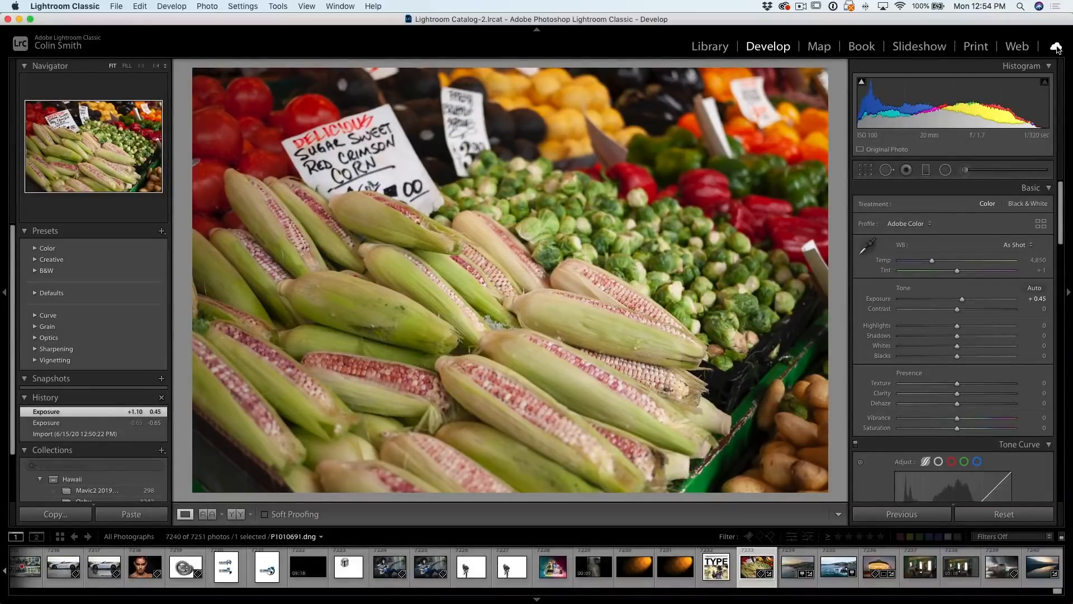
mouse_move(1057, 47)
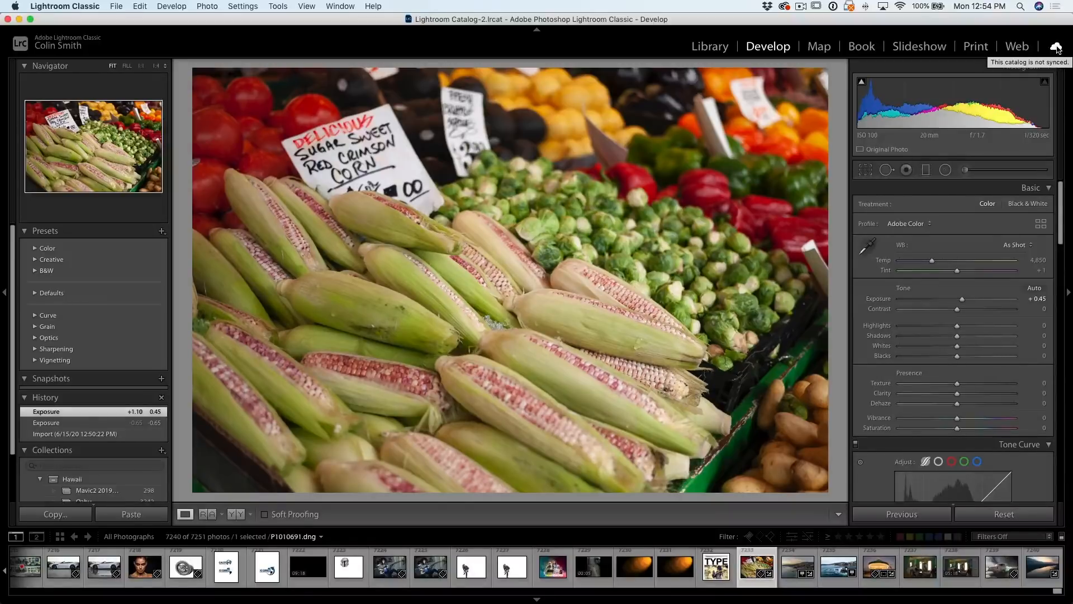
click(709, 46)
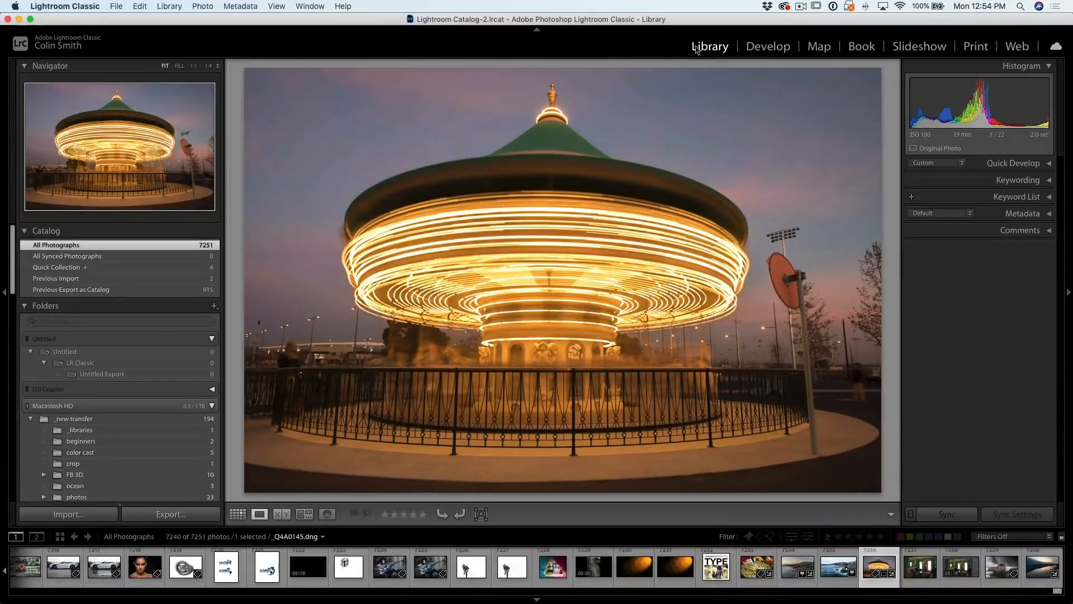
Open the carousel photo in Develop and brush a local adjustment mask over its green roof
click(768, 47)
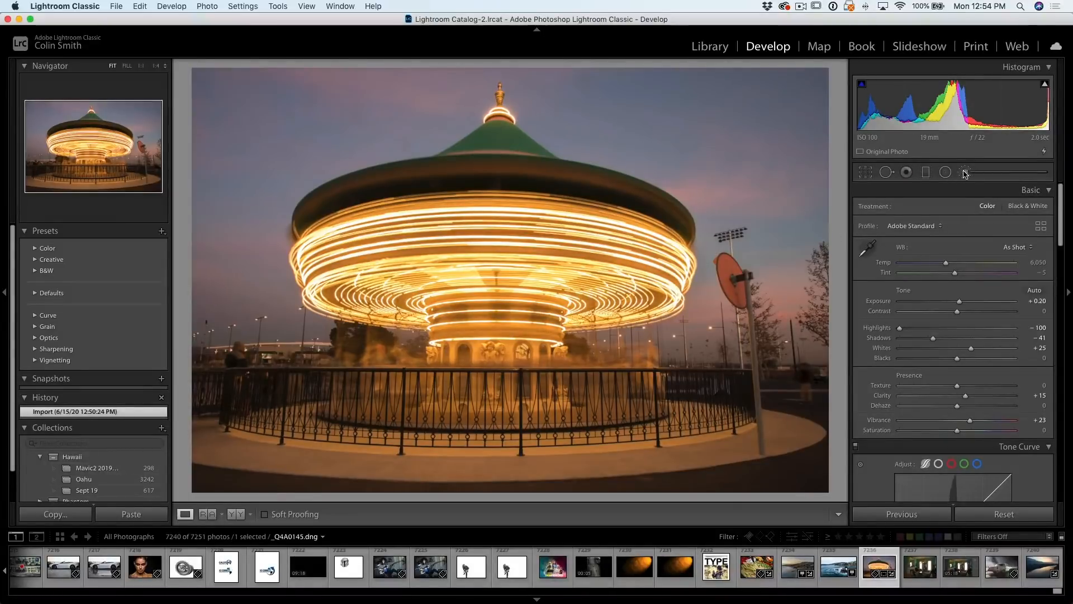
click(966, 172)
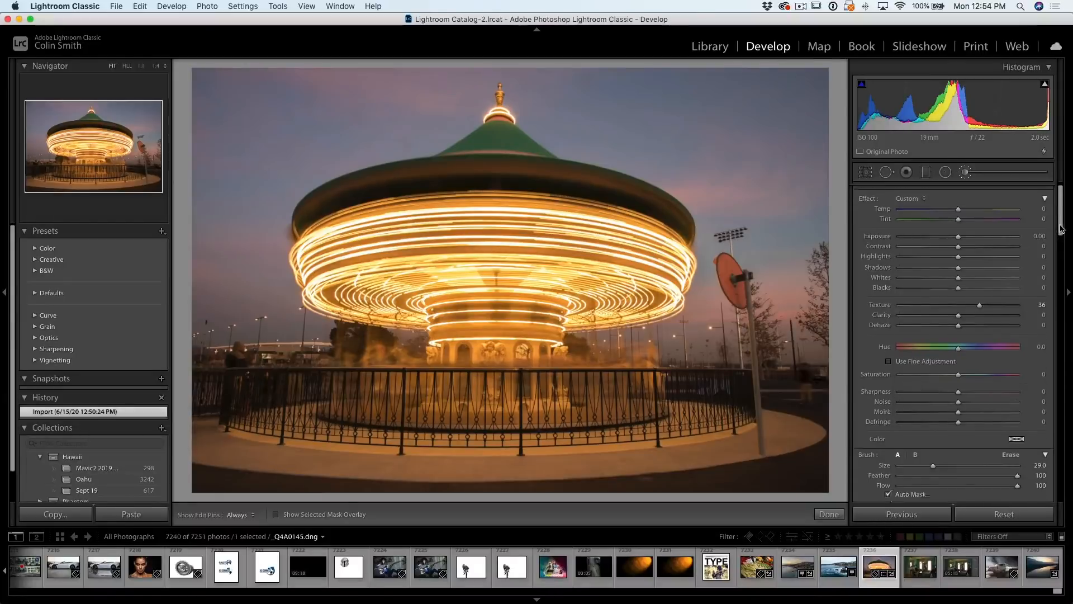
scroll(down, 3)
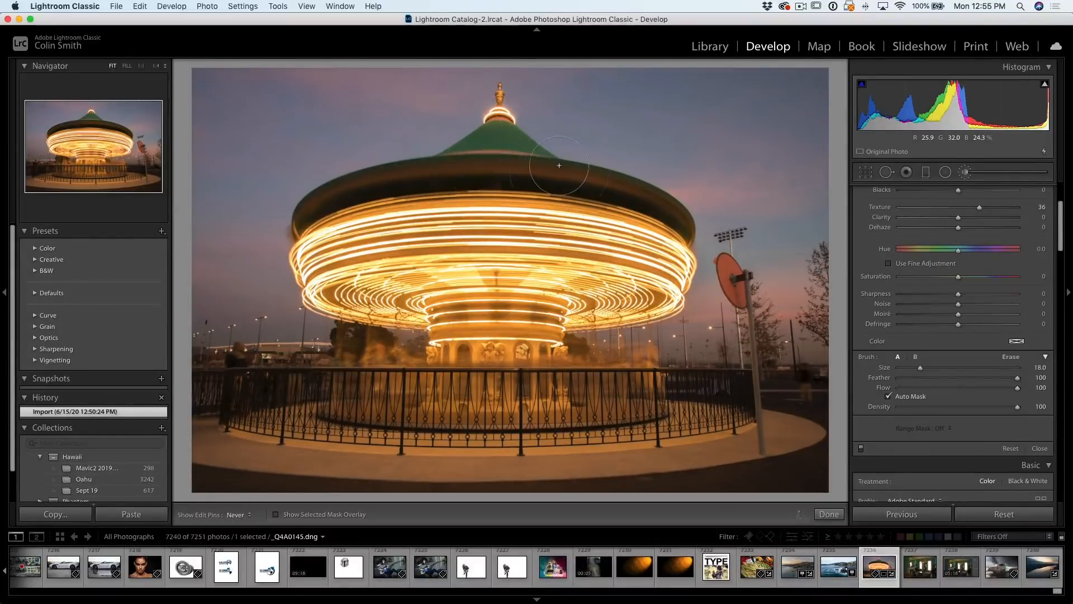
drag(558, 165, 475, 142)
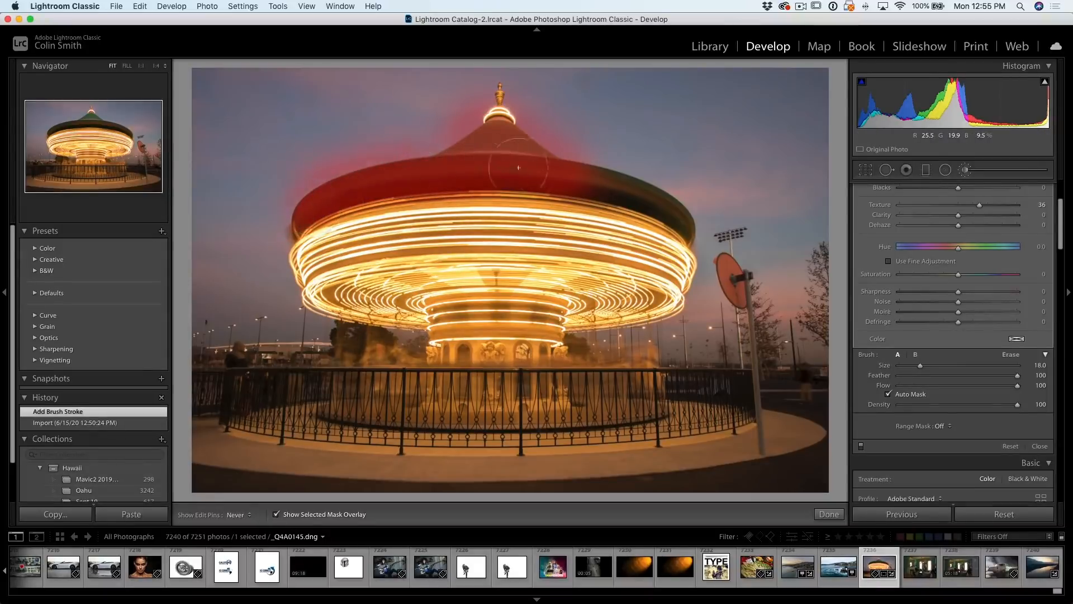
drag(519, 169, 452, 167)
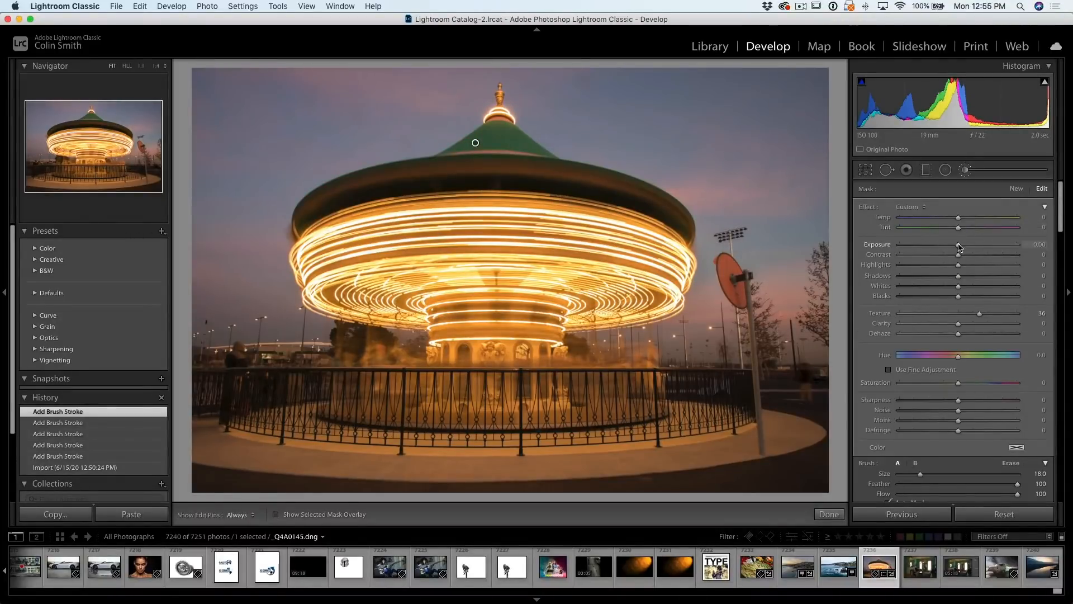
Shift the masked roof's hue to teal, settling the Hue slider at about 145
drag(959, 245, 979, 245)
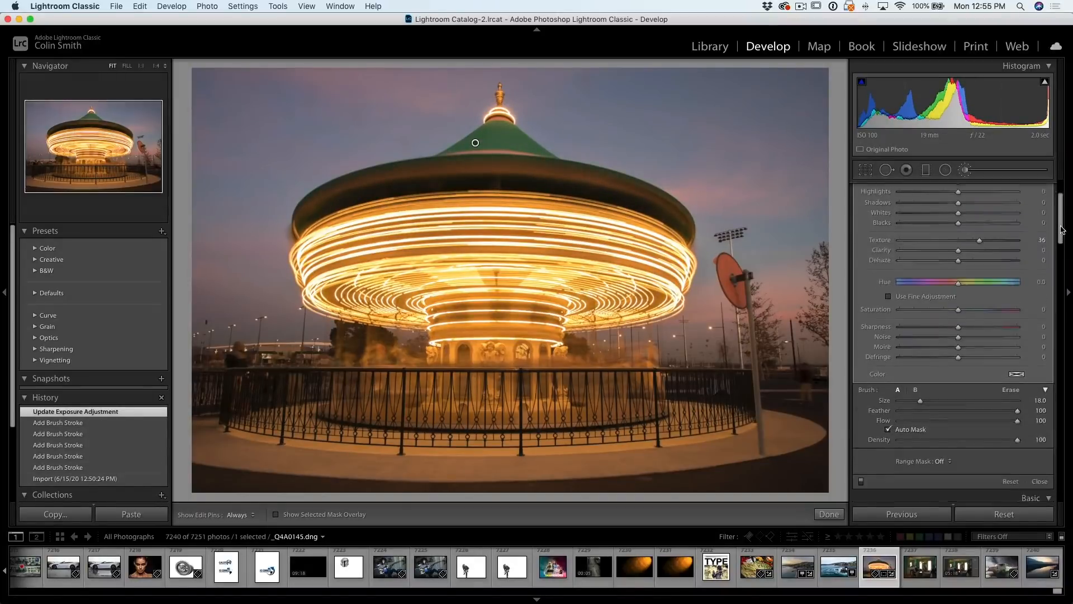
drag(957, 283, 958, 283)
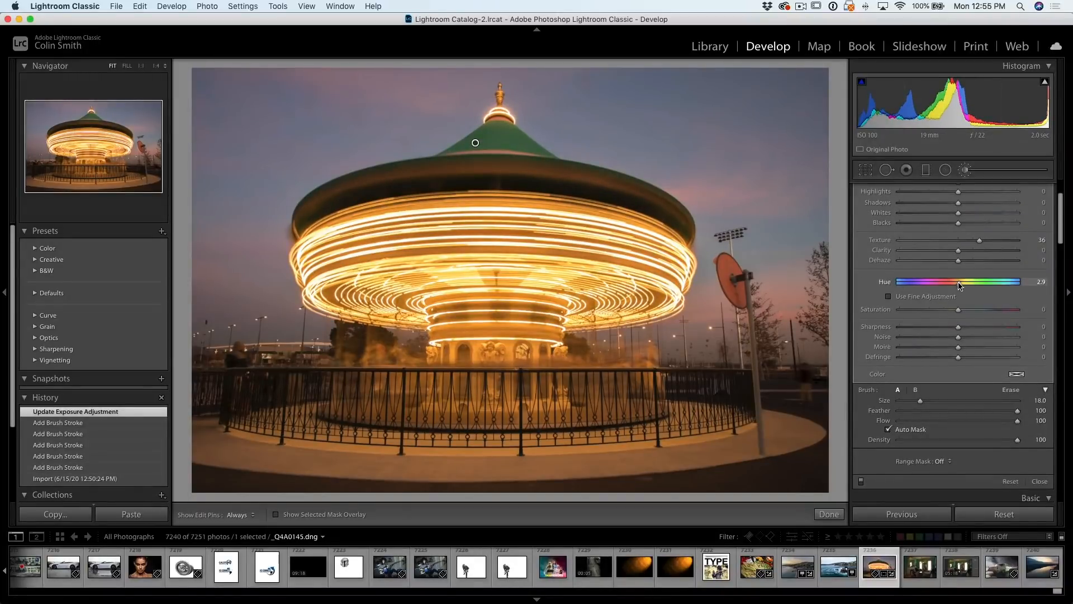
drag(959, 282, 898, 282)
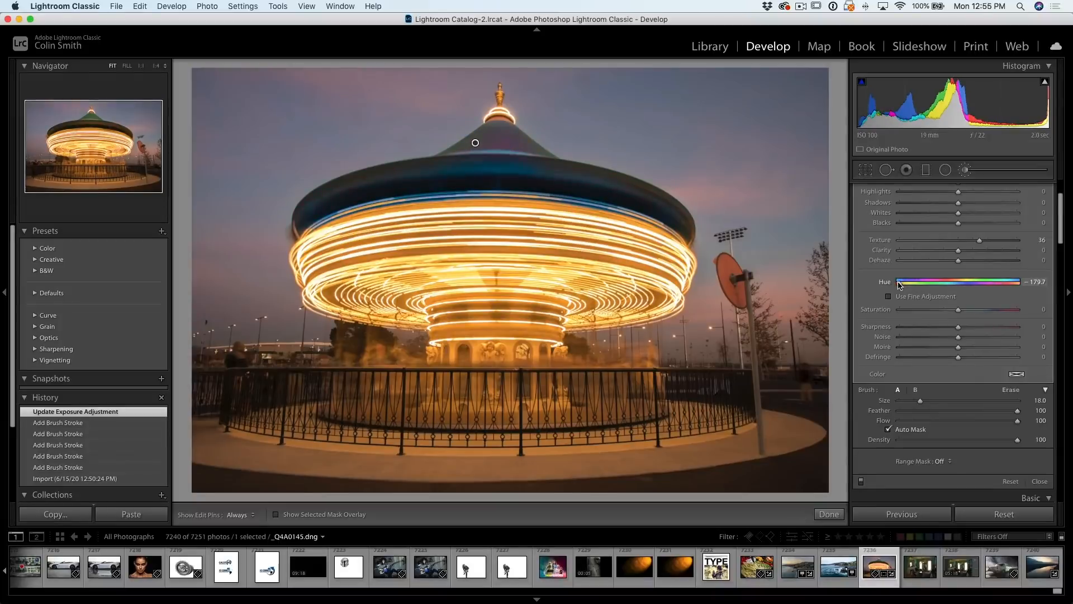
drag(898, 281, 998, 282)
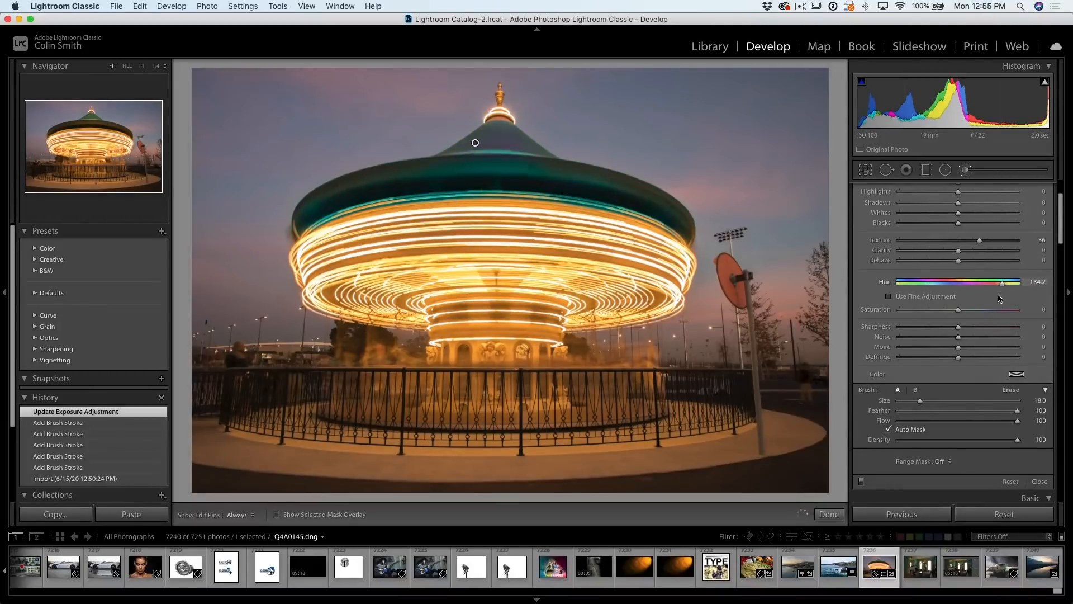
drag(980, 282, 1000, 282)
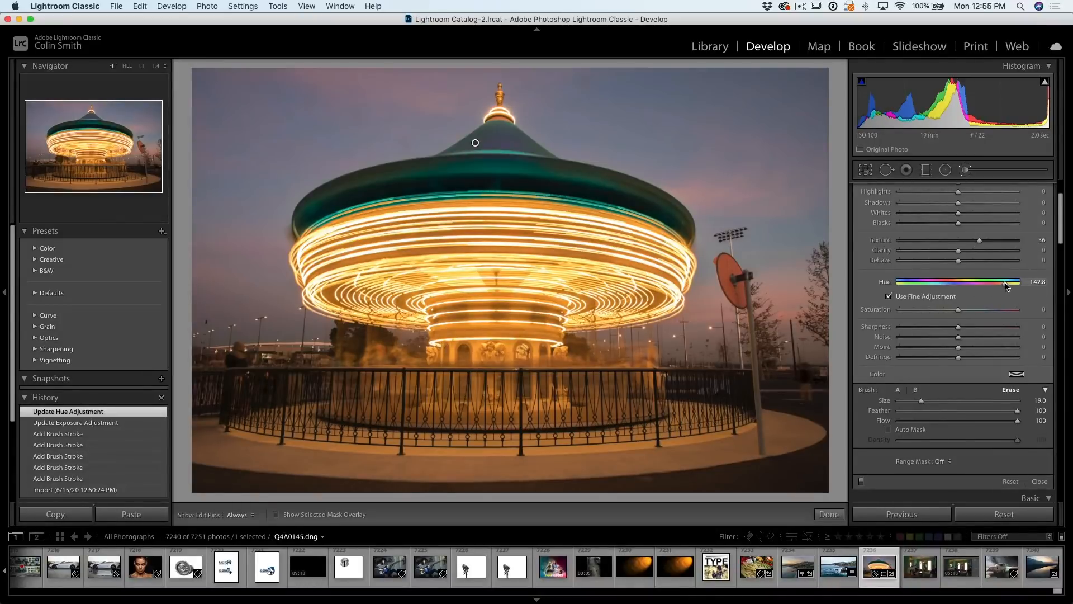
drag(1005, 282, 1006, 282)
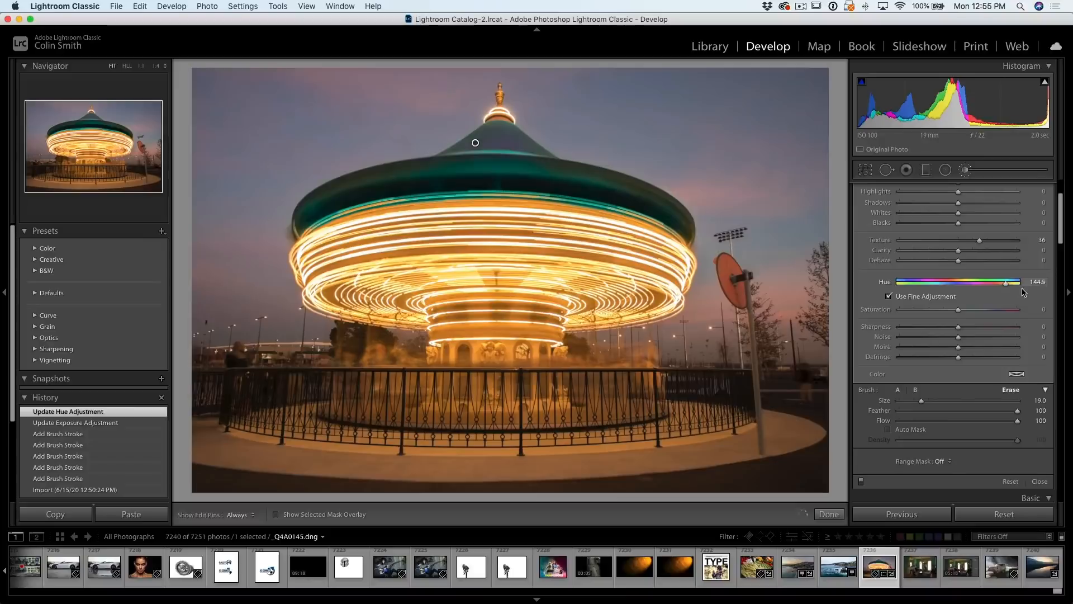
drag(1007, 282, 1006, 282)
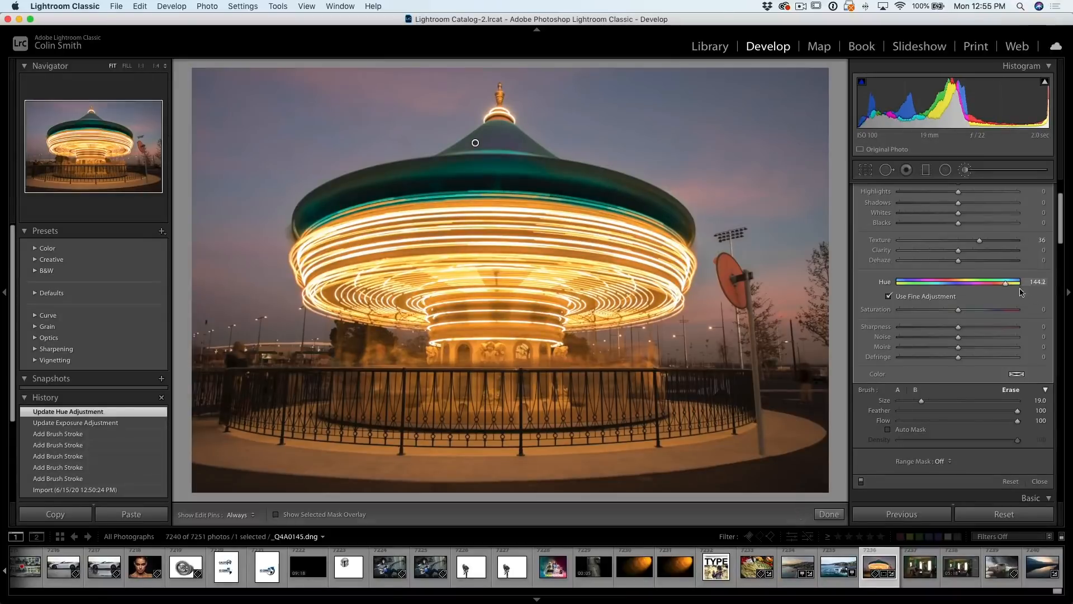
drag(1004, 282, 1006, 282)
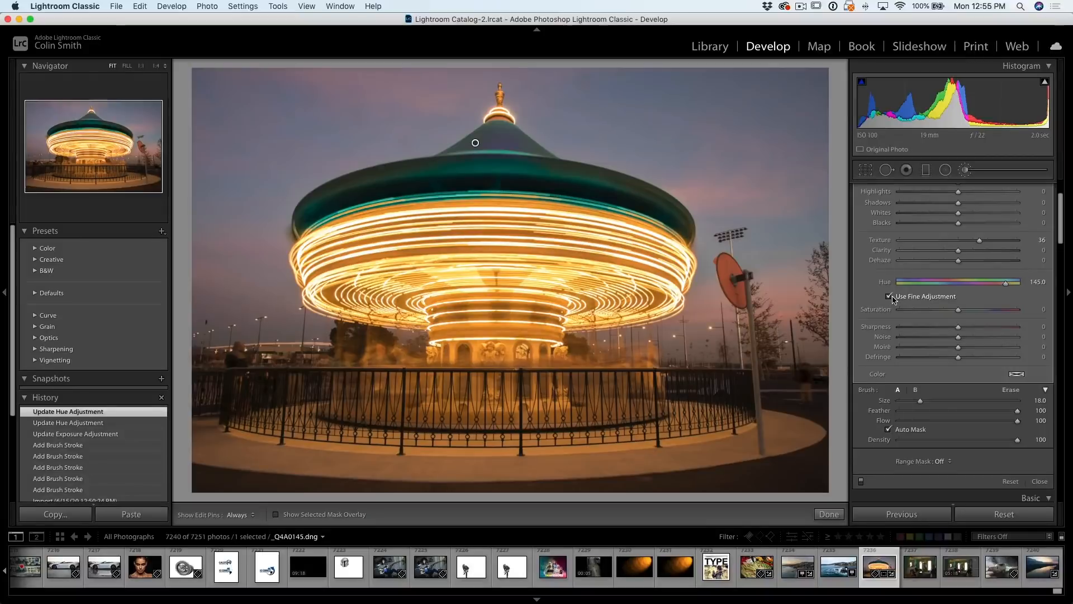
Turn off Use Fine Adjustment and paint the teal adjustment onto the round sign
click(891, 295)
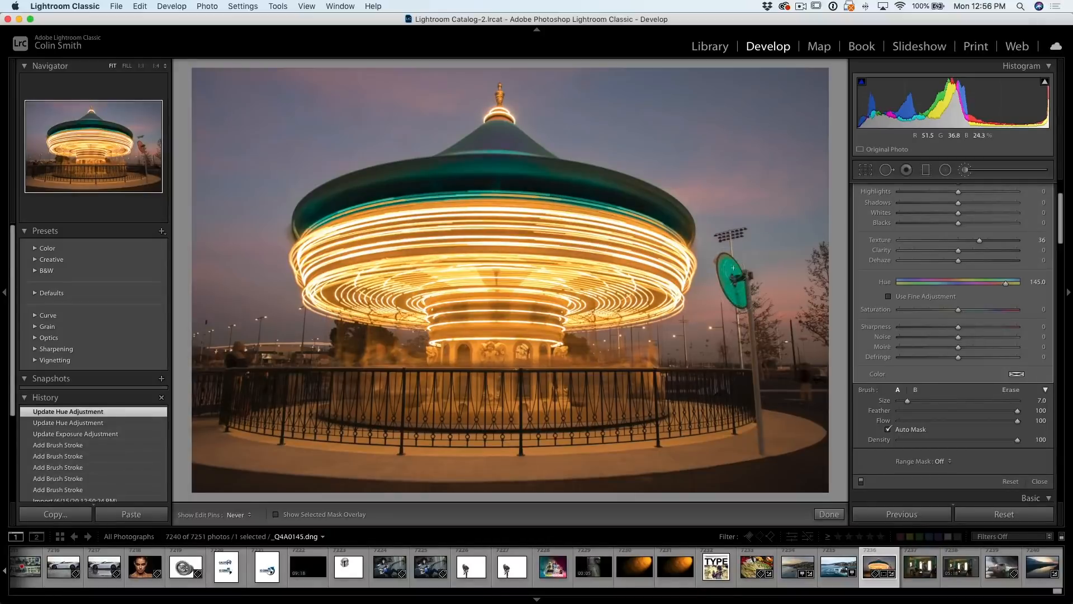
click(732, 291)
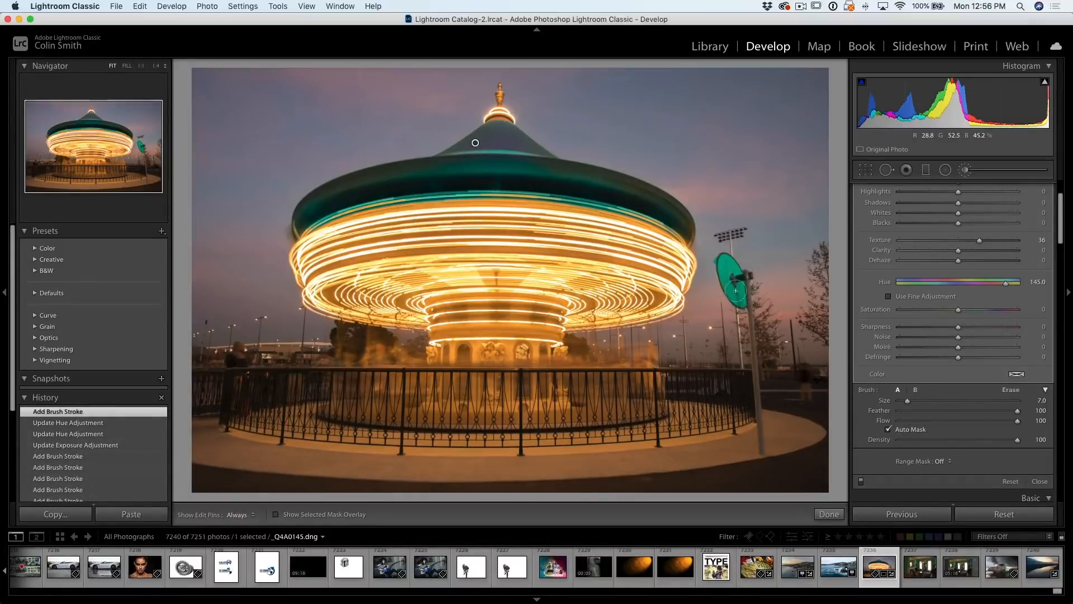
click(732, 290)
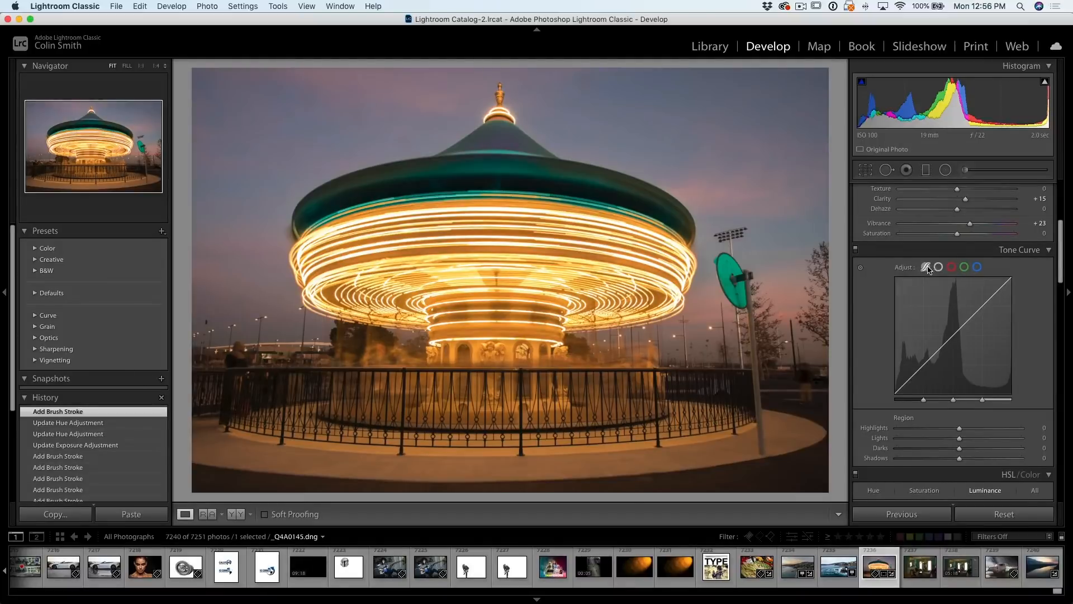
Switch the Tone Curve to point editing and select the Blue channel
click(940, 267)
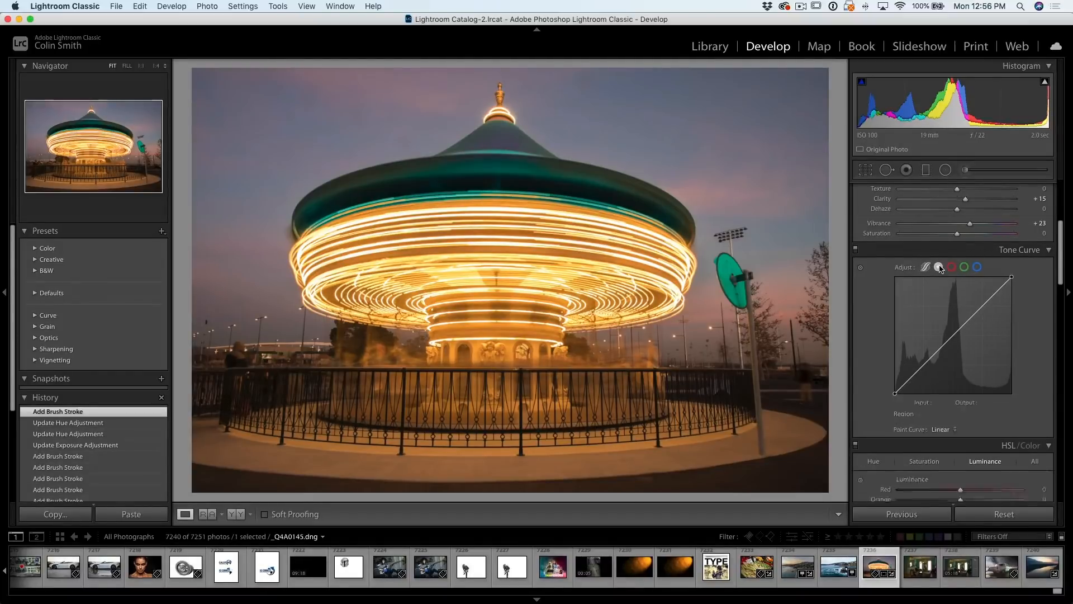
click(926, 267)
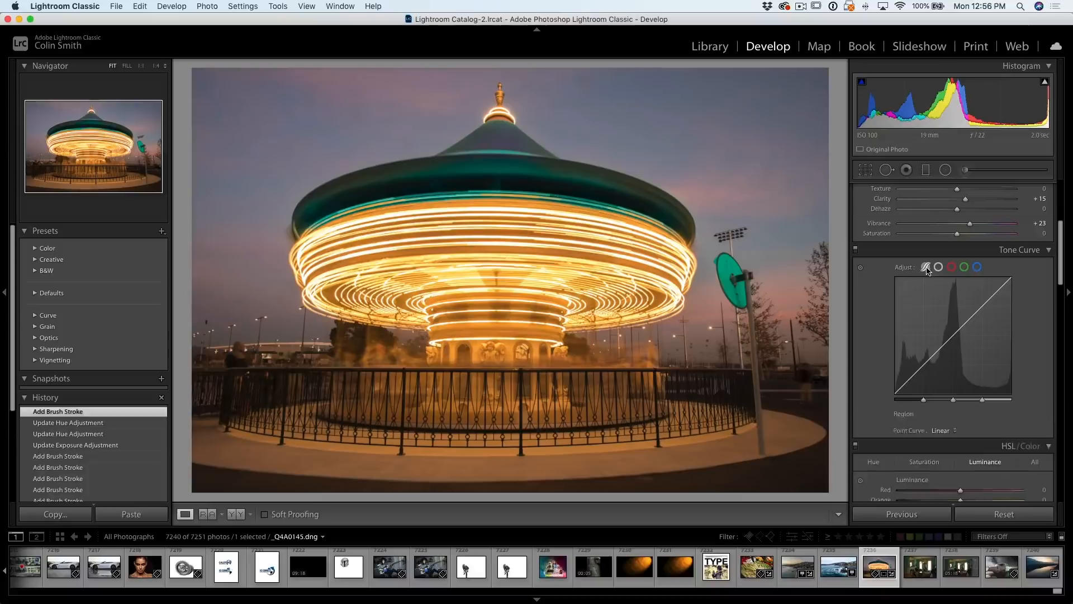
click(938, 267)
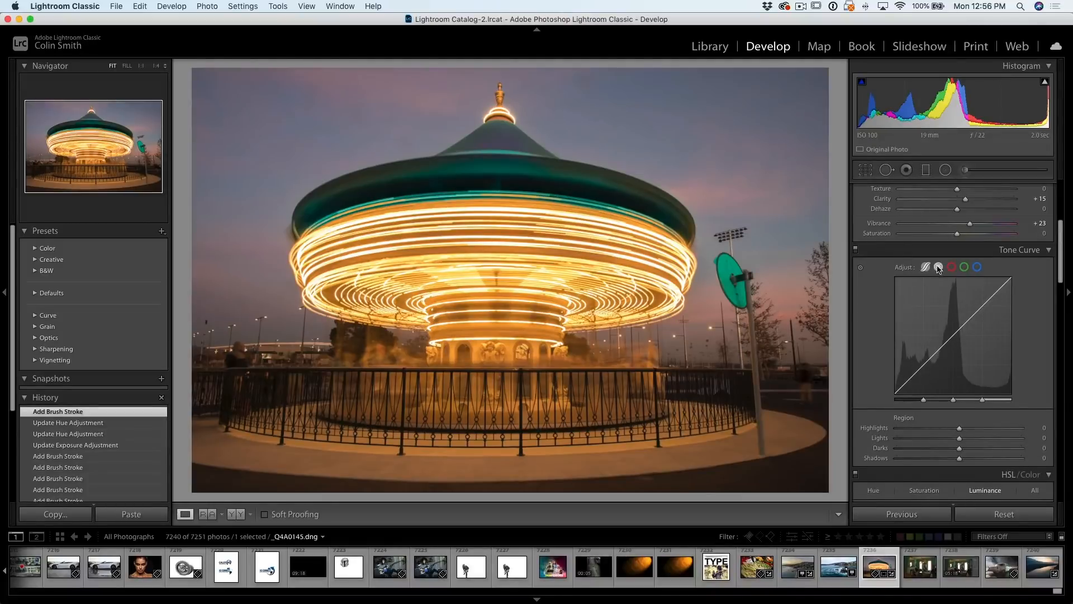
click(965, 267)
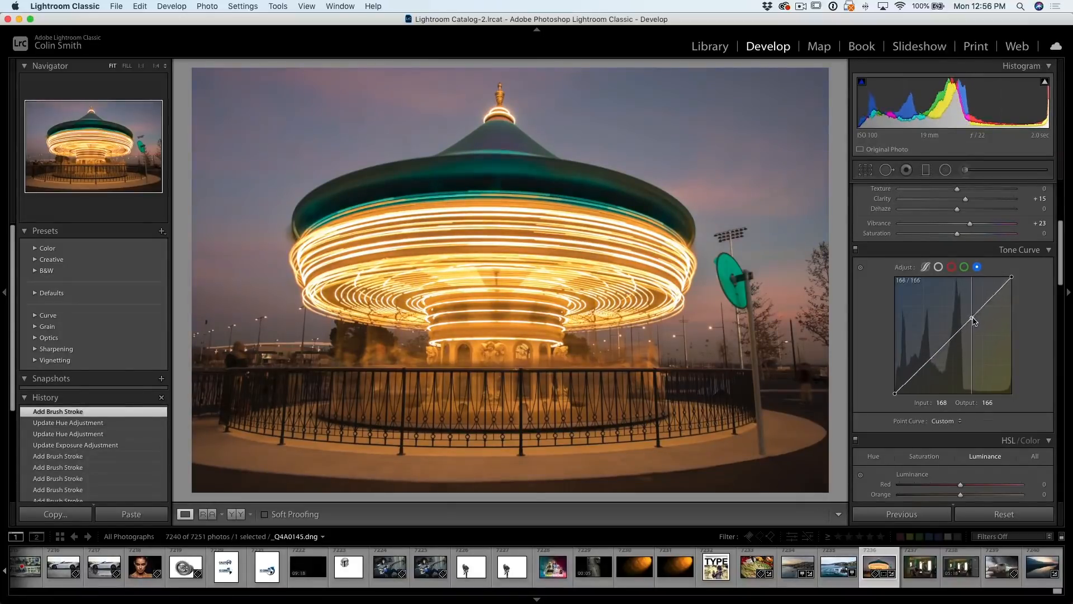
Select the Green channel and bend its curve upward to tint the photo green-teal
click(977, 267)
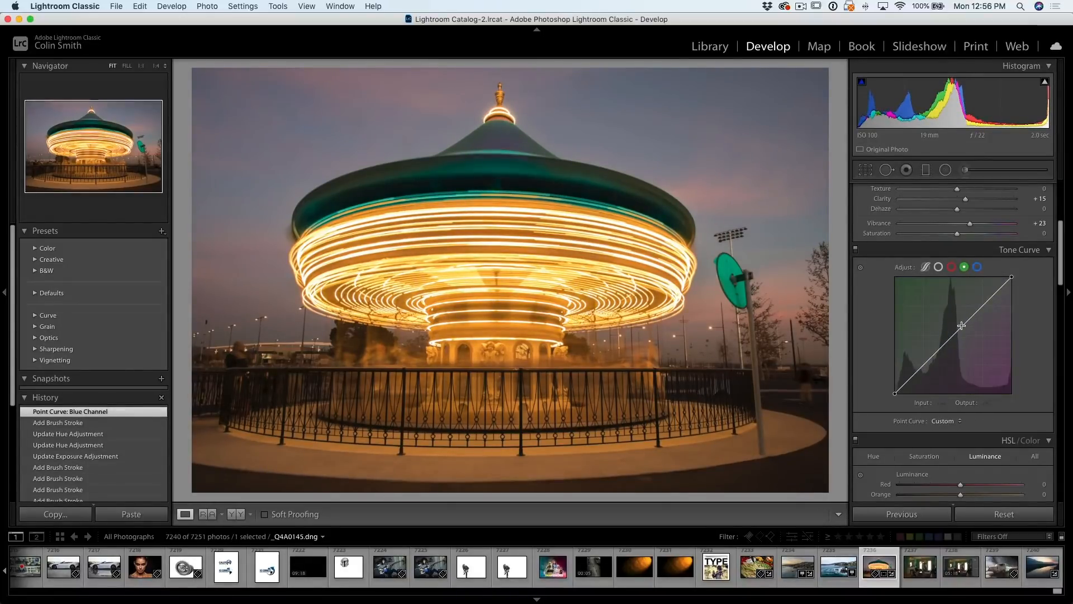
drag(957, 338, 957, 321)
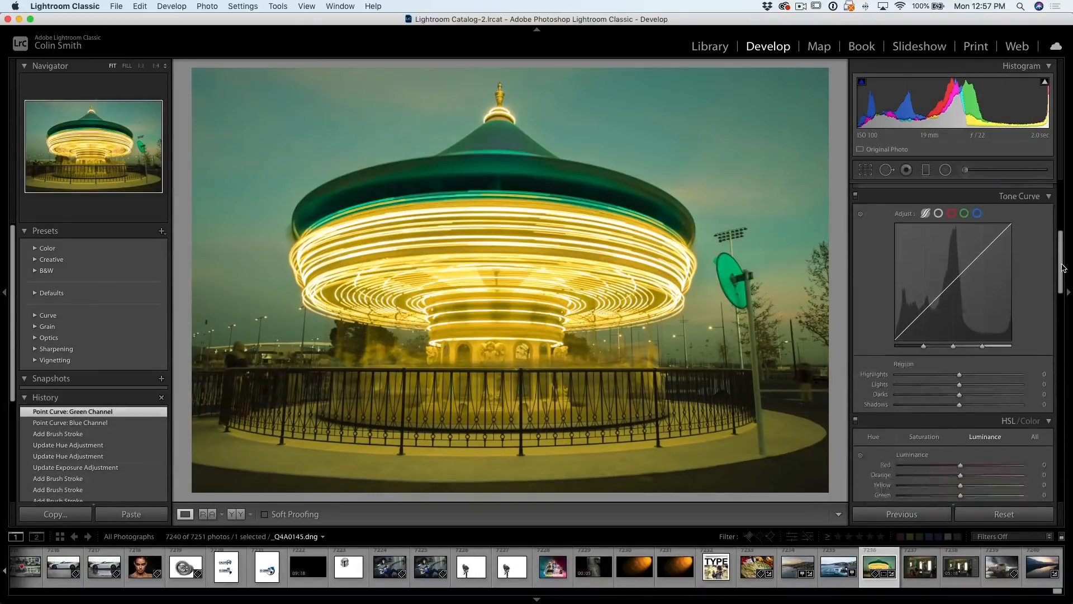
Show the HSL/Color panel for All colours, then narrow it to the Orange range only
scroll(down, 3)
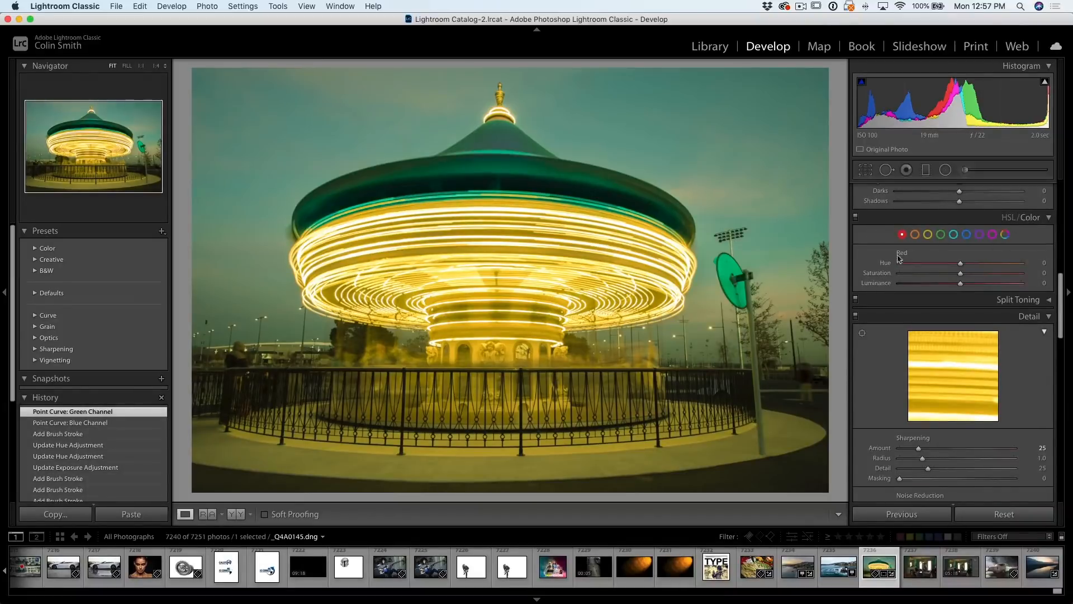
click(1019, 234)
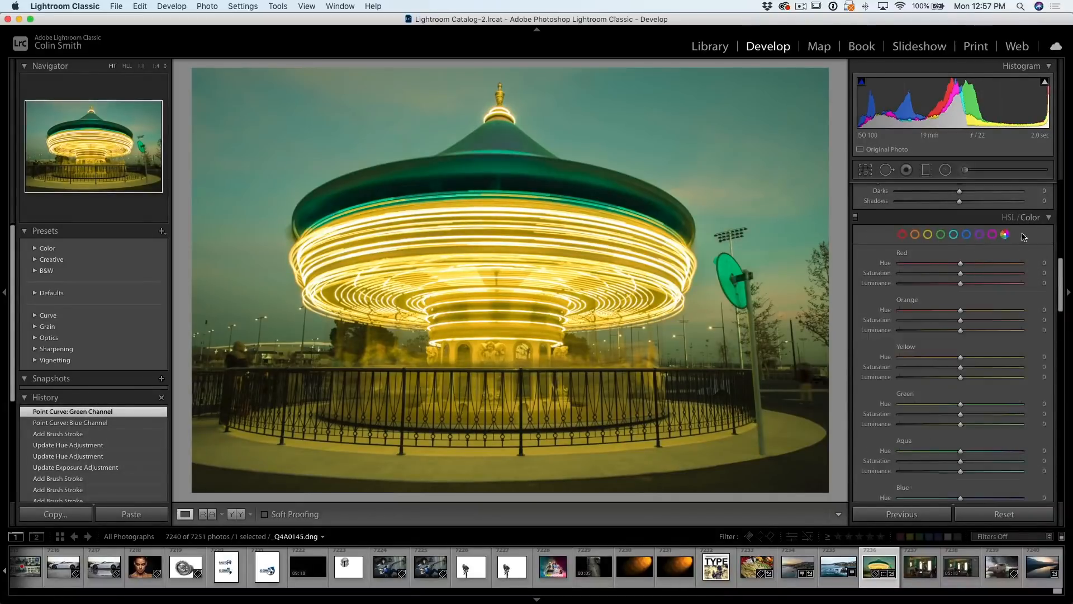
click(916, 233)
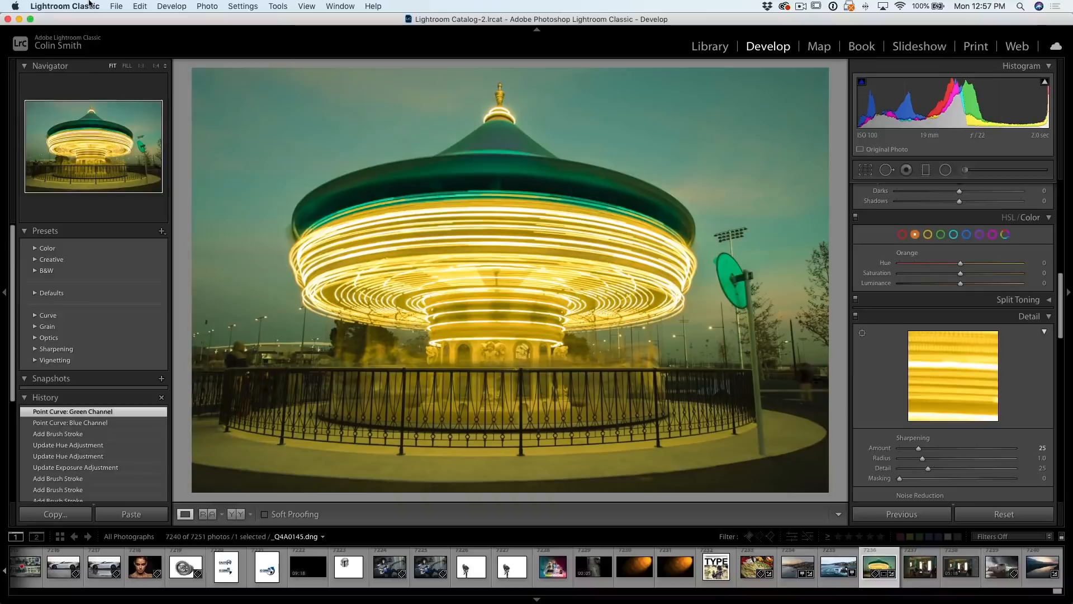
Bring up Preferences on the Presets tab via the Lightroom Classic menu
click(65, 7)
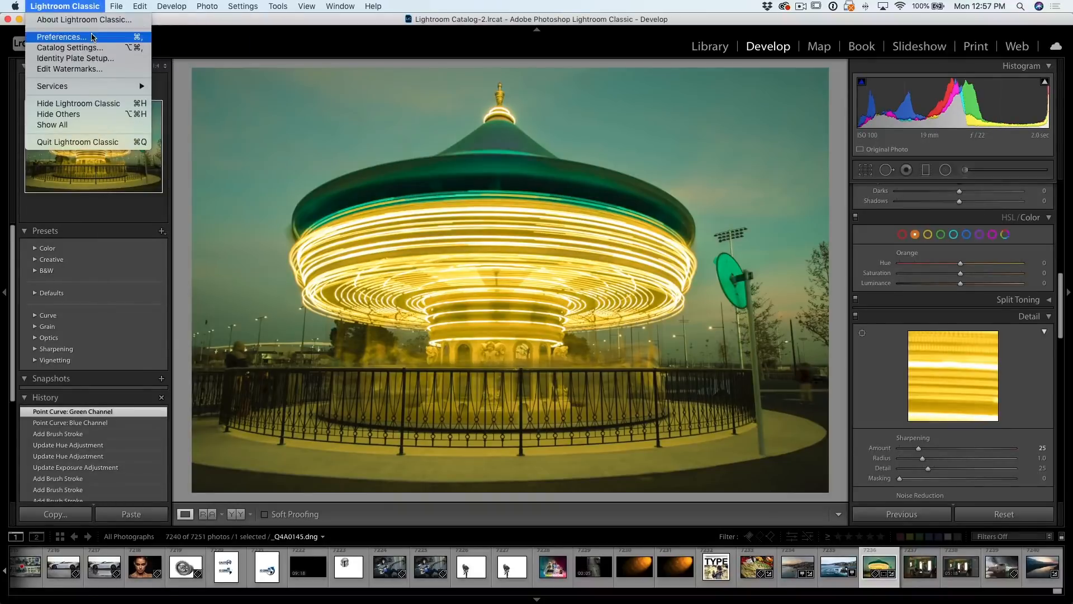
click(60, 37)
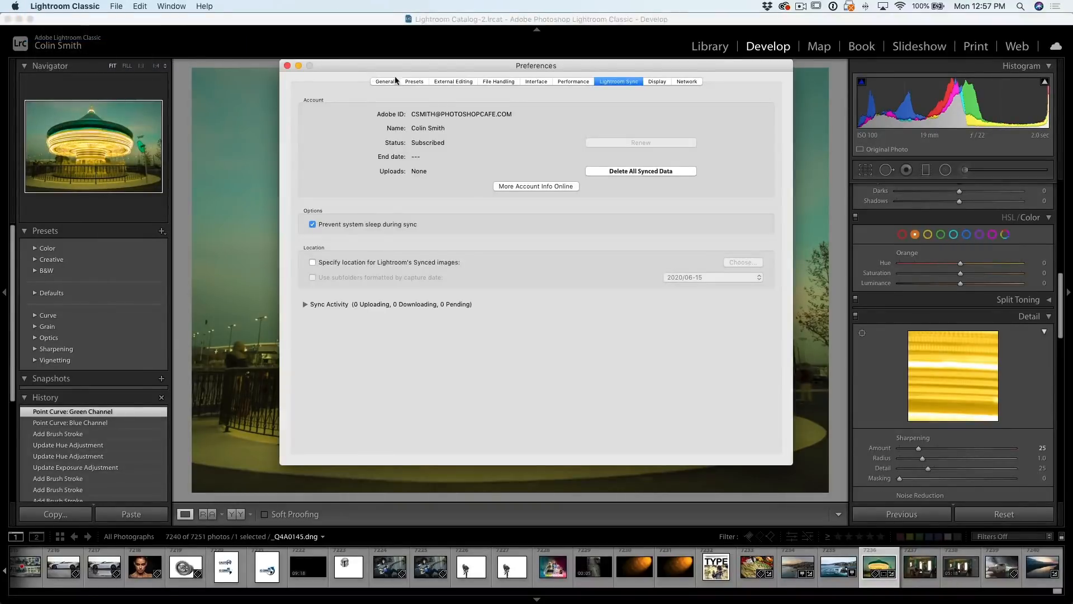
click(413, 82)
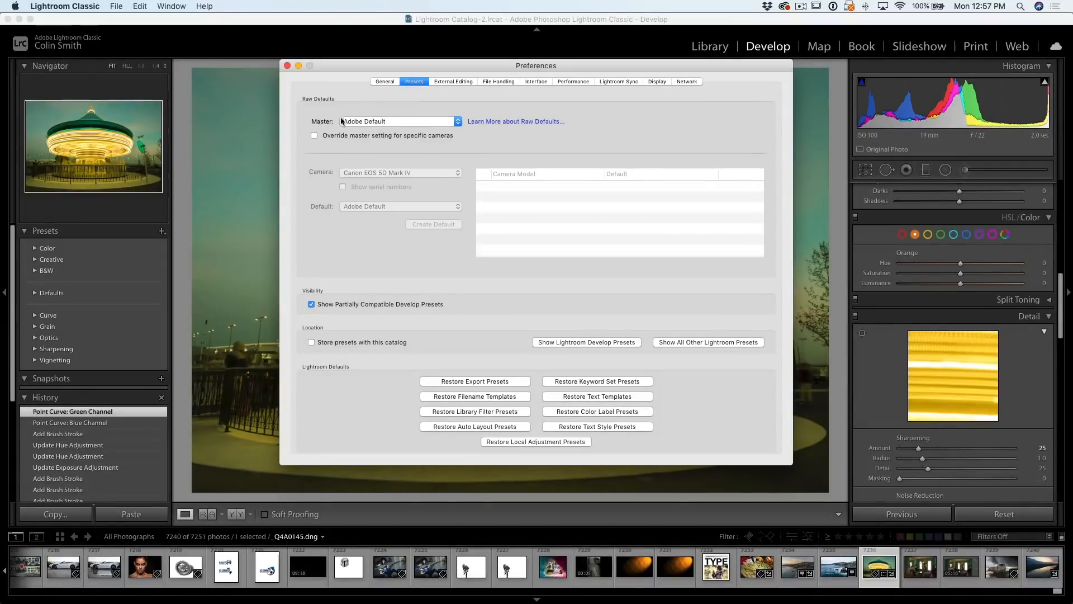
Keep Master raw default on Adobe Default and enable camera-specific raw defaults
click(398, 121)
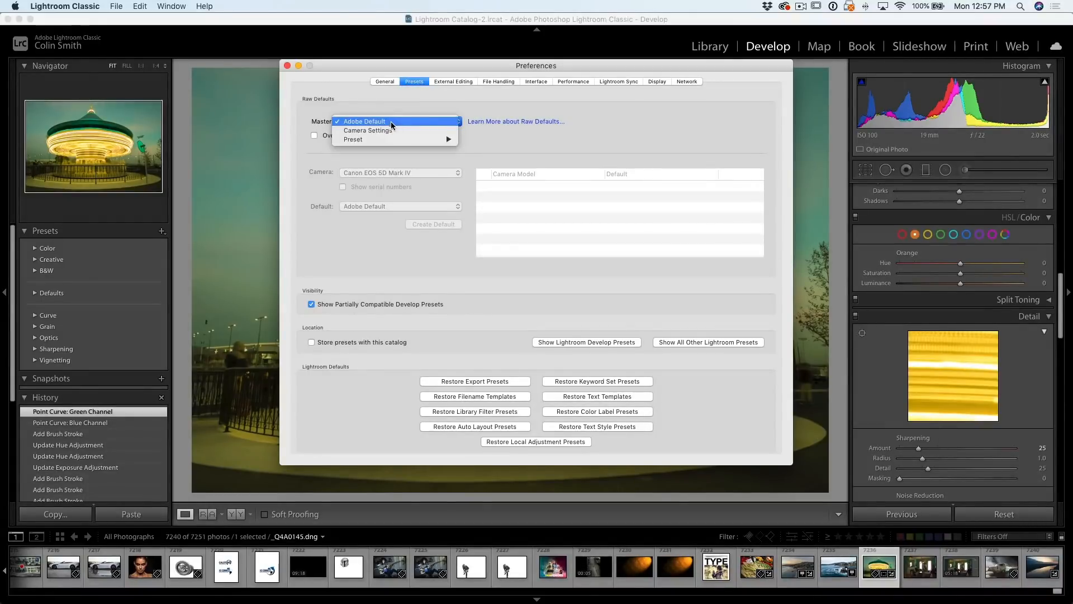
click(363, 121)
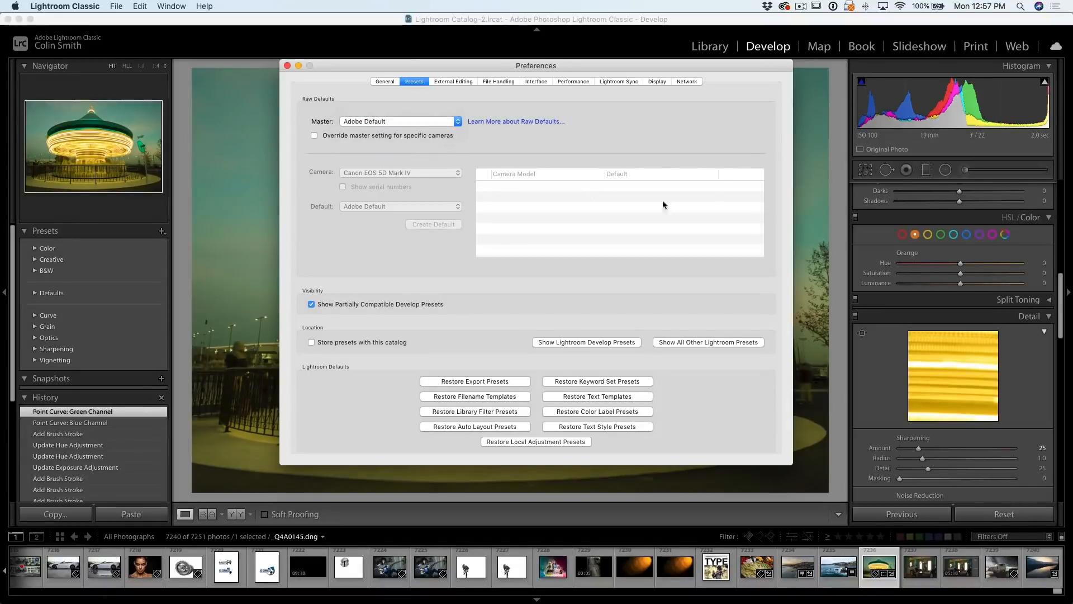
mouse_move(862, 370)
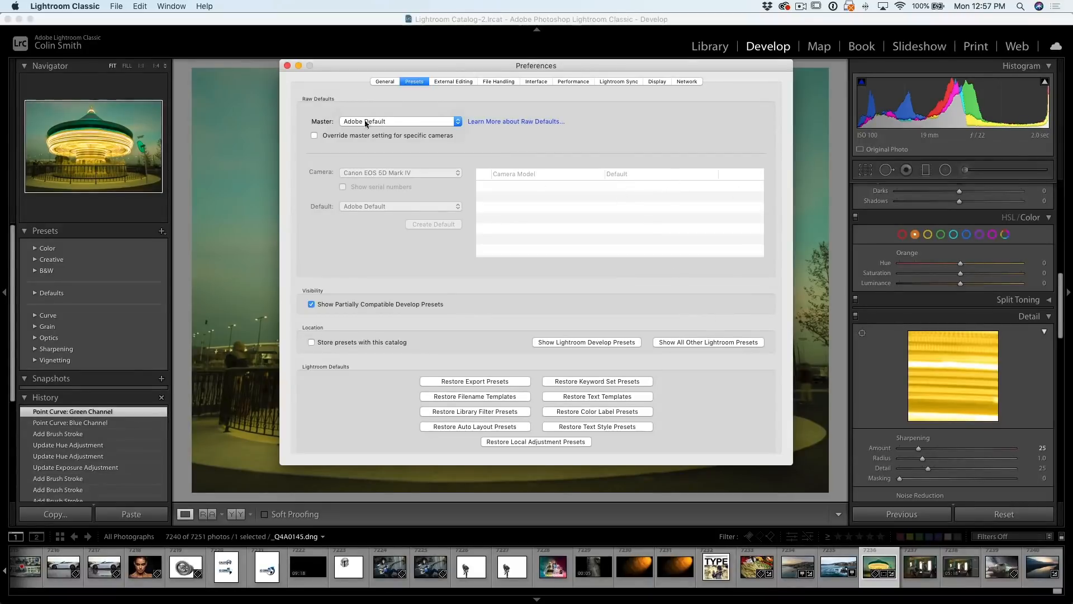
click(399, 121)
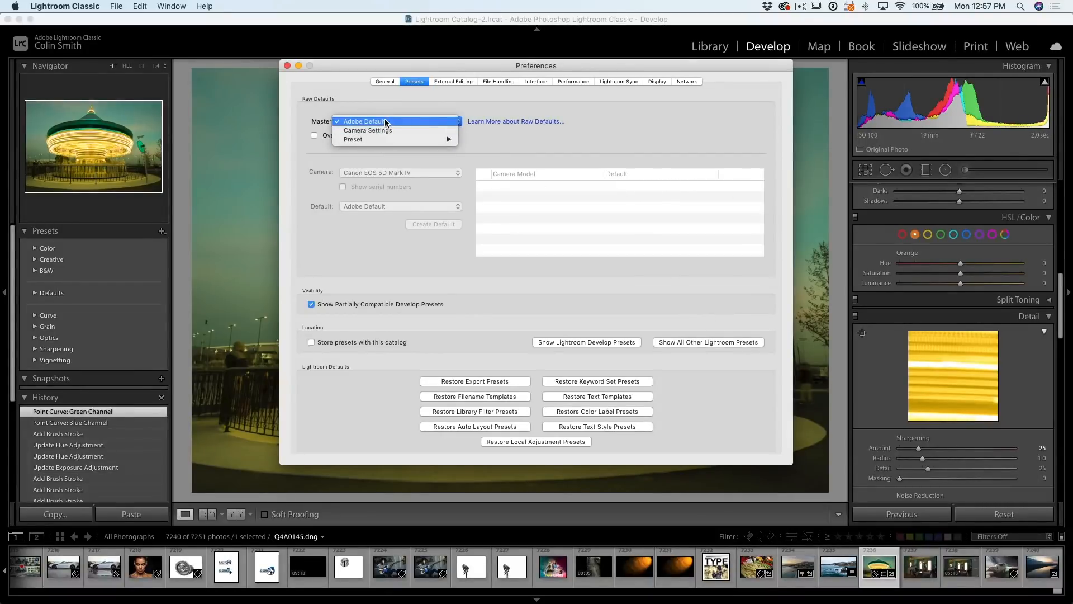
click(364, 121)
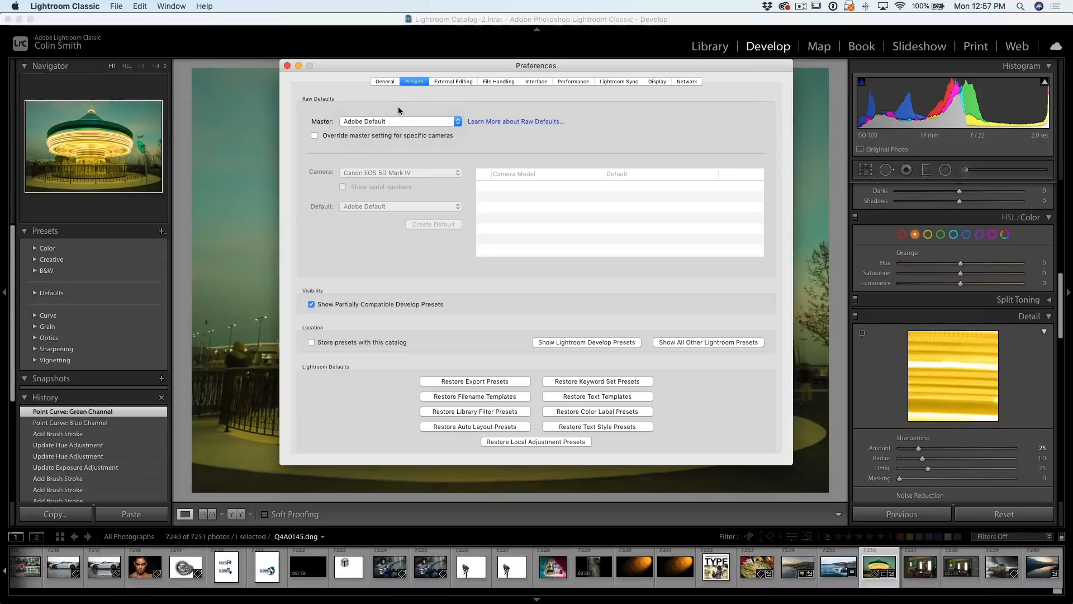
click(314, 135)
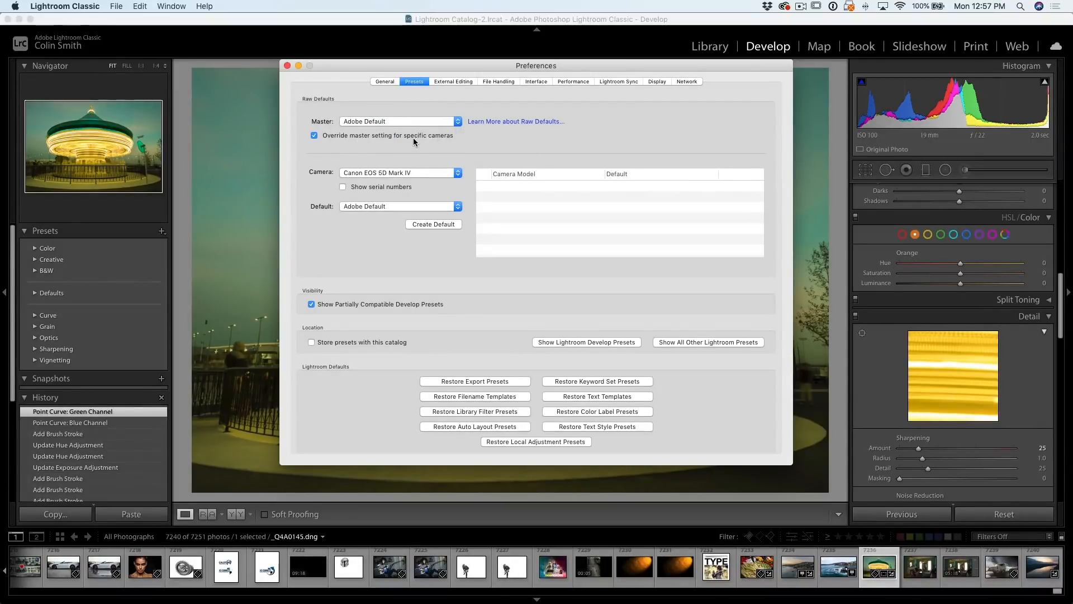
Keep Canon EOS 5D Mark IV as the camera and set its raw default to Camera Settings
click(400, 172)
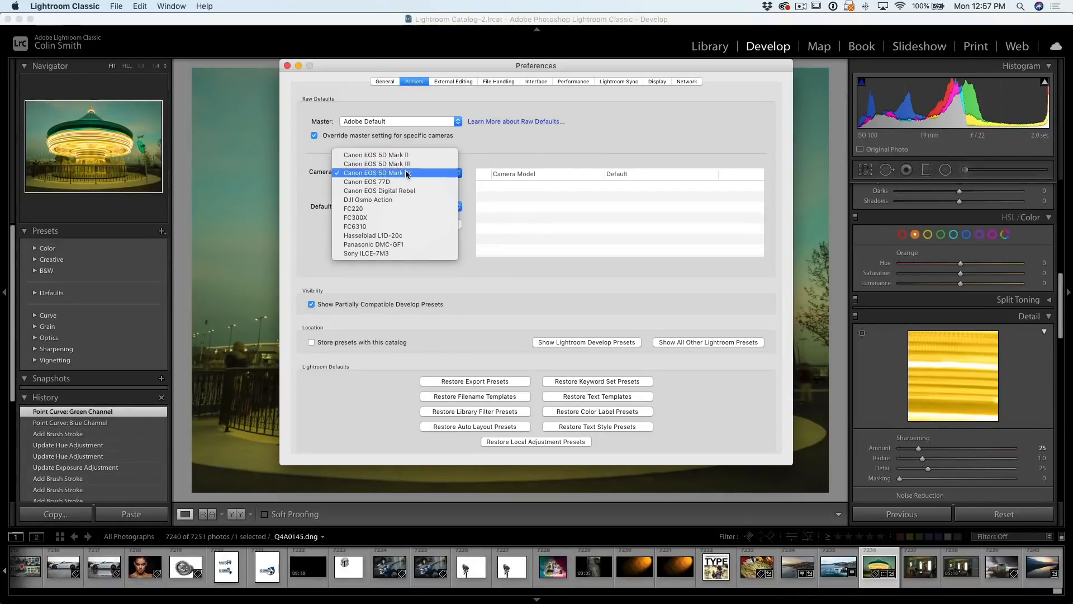
click(401, 172)
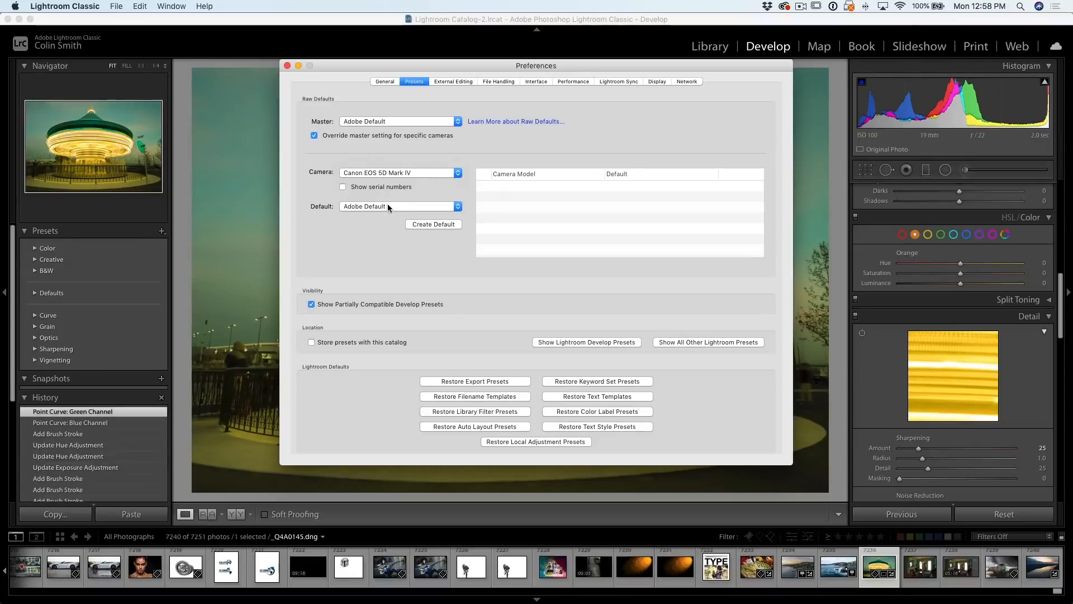
click(399, 205)
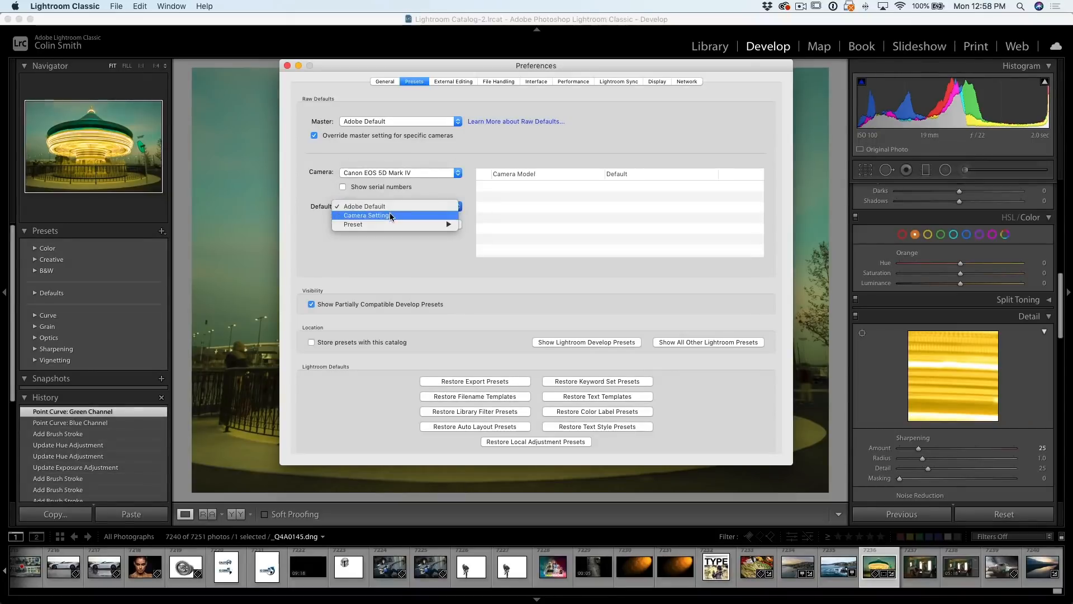
click(367, 215)
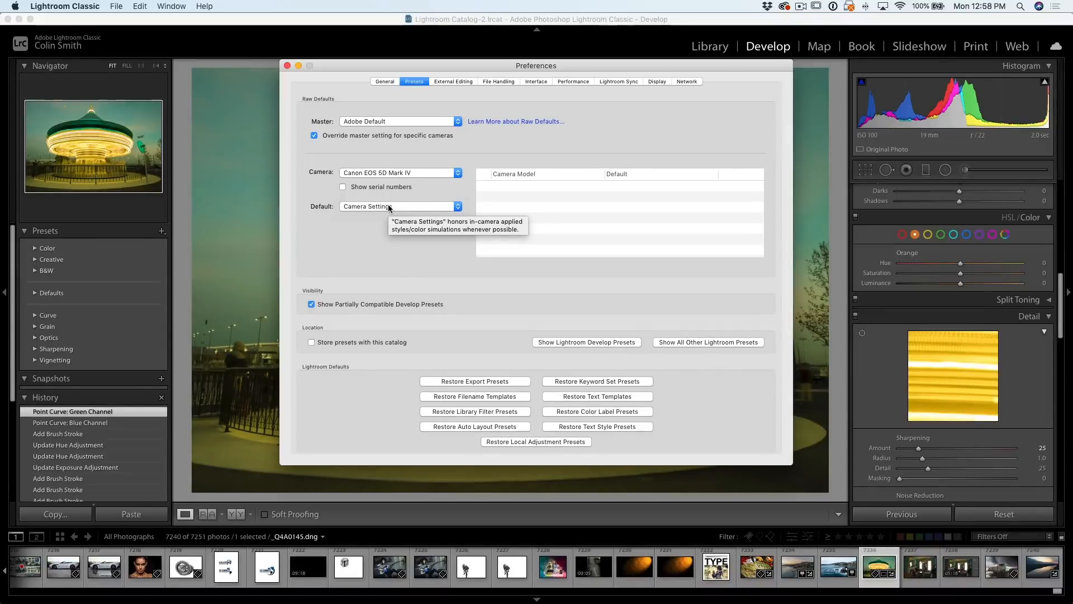
Confirm Camera Settings, add the Canon default to the table, and list the cameras again
click(400, 206)
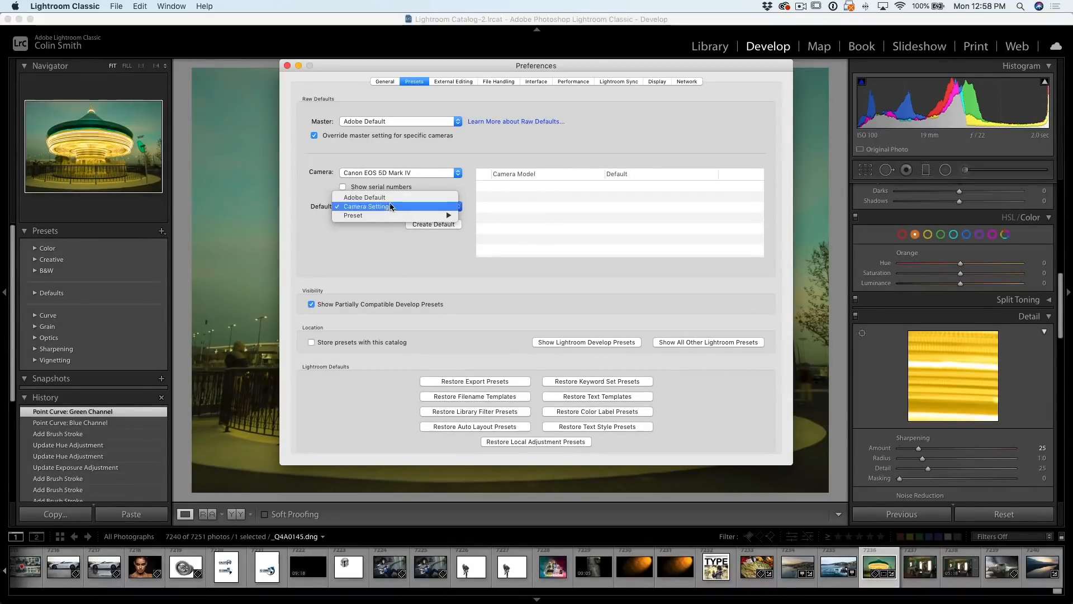
click(368, 205)
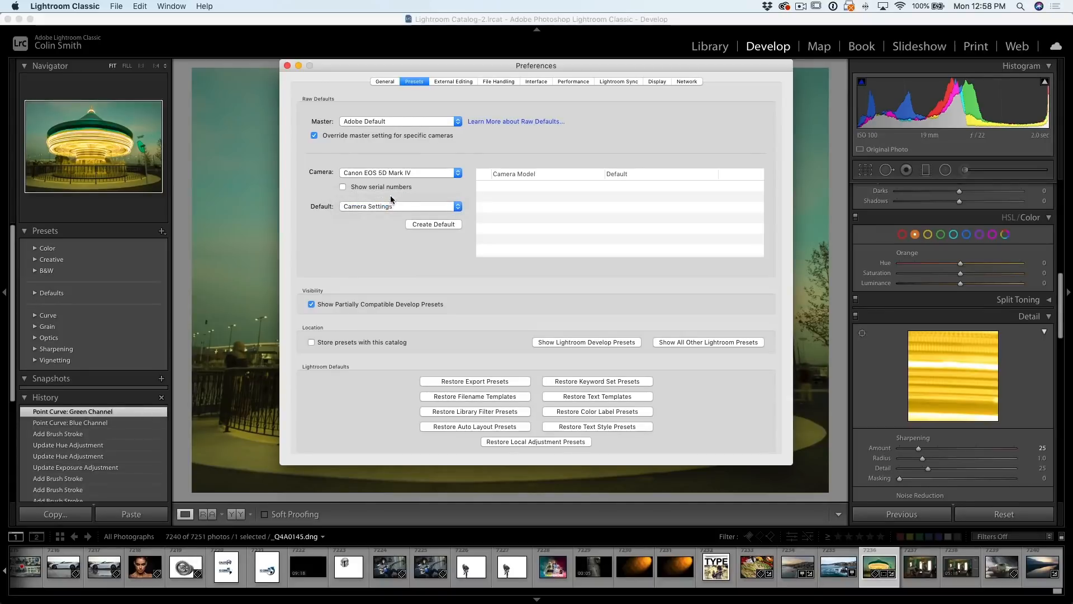
click(434, 223)
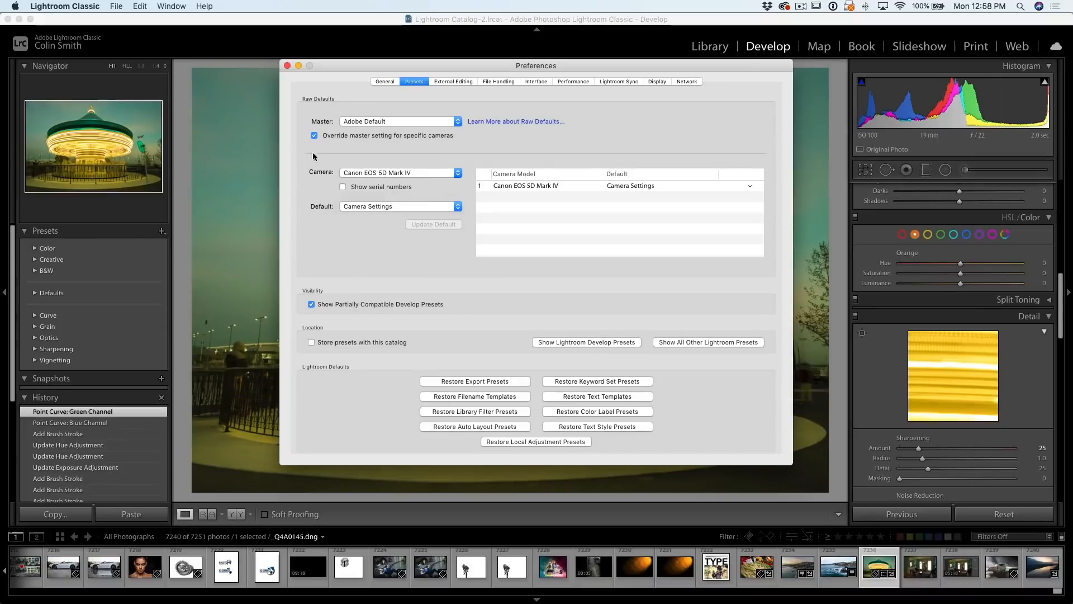
mouse_move(380, 178)
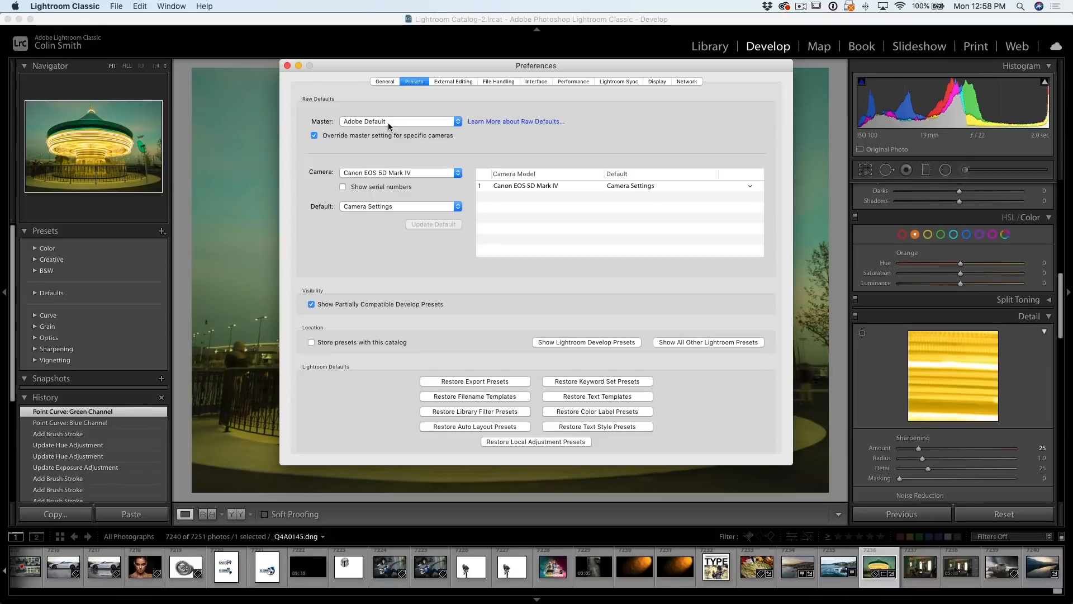
click(399, 172)
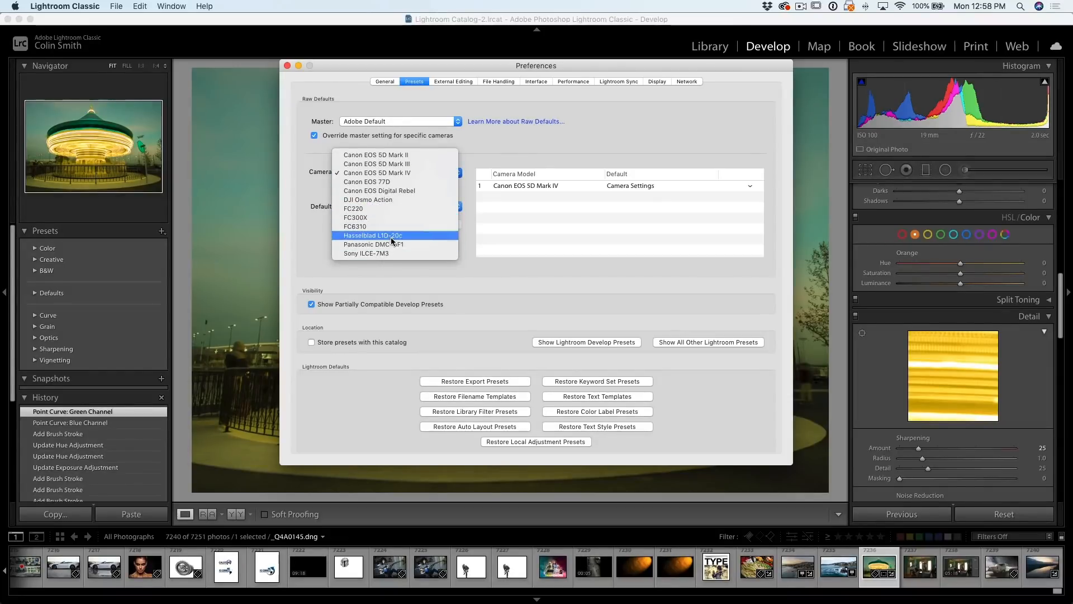
Make B&W Landscape the raw default for the Sony ILCE-7M3 camera
click(366, 253)
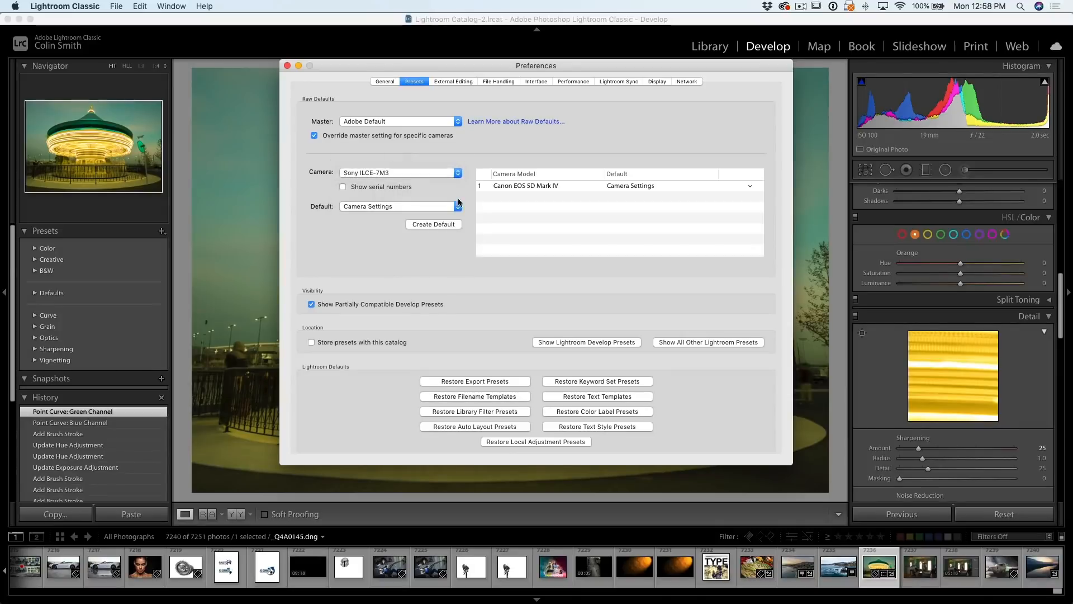
click(400, 206)
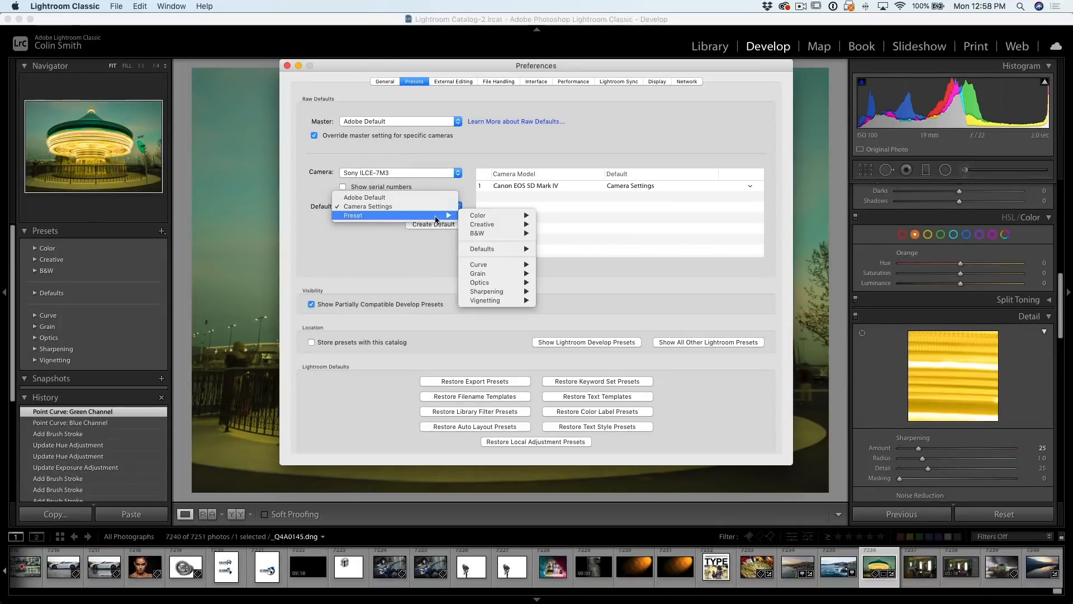
mouse_move(476, 234)
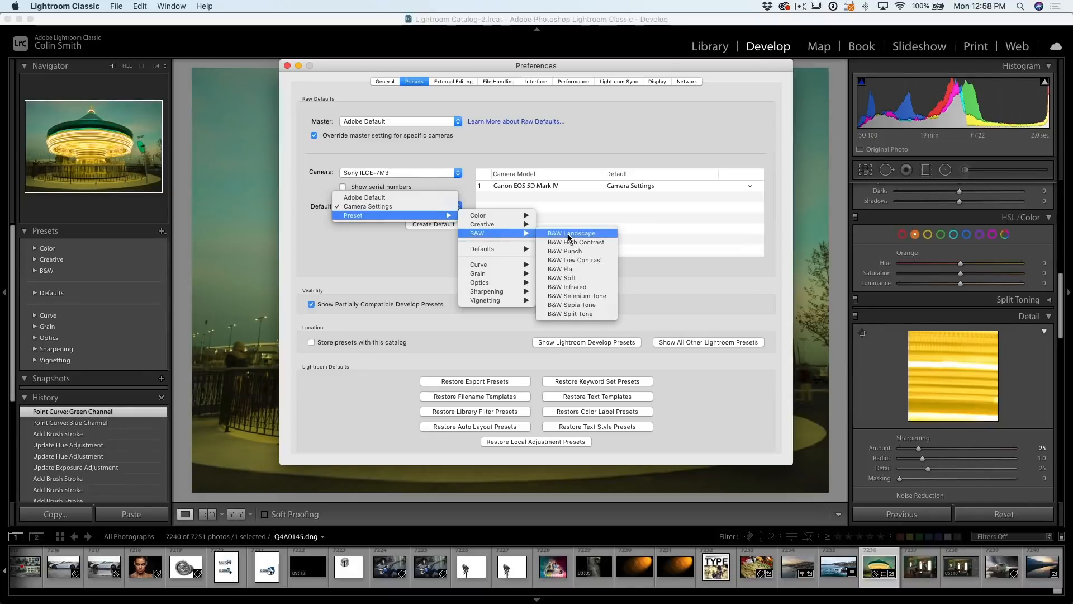
click(572, 233)
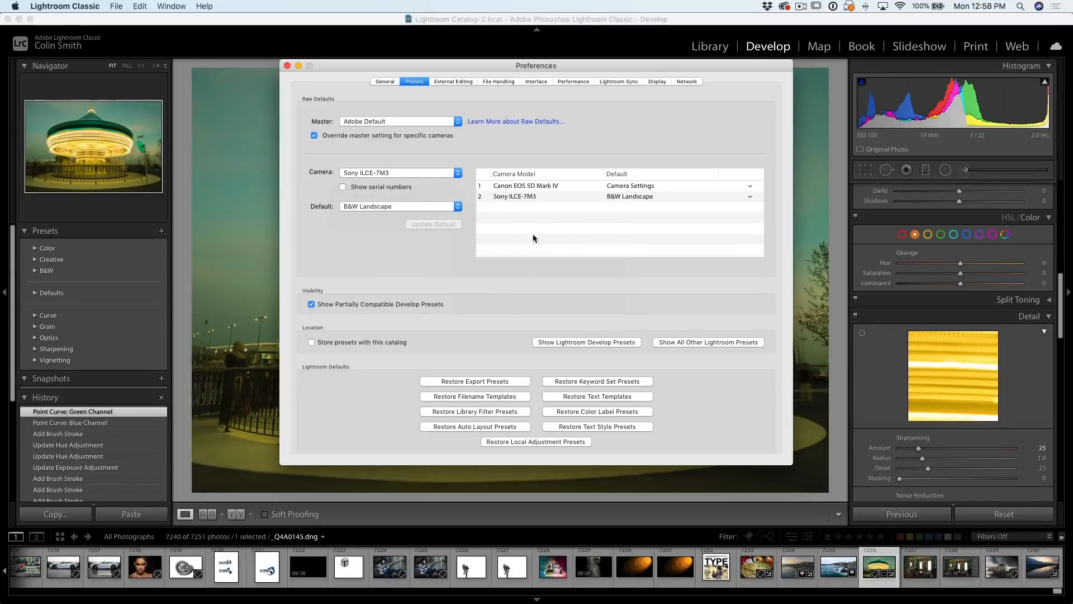
mouse_move(518, 191)
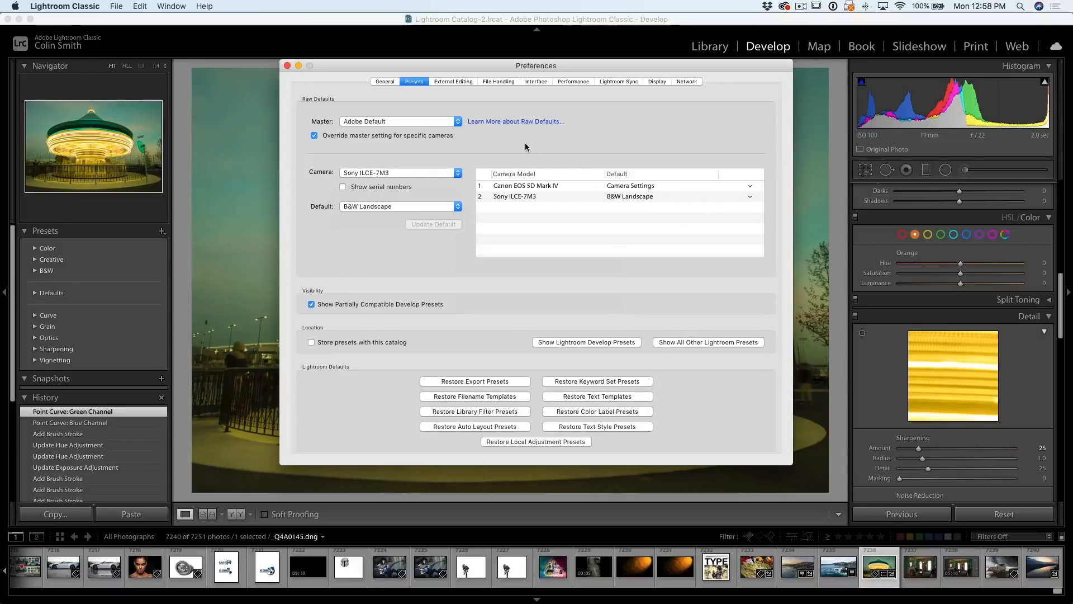
mouse_move(520, 219)
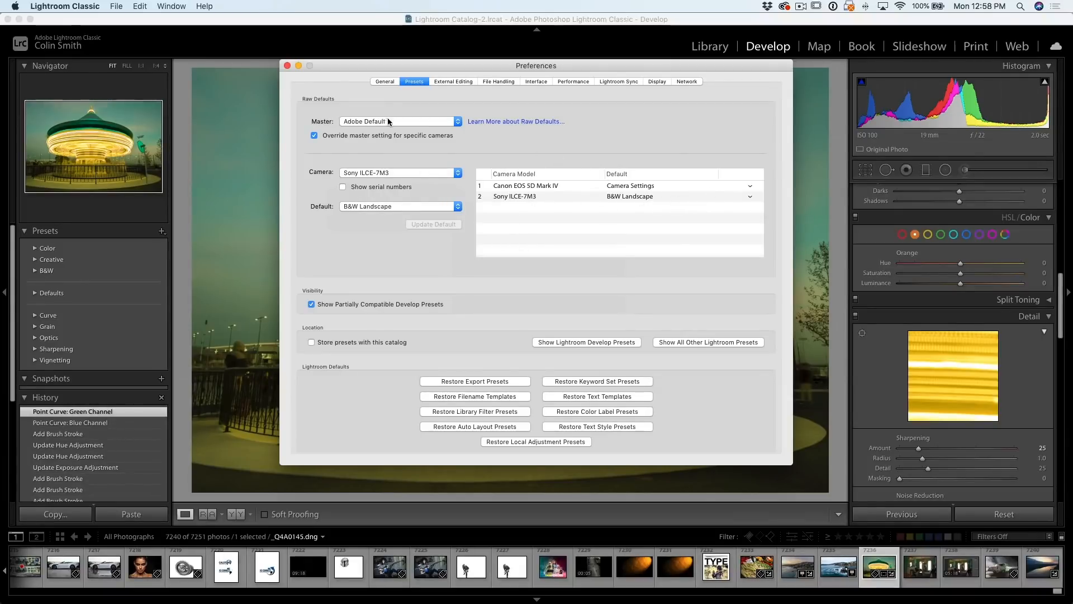
click(397, 120)
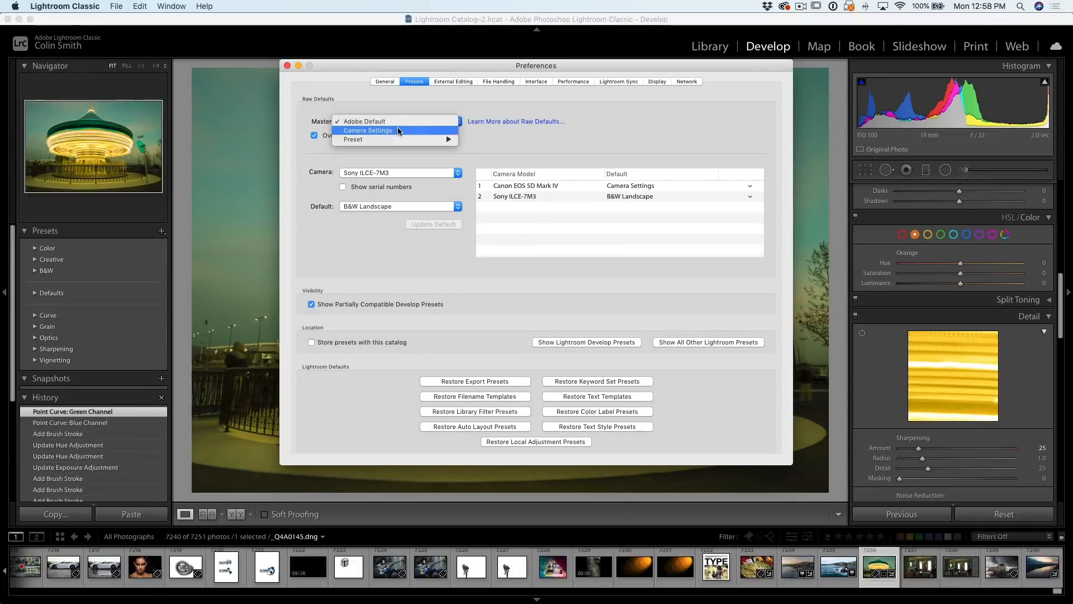
Try Camera Settings as master default, restore Adobe Default, and close Preferences
click(368, 131)
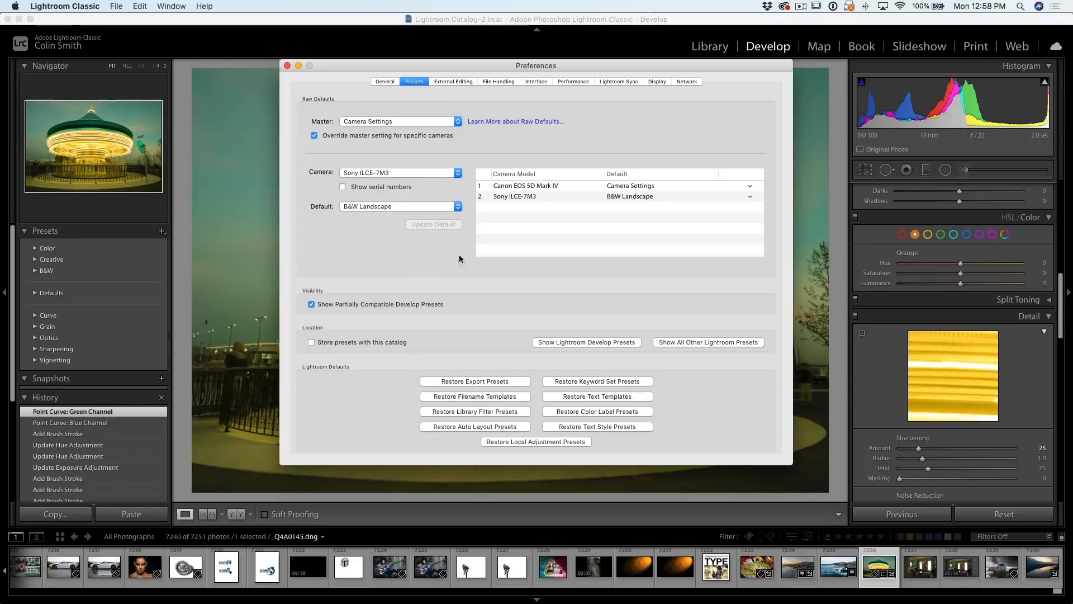
click(400, 120)
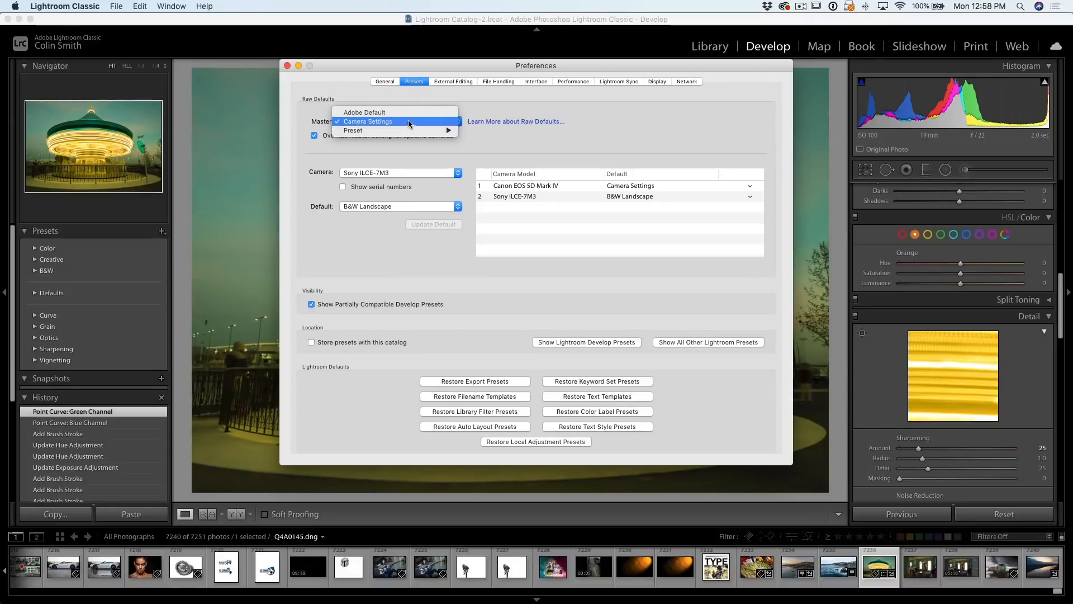
click(365, 112)
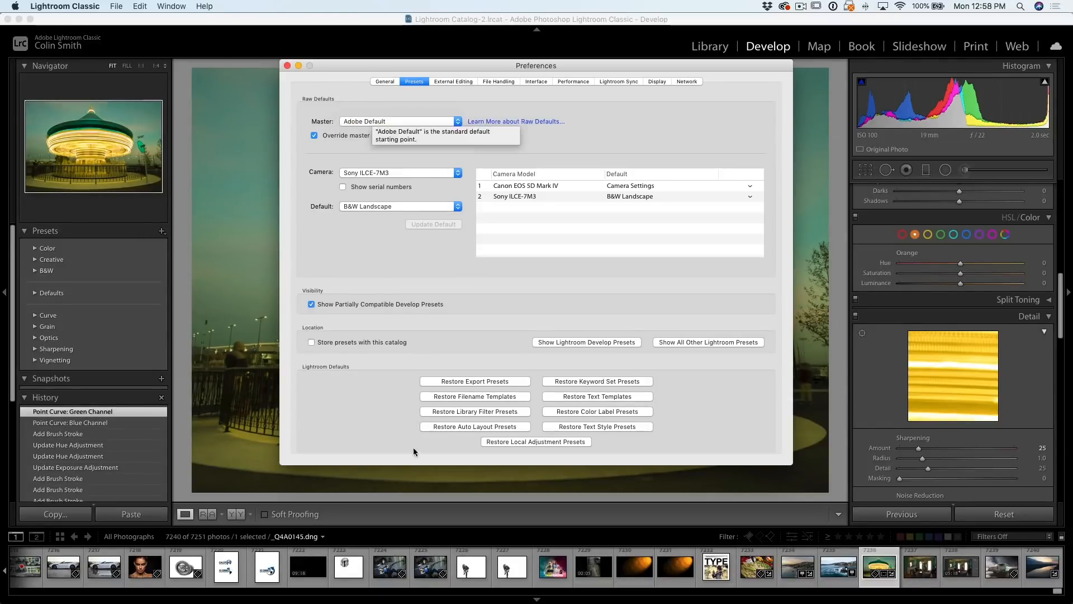
click(288, 64)
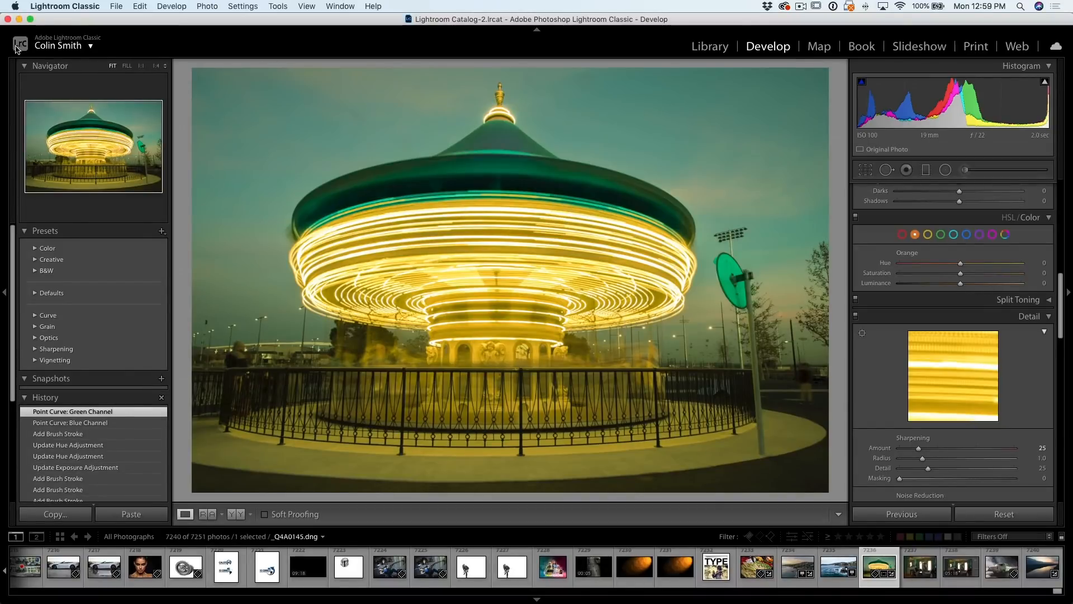
mouse_move(624, 583)
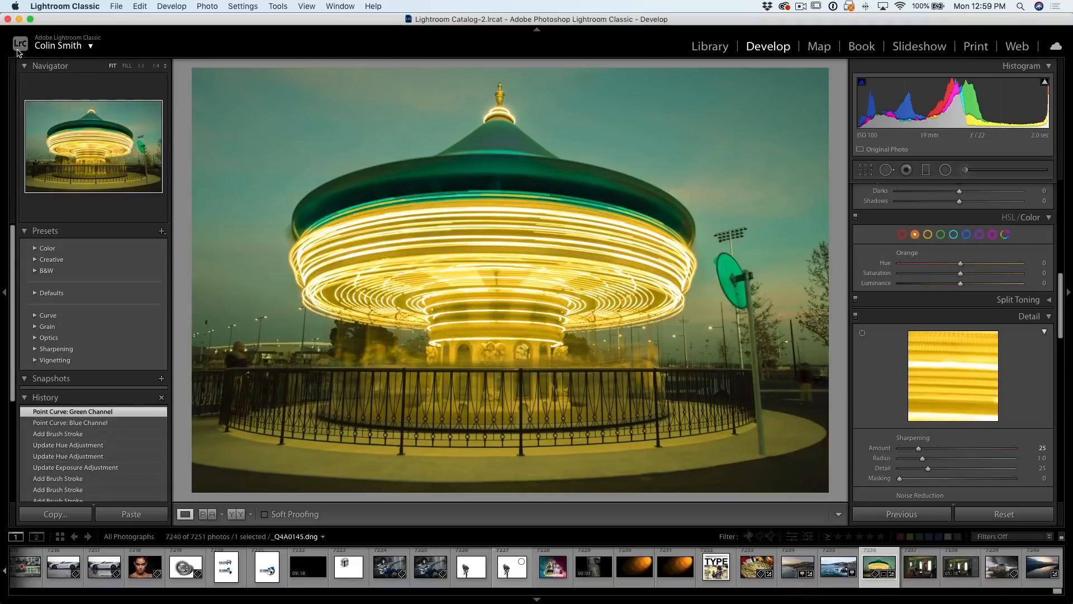
Show the catalog in Library Grid view and select the ISO 12800 car photo
click(710, 46)
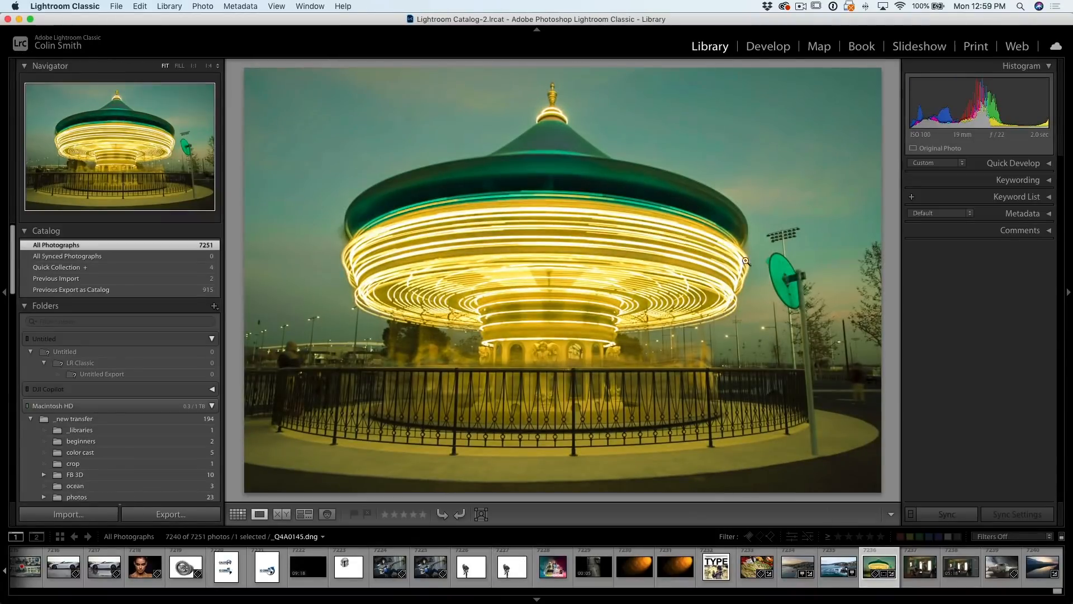
click(237, 515)
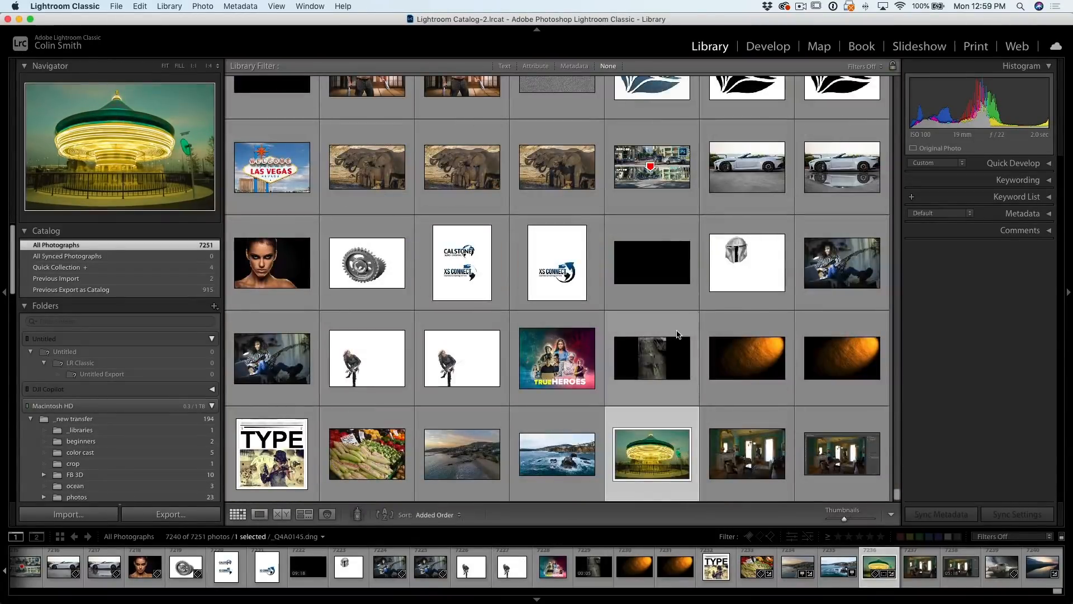
scroll(down, 3)
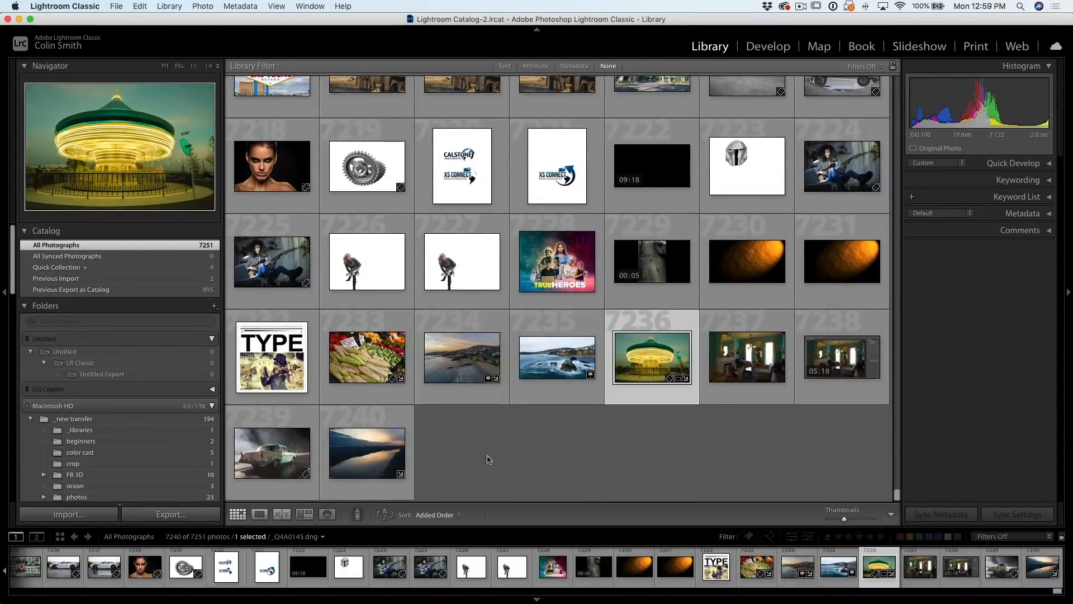
click(271, 452)
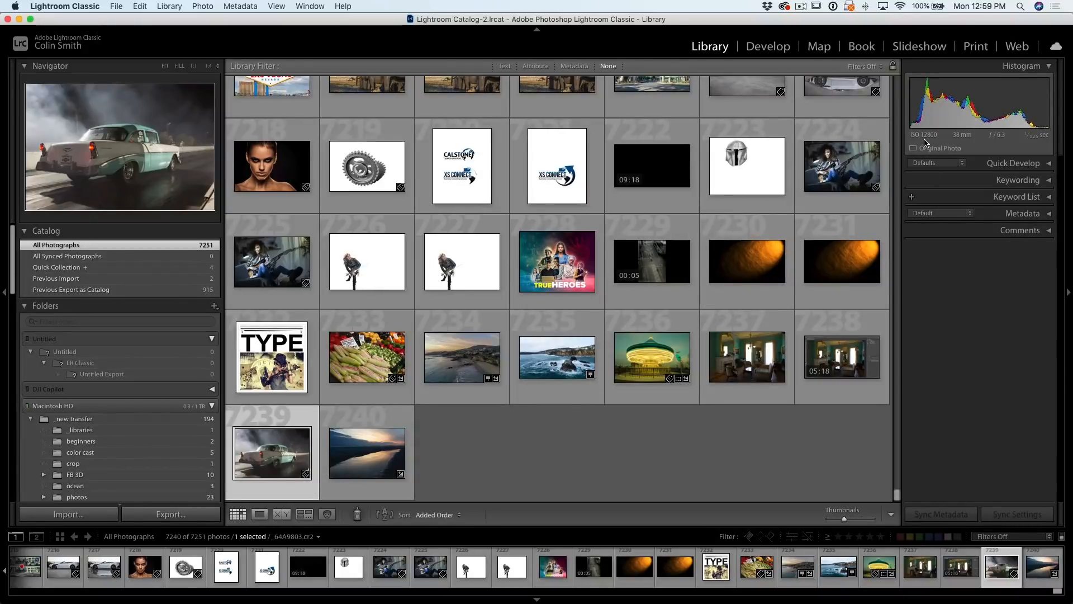
mouse_move(914, 147)
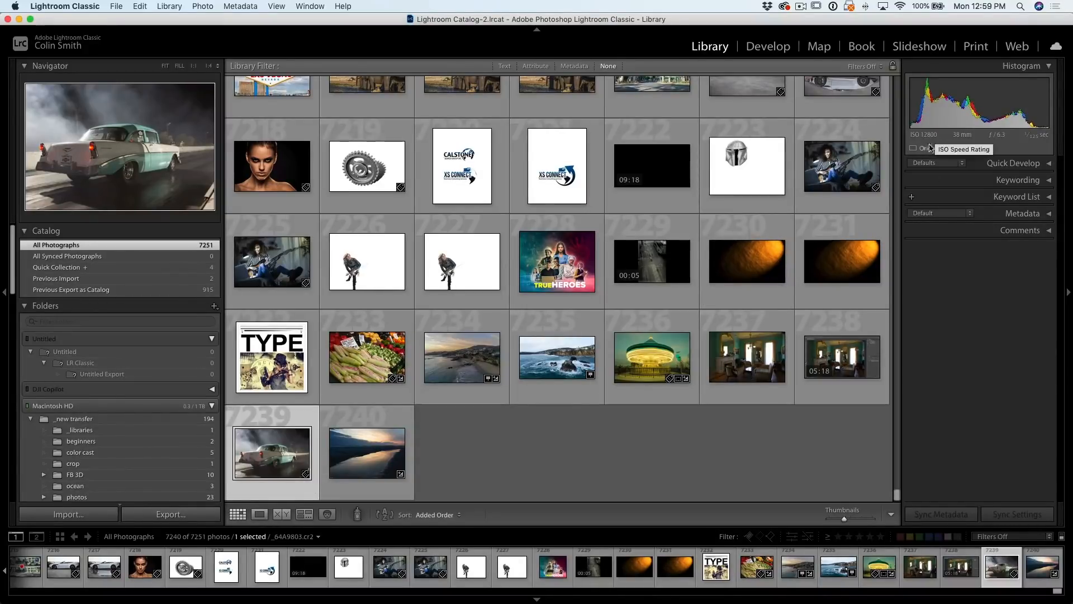
Select the car photo together with the ISO 100 seascape photo, not the ISO 800 sunset
click(367, 452)
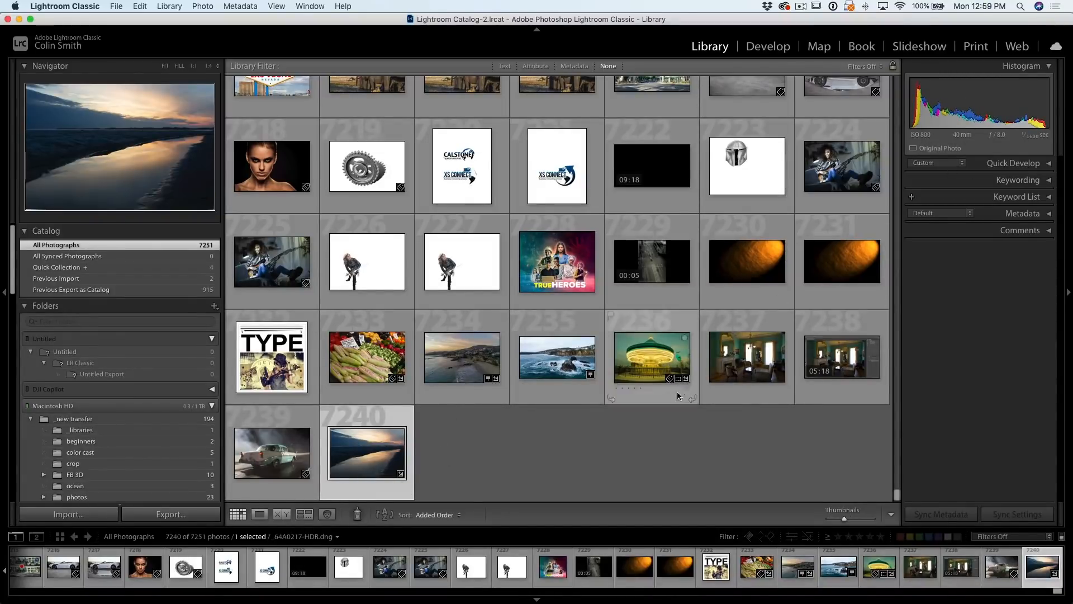
click(557, 357)
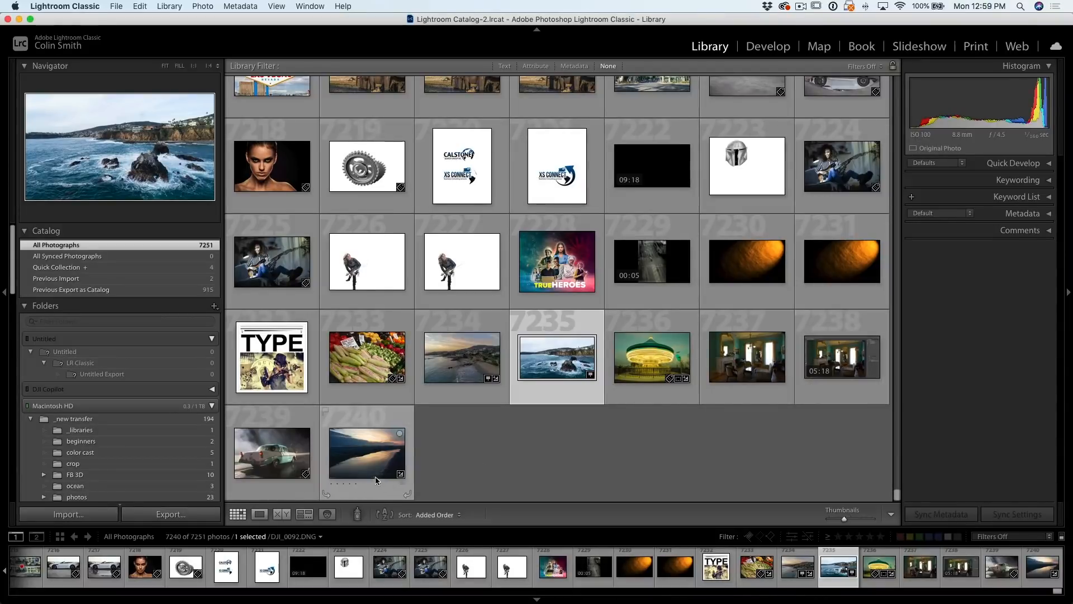
click(272, 452)
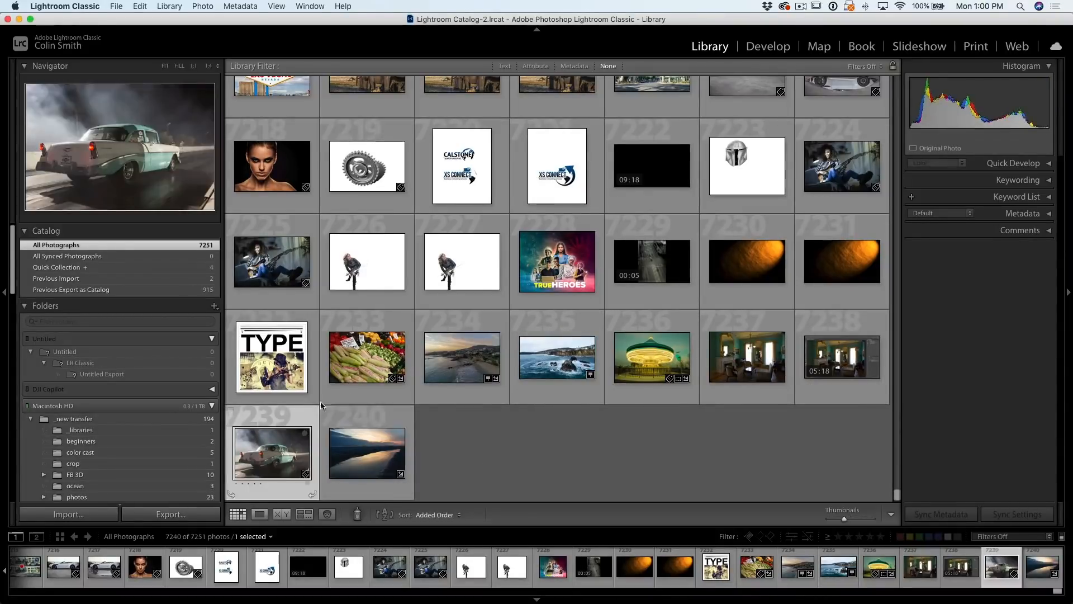
click(557, 356)
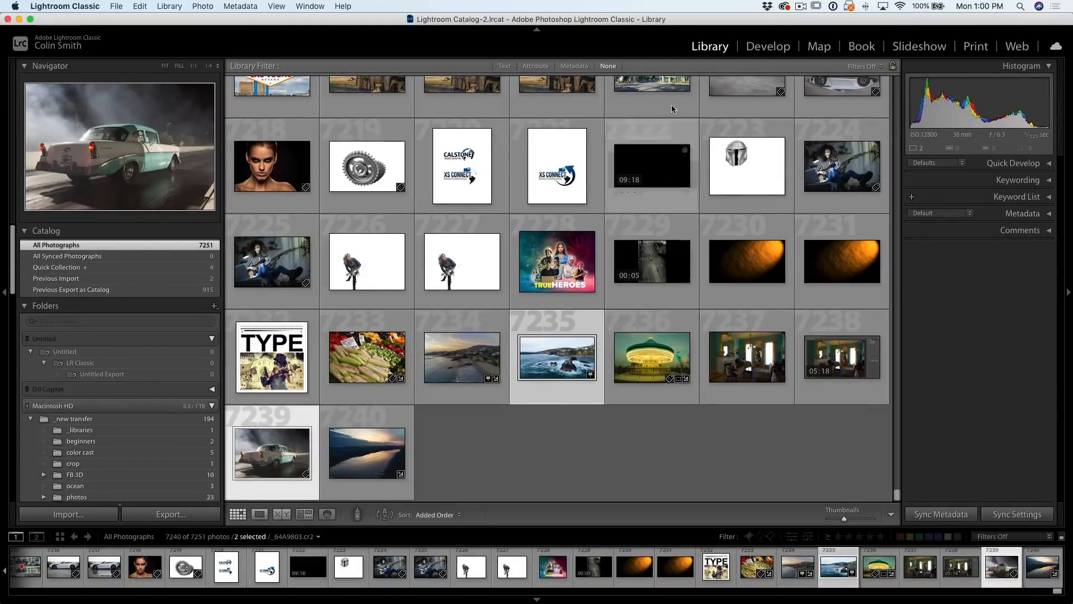
In Develop, expand Split Toning on the car photo and set the highlight hue to 70
click(767, 45)
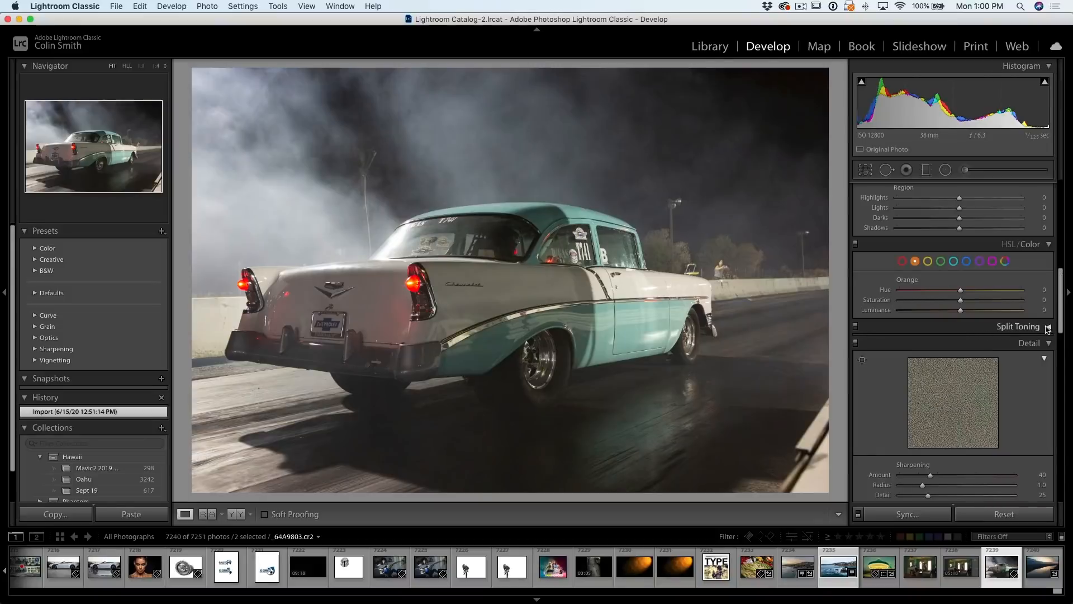
click(1018, 326)
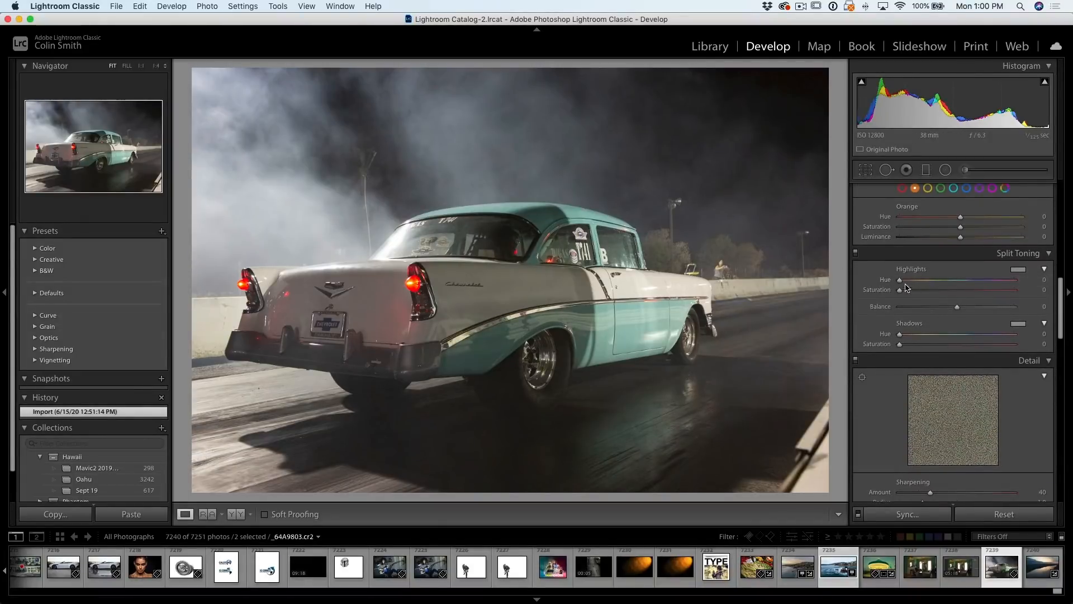
drag(899, 280, 921, 279)
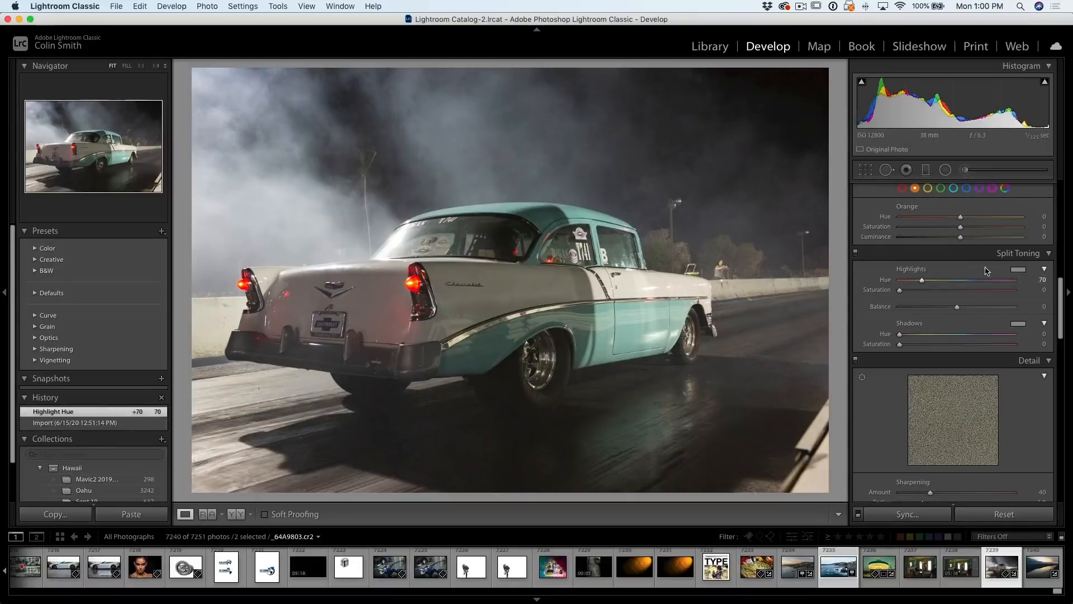
click(1017, 269)
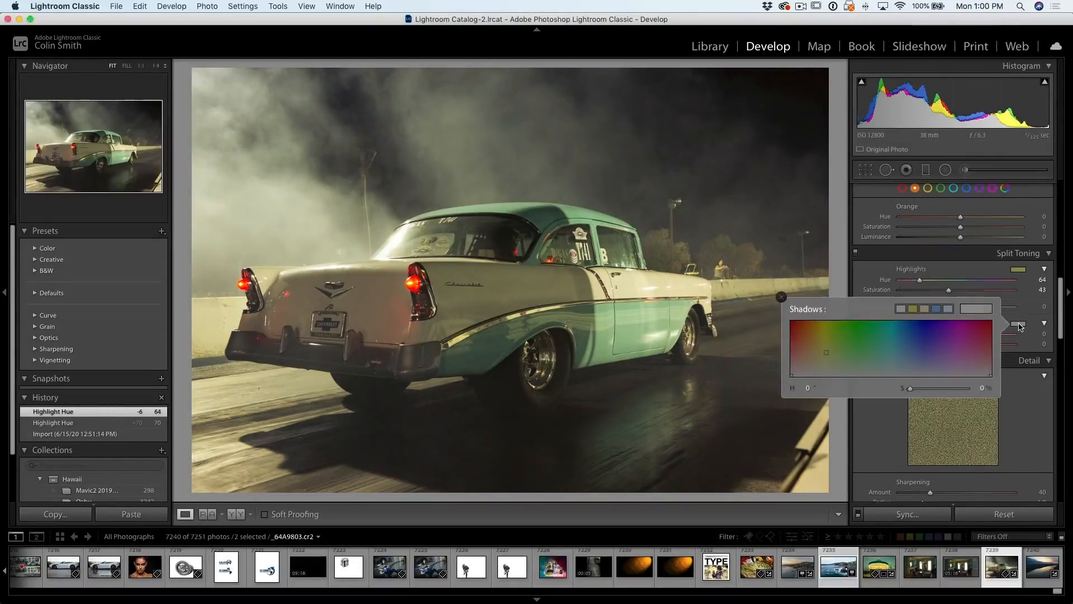
Set the shadows tint to teal hue 193 and collapse Split Toning
click(895, 352)
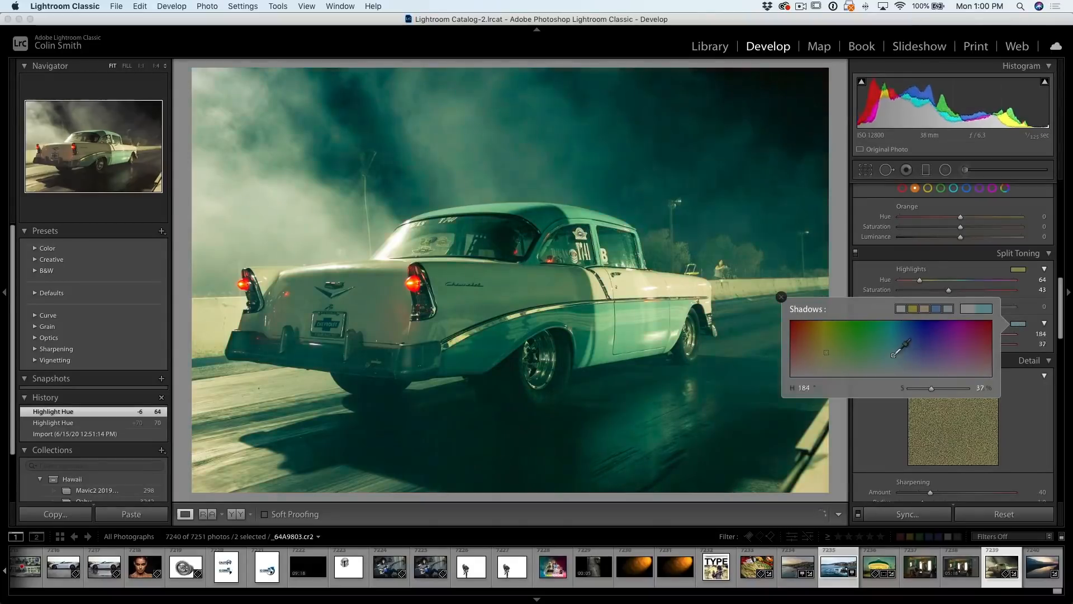
drag(902, 348, 907, 350)
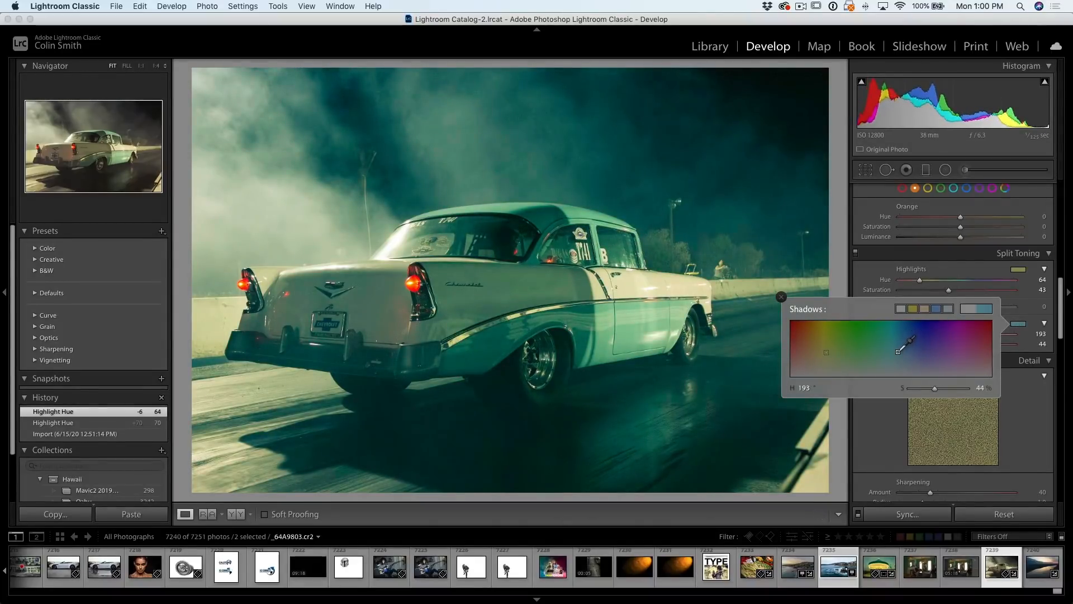
click(898, 352)
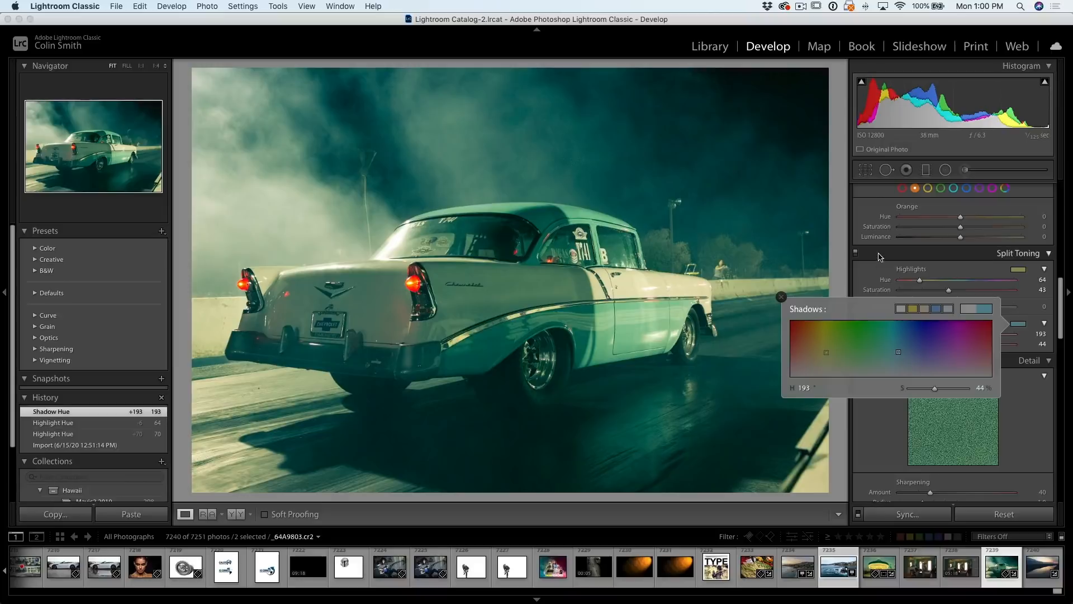
click(782, 298)
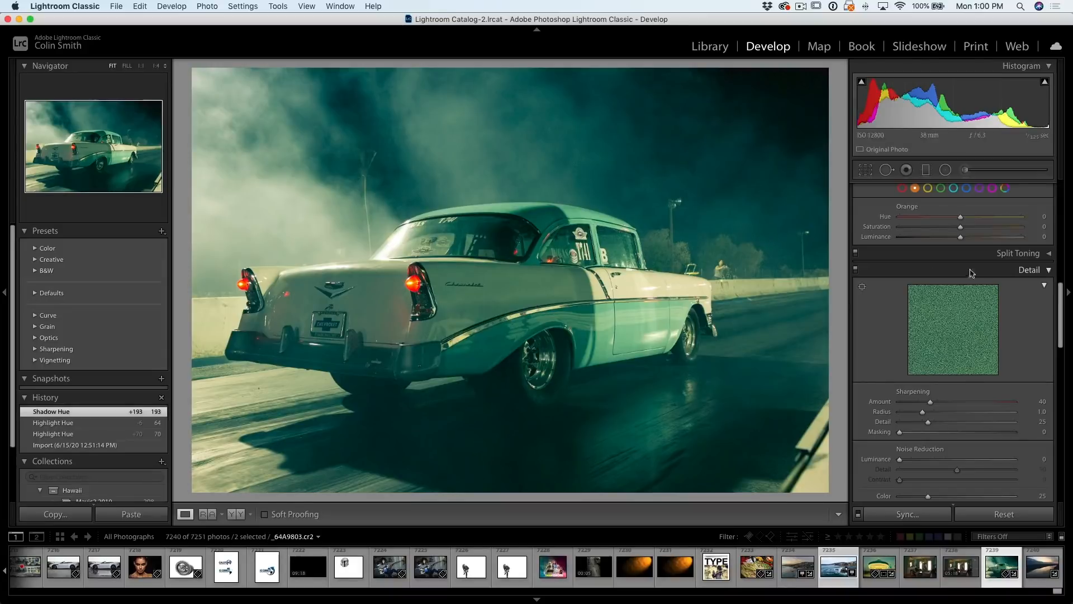
In the Detail panel, set the car photo's Noise Reduction Luminance to 50
scroll(down, 3)
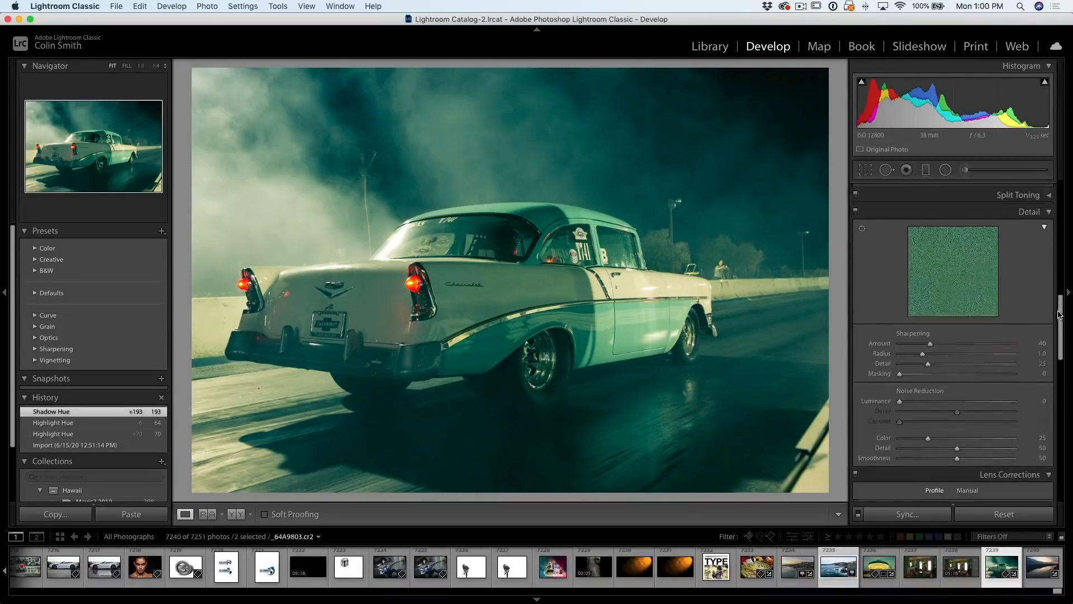
scroll(down, 3)
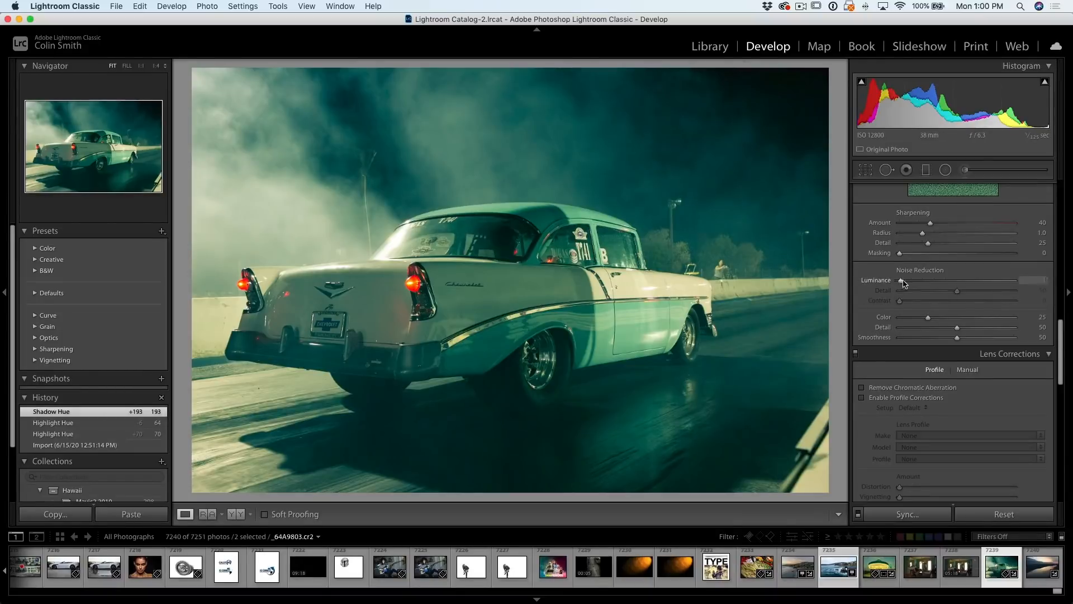
drag(900, 279, 939, 280)
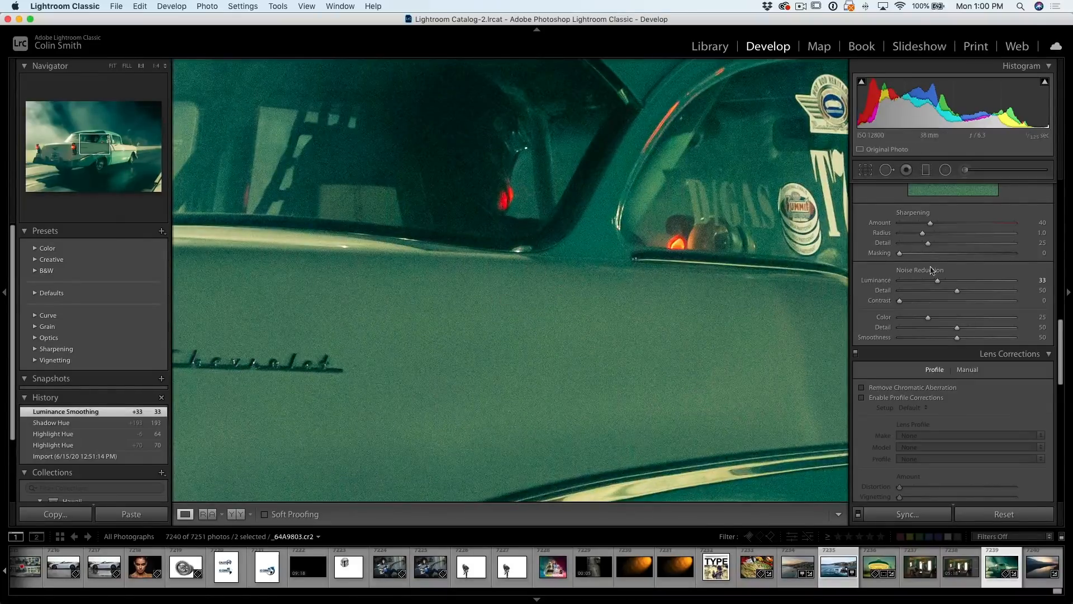
drag(931, 283, 957, 283)
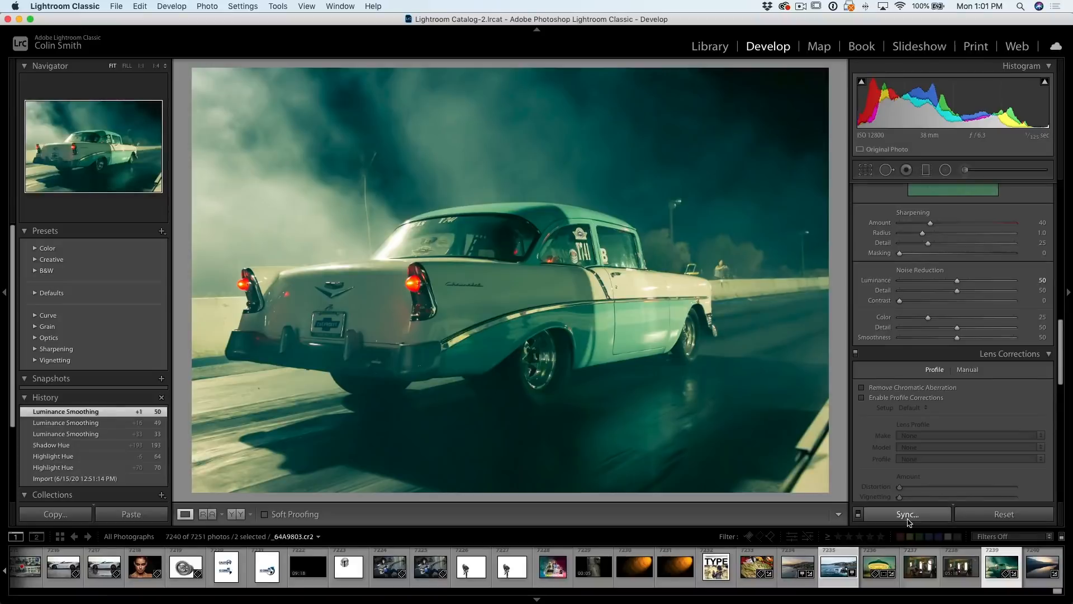
Synchronize the car photo's settings to the ocean photo, then set its Luminance 0 and Sharpening 66
click(907, 514)
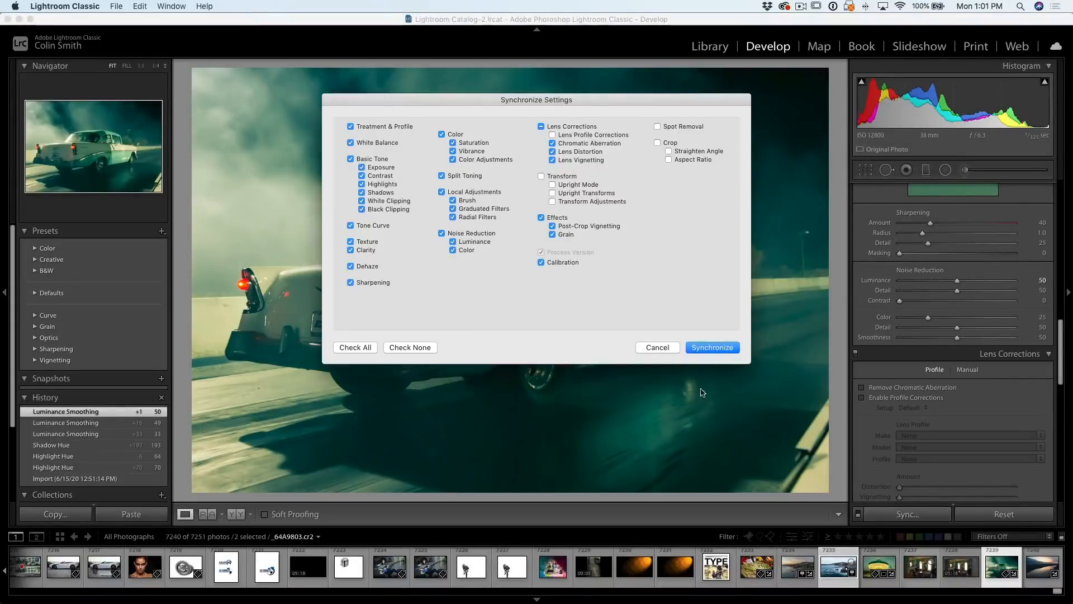
click(712, 347)
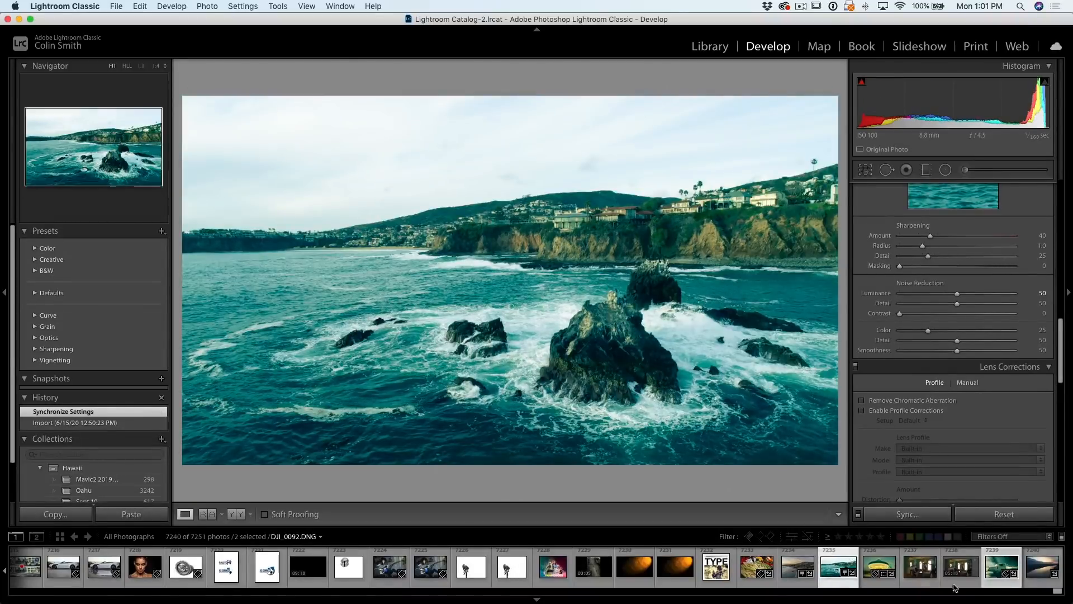
mouse_move(649, 335)
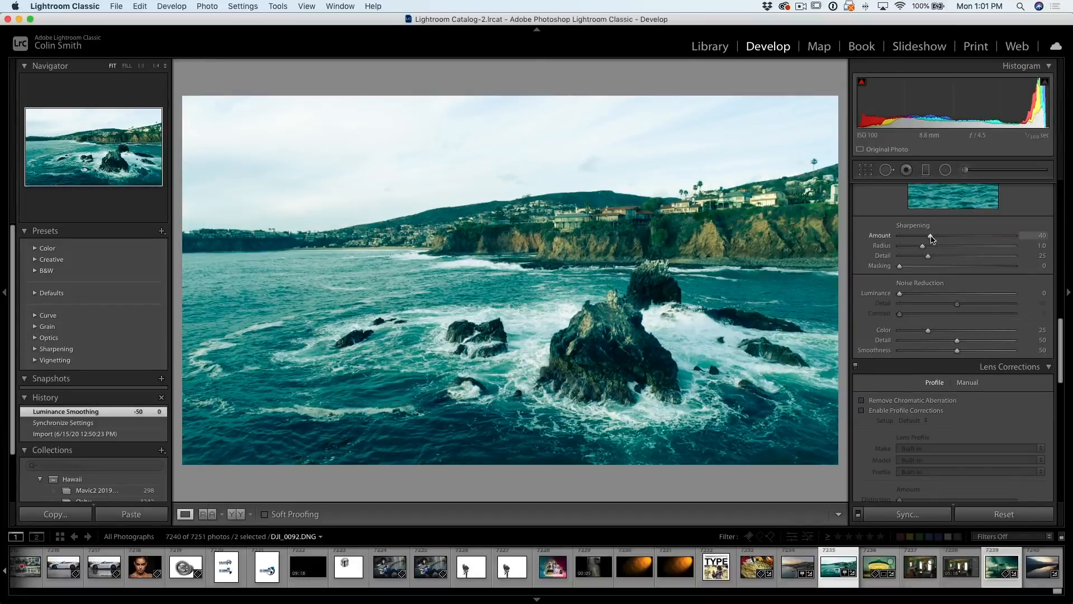
drag(932, 240, 952, 240)
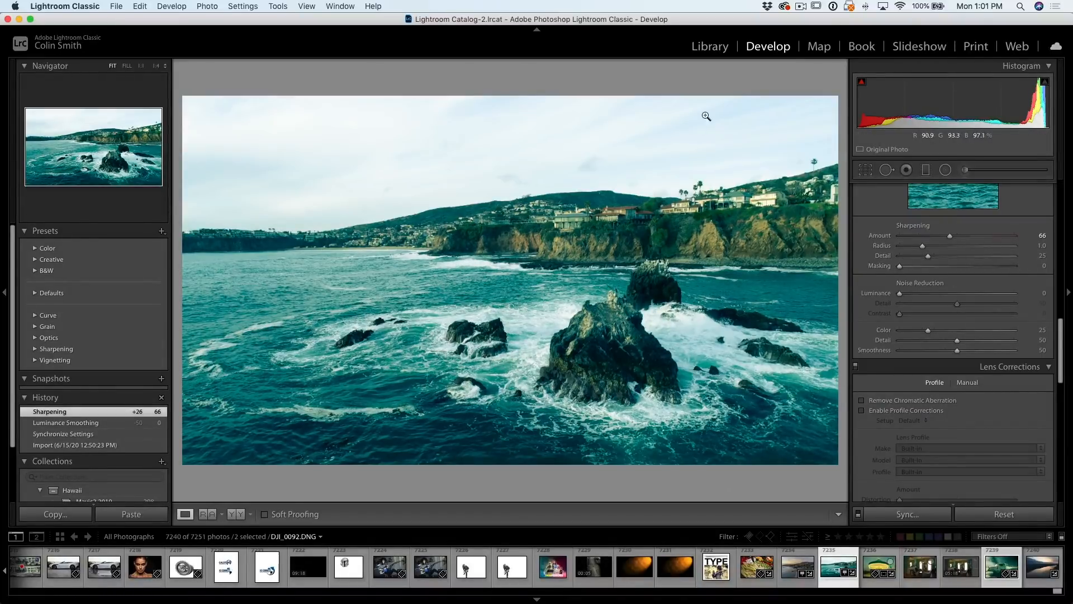
Create a develop preset named 'blue' with Create ISO adaptive preset enabled
click(161, 232)
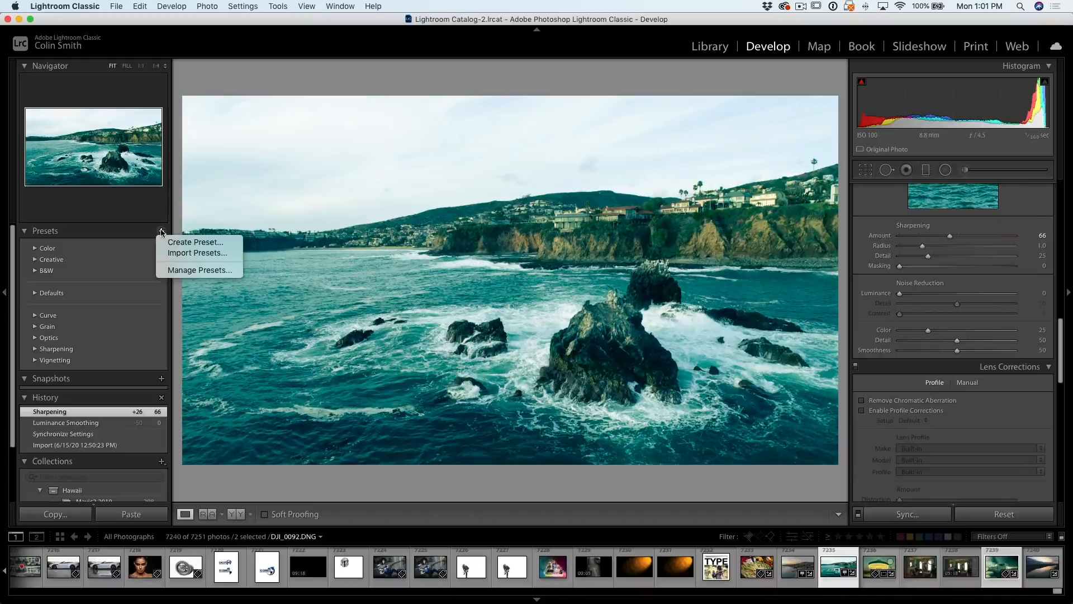
click(195, 242)
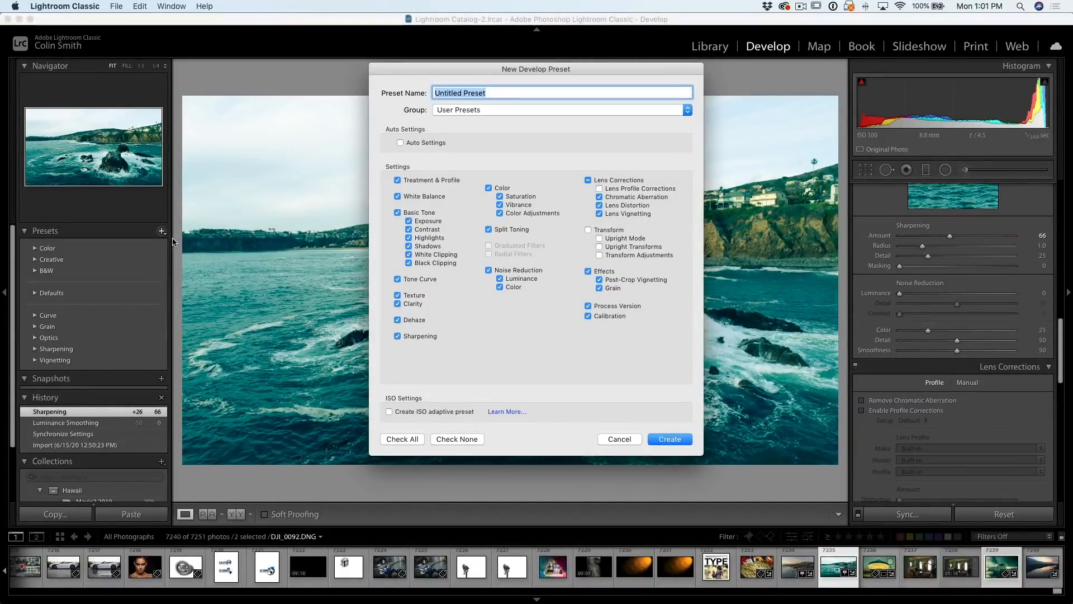
text(blue)
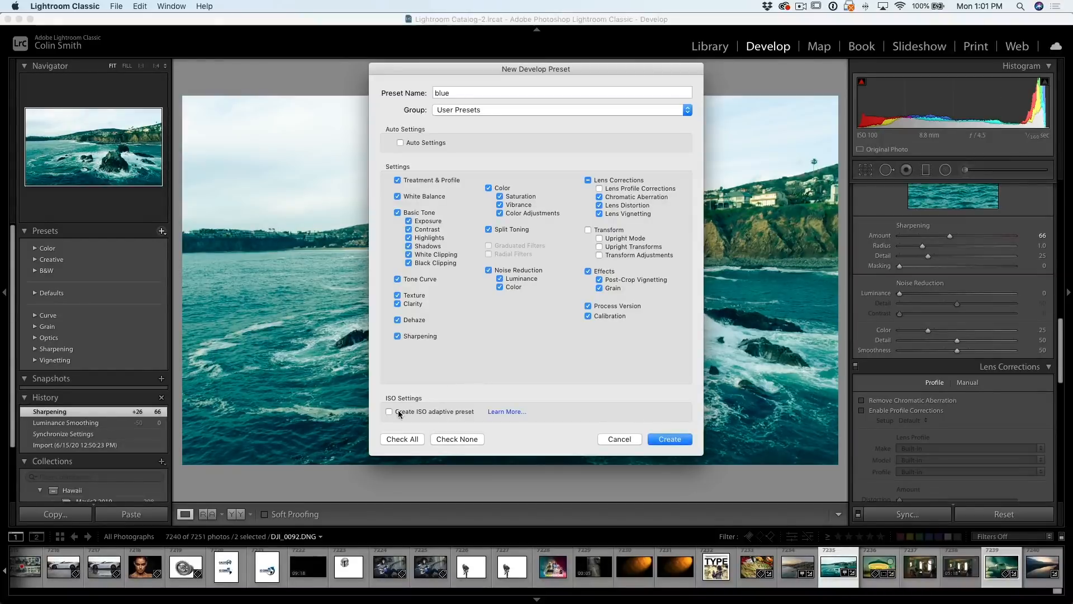
click(391, 411)
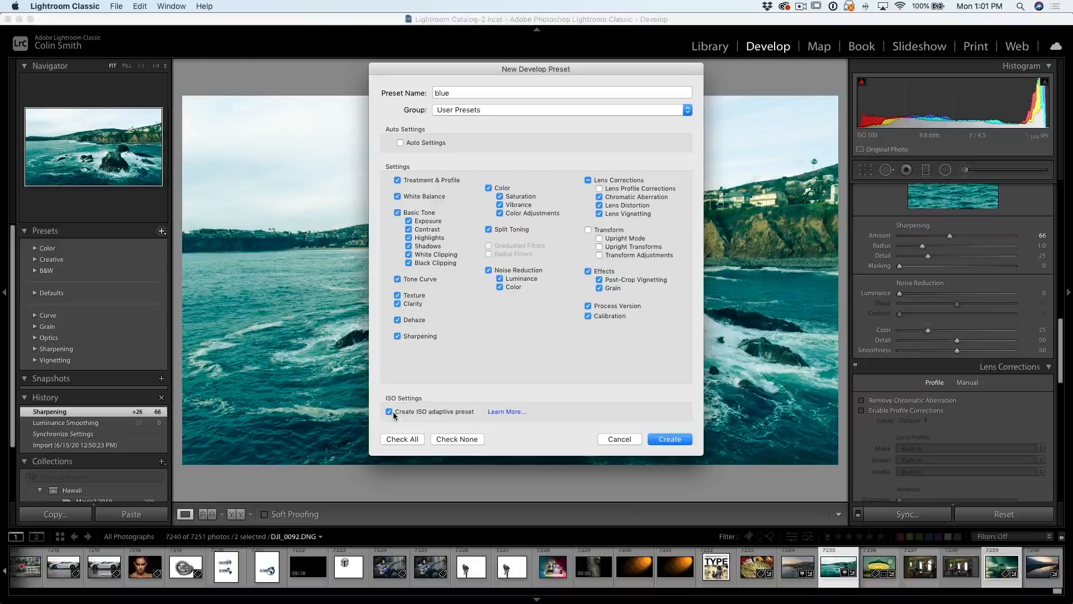
click(389, 411)
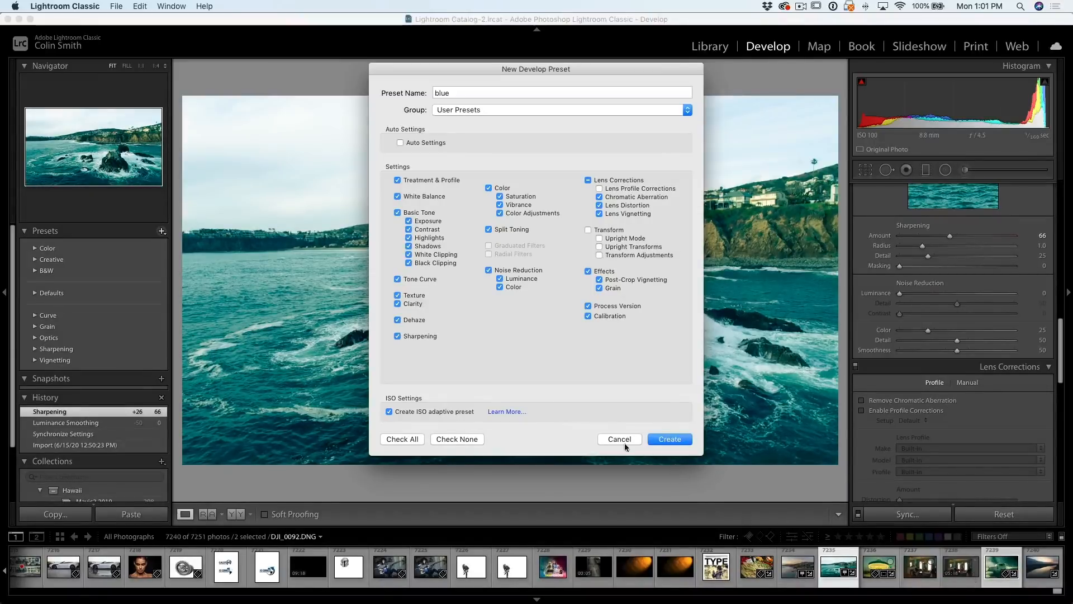
click(668, 439)
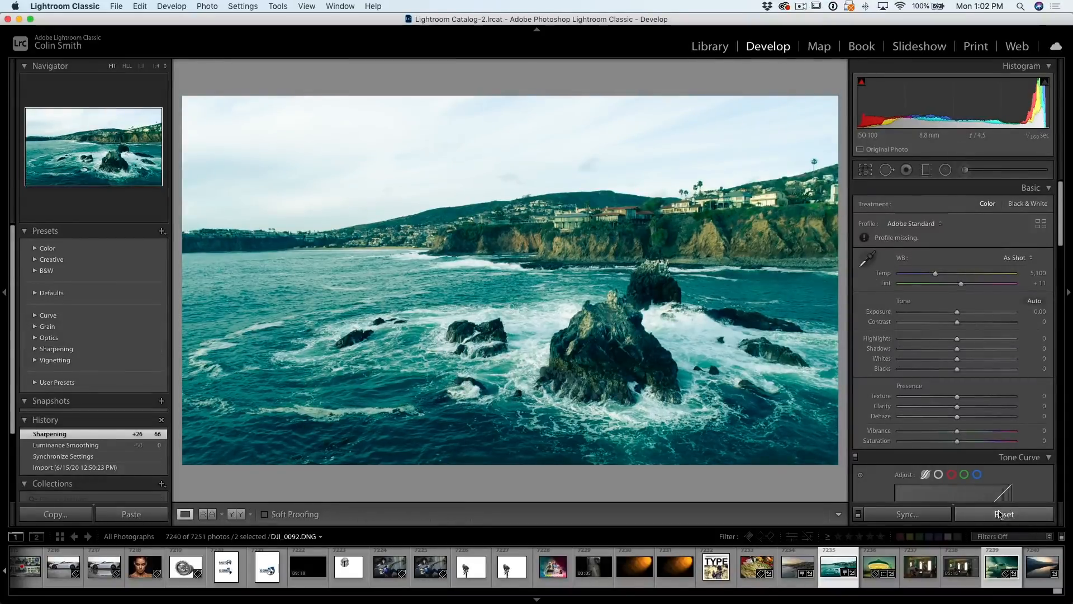
Reset the ocean photo's edits and switch to the ISO 12800 car photo
click(1004, 514)
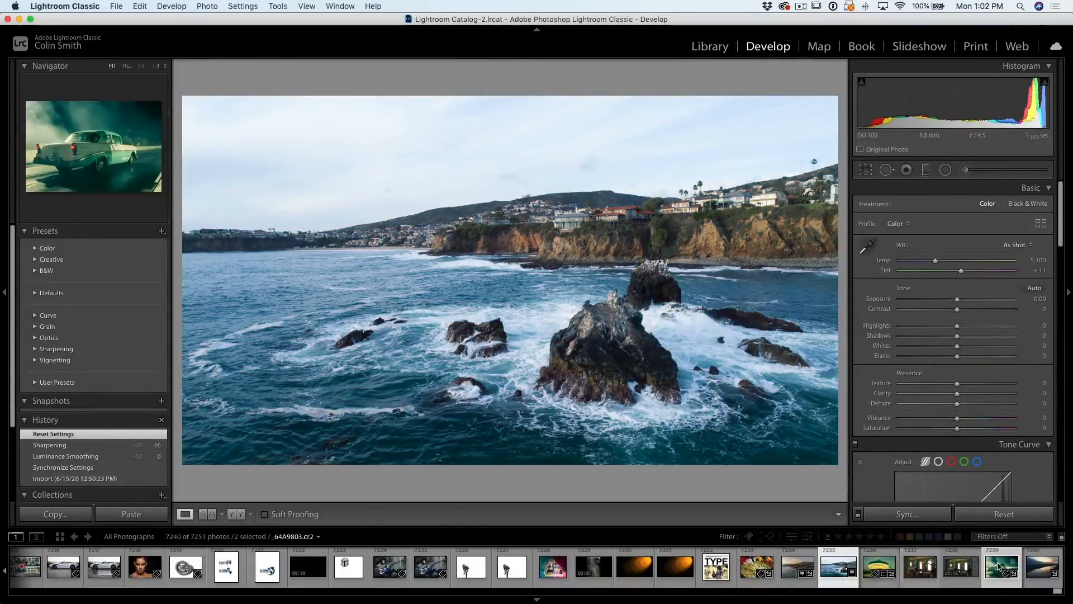
click(1002, 564)
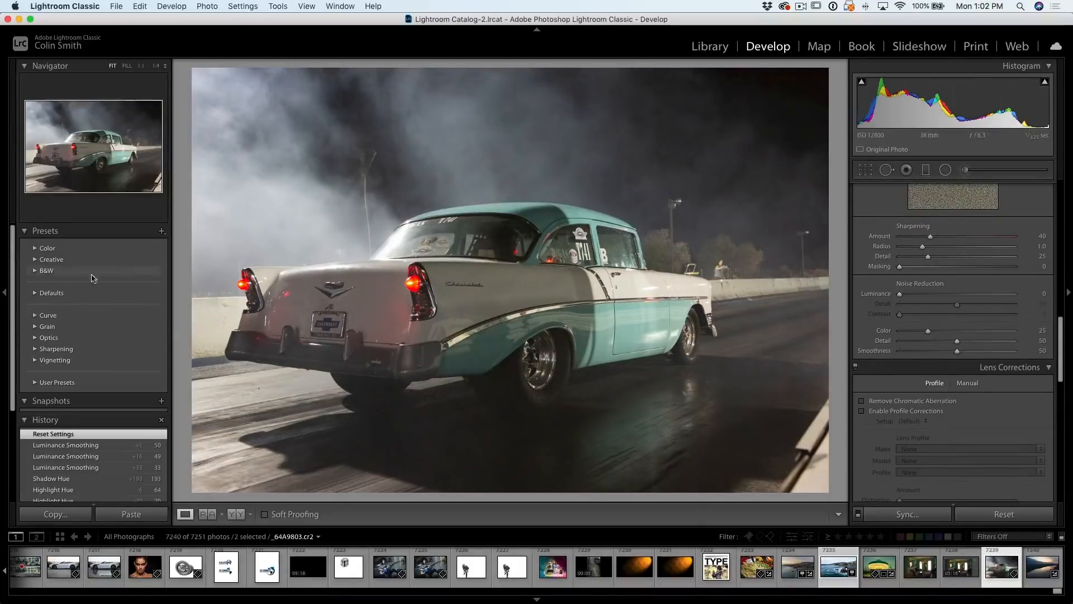
Apply the 'blue' user preset to the car photo, then to the ocean photo from the filmstrip
click(57, 383)
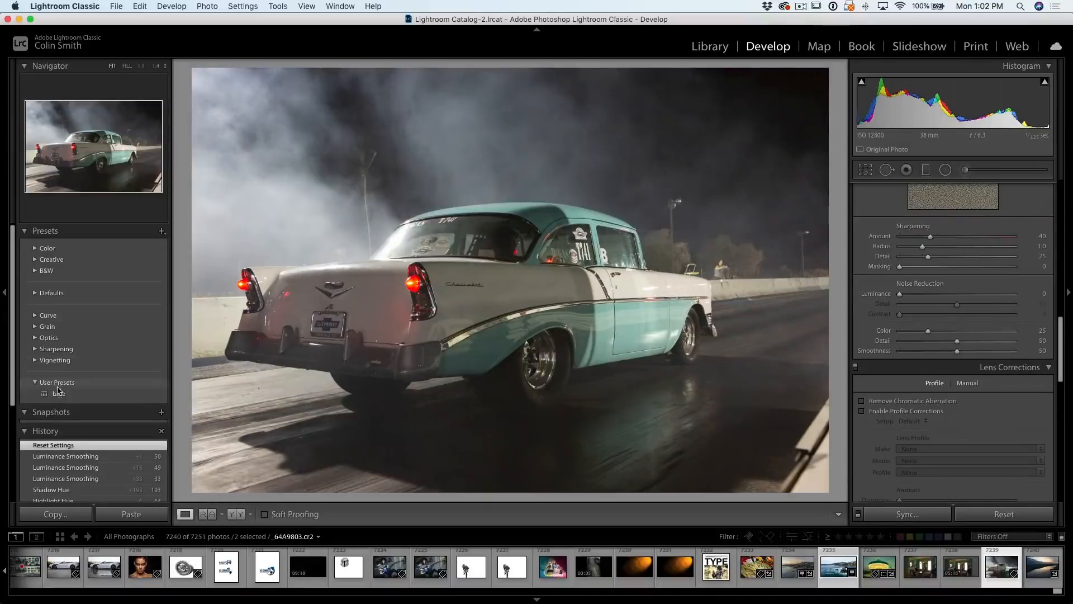
click(59, 393)
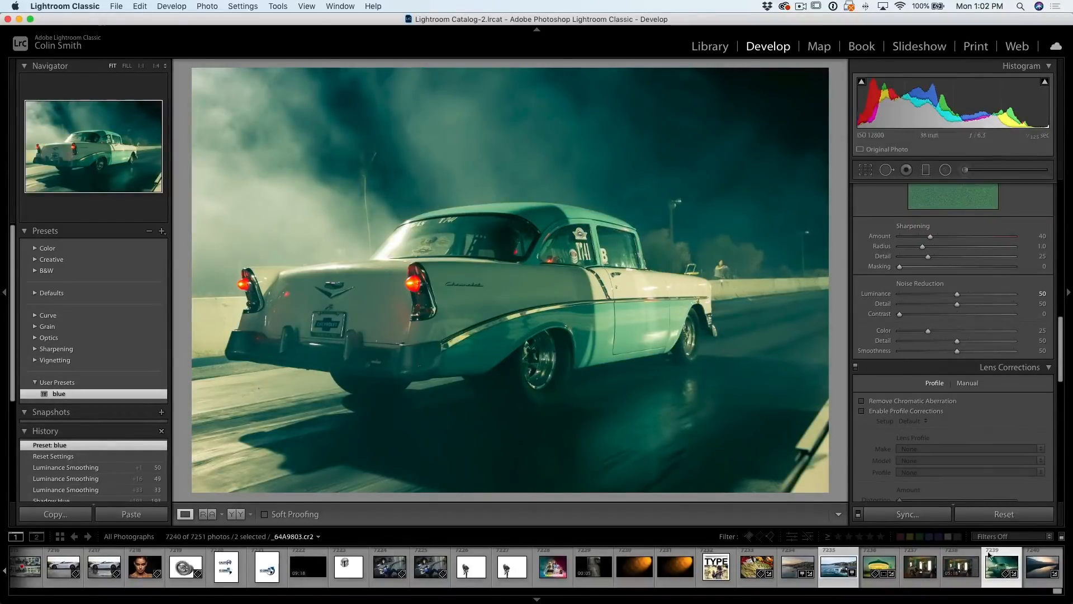
mouse_move(518, 275)
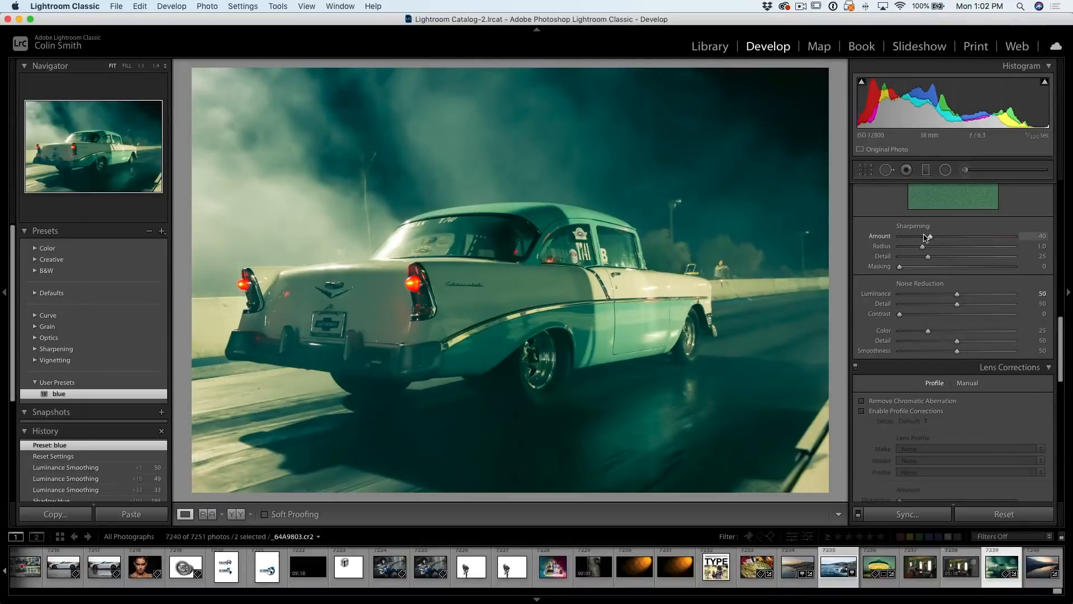
click(837, 566)
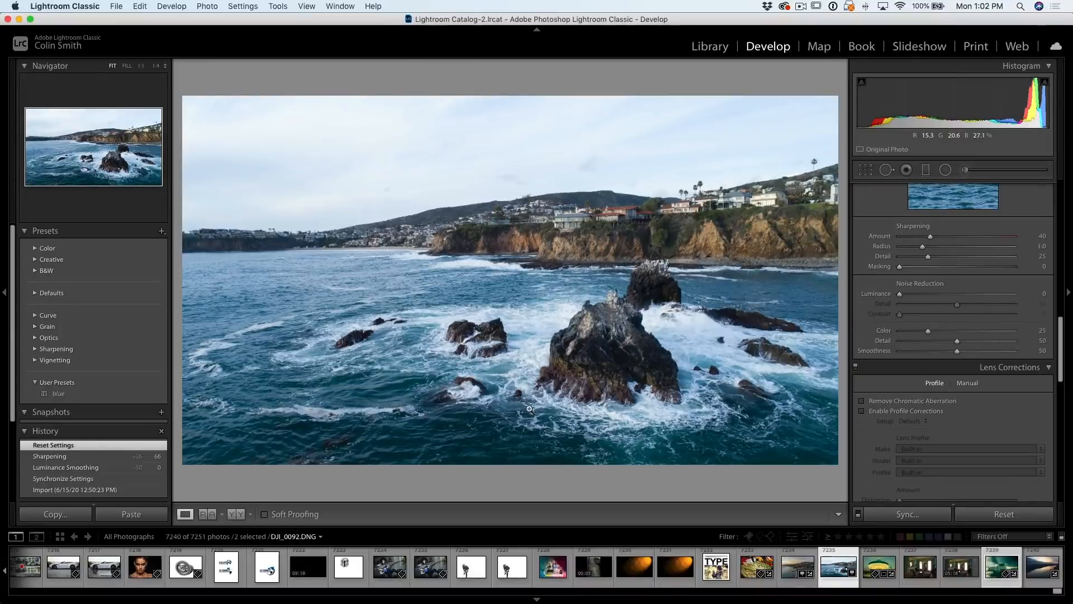
click(59, 393)
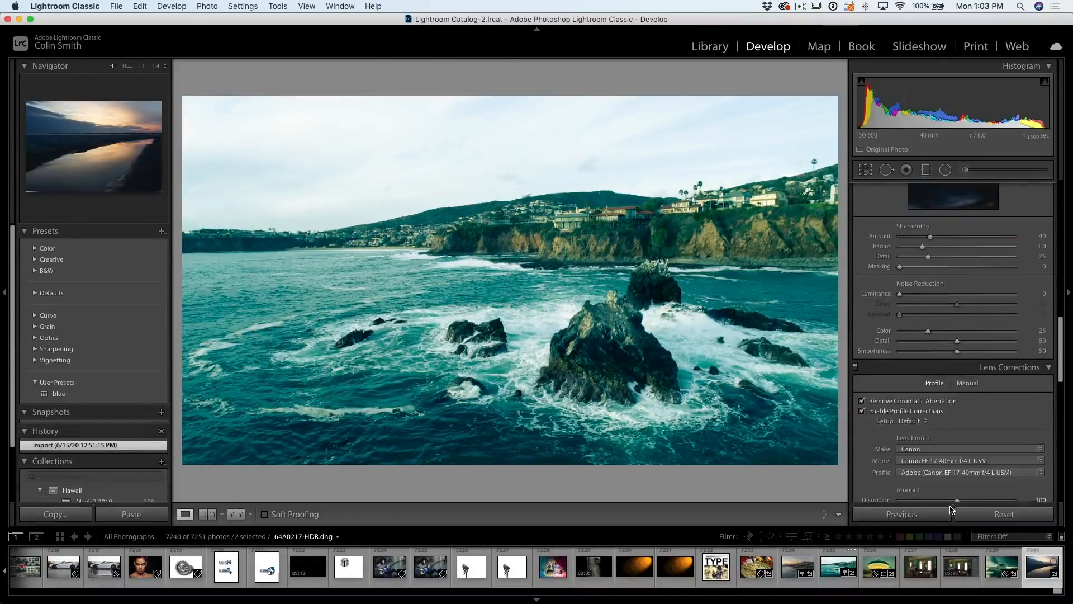
Select the ISO 800 sunset photo so 'blue' adapts to sharpening 55 and noise reduction 21
click(1041, 566)
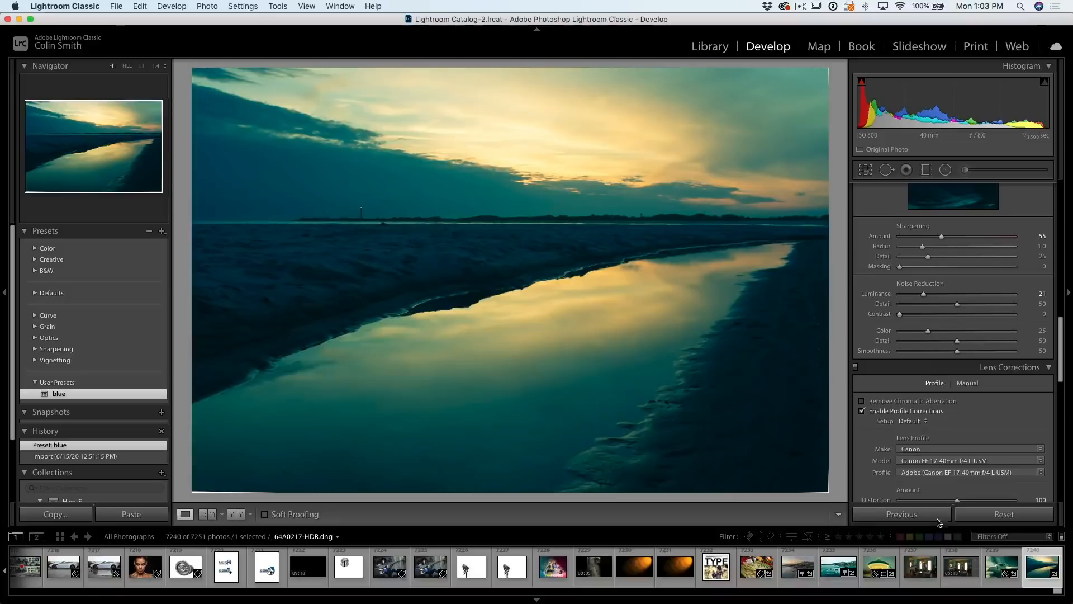
mouse_move(947, 238)
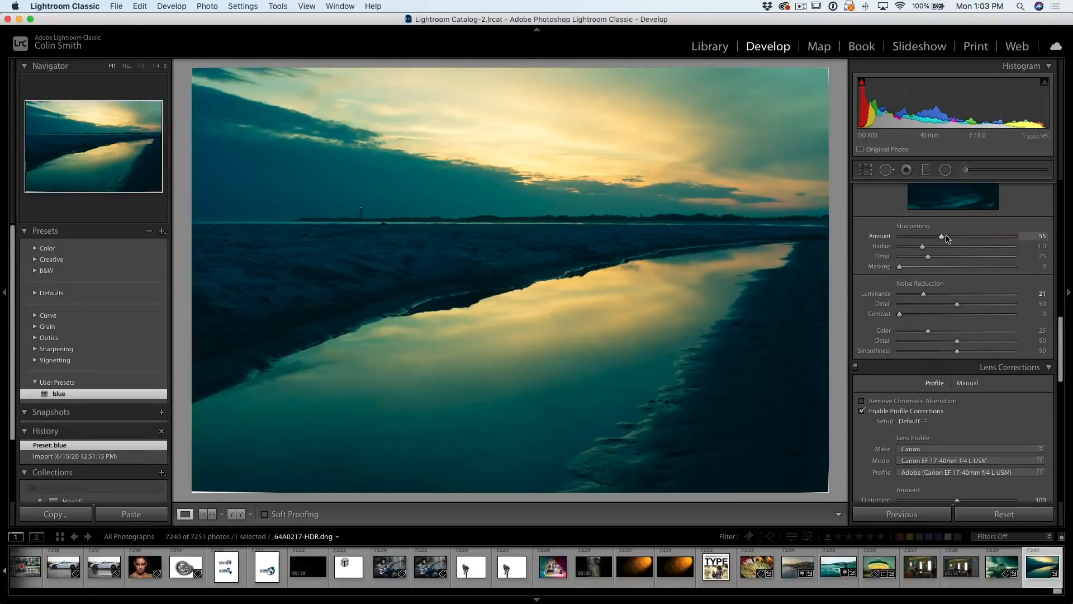